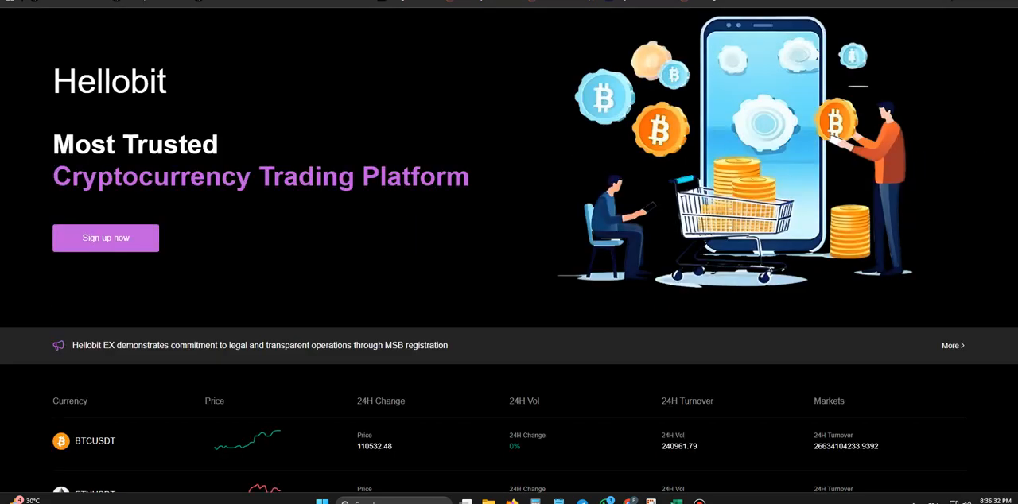
Step: Scroll the homepage through the markets table, trading steps and news cards to About US and Trade anytime
scroll(down, 3)
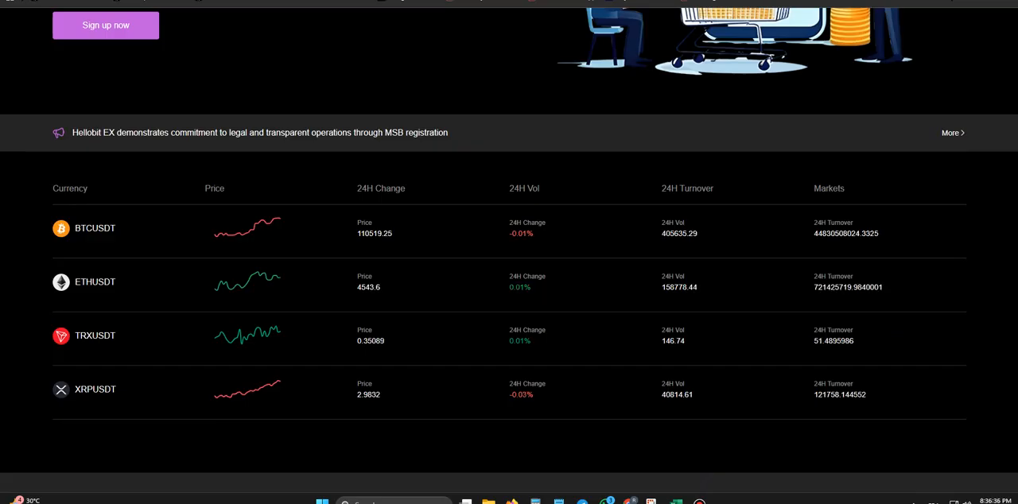
scroll(down, 3)
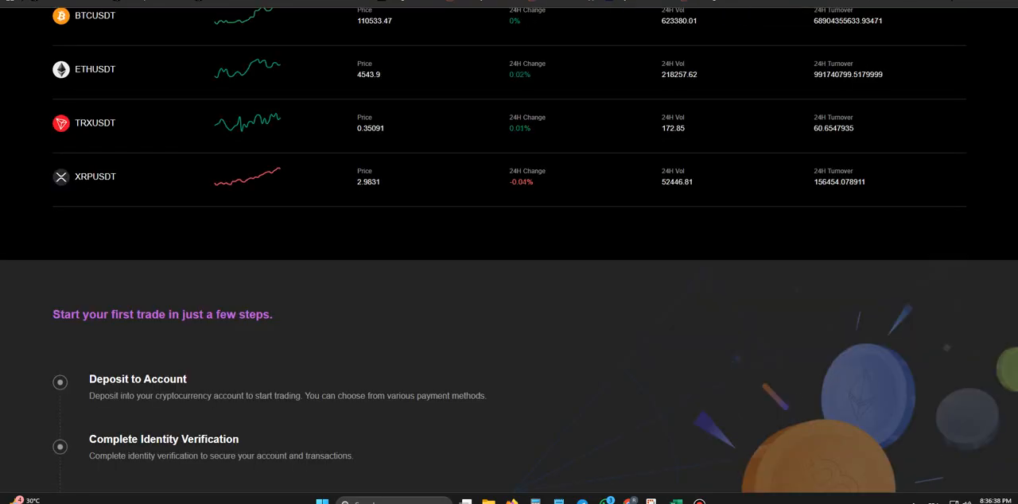
scroll(down, 3)
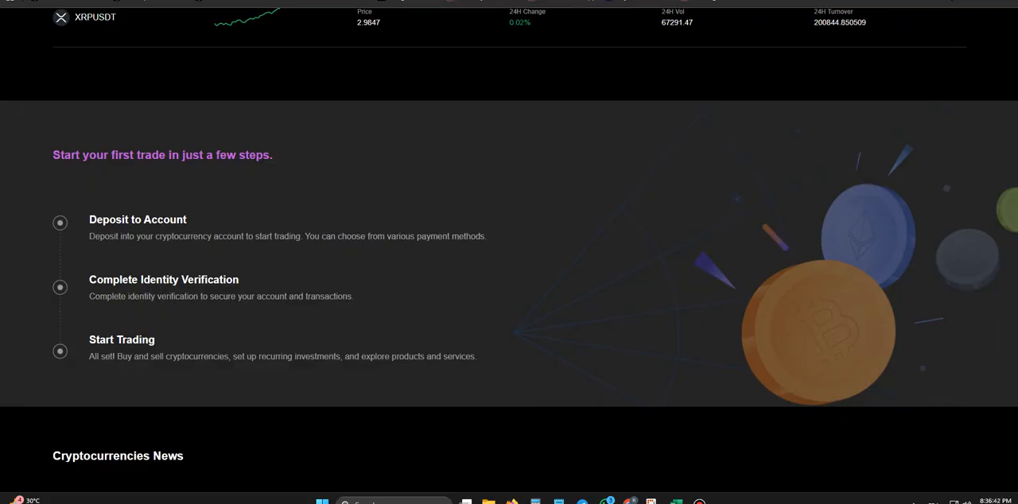
scroll(down, 3)
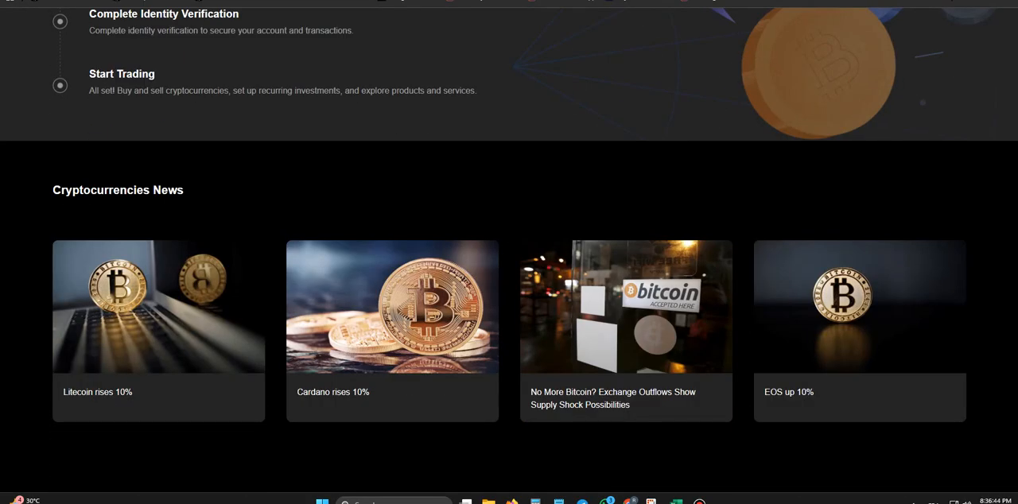
scroll(down, 3)
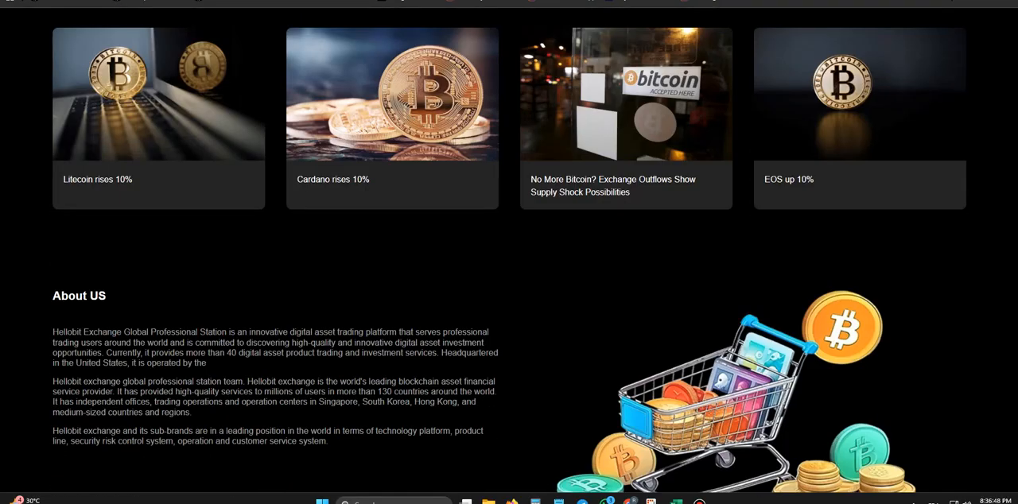
scroll(down, 3)
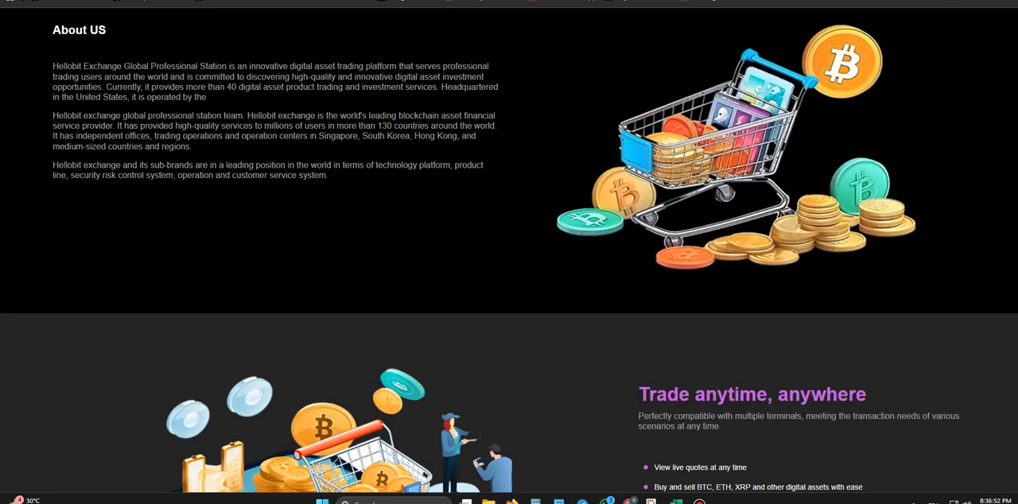
scroll(down, 3)
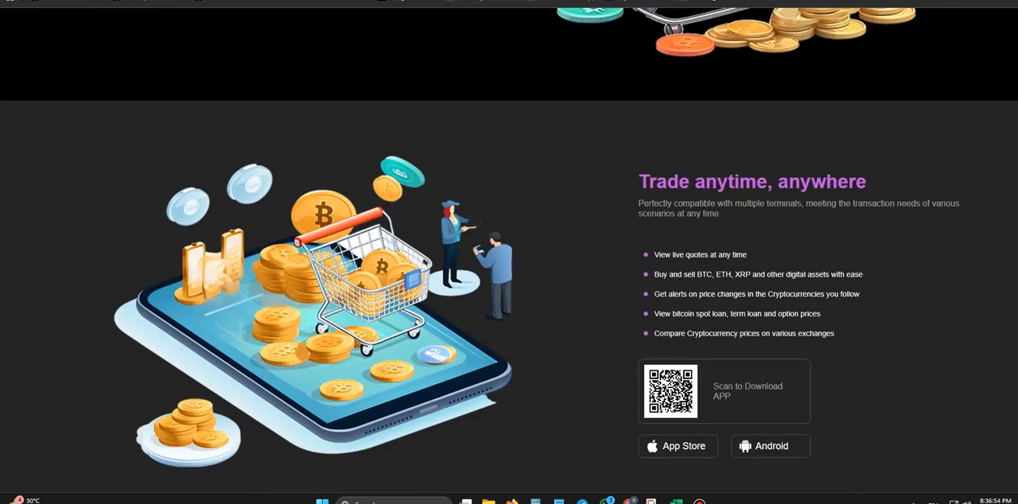
scroll(down, 3)
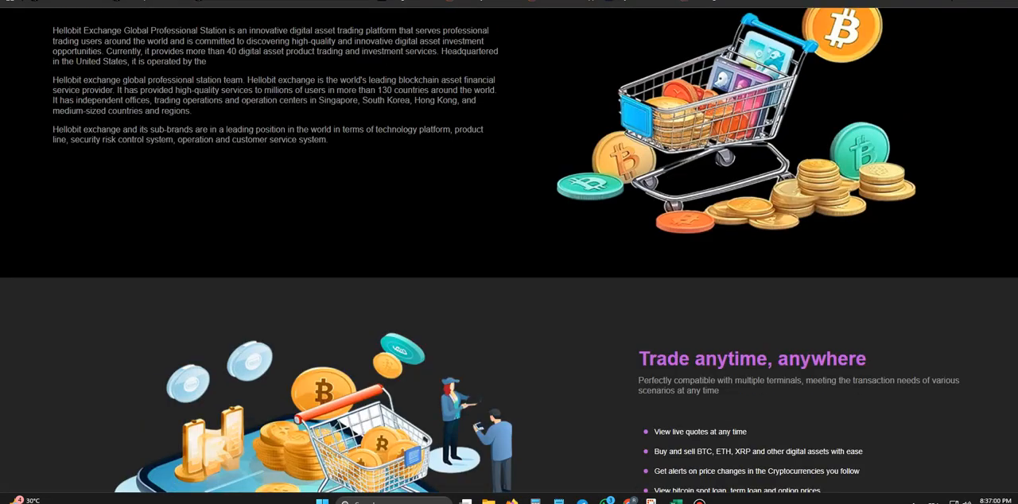
scroll(up, 3)
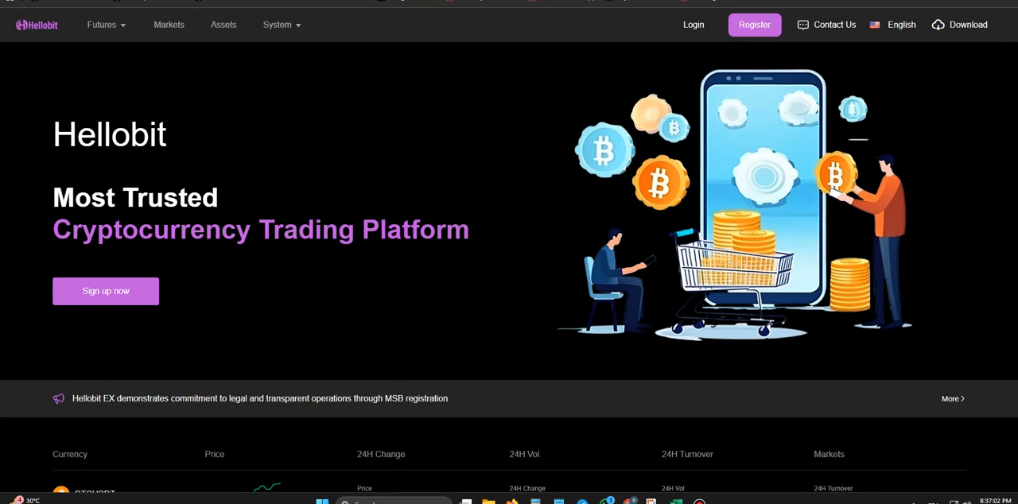
click(102, 25)
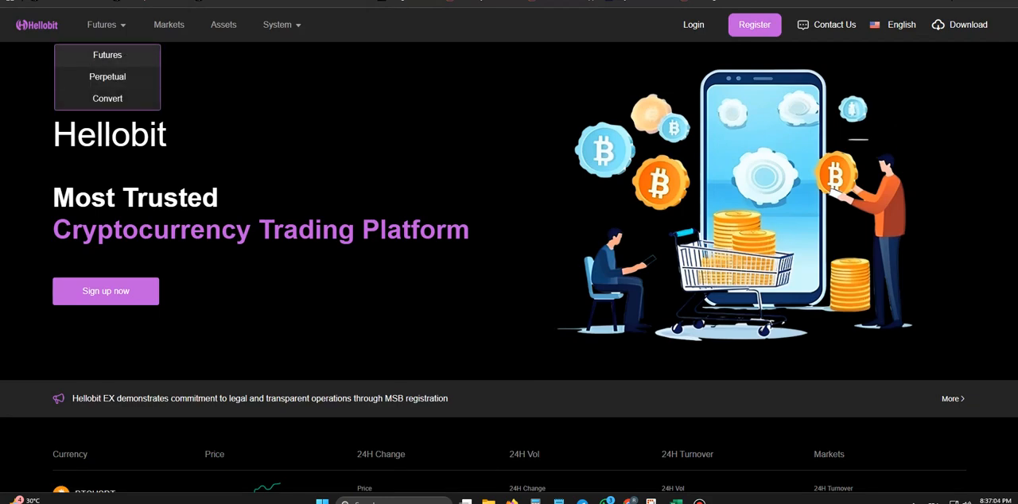
click(692, 23)
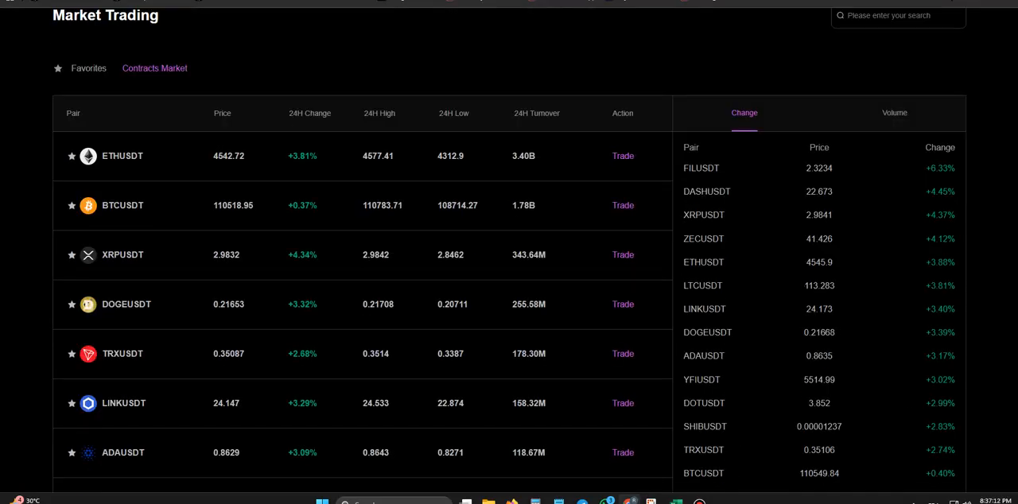
scroll(down, 3)
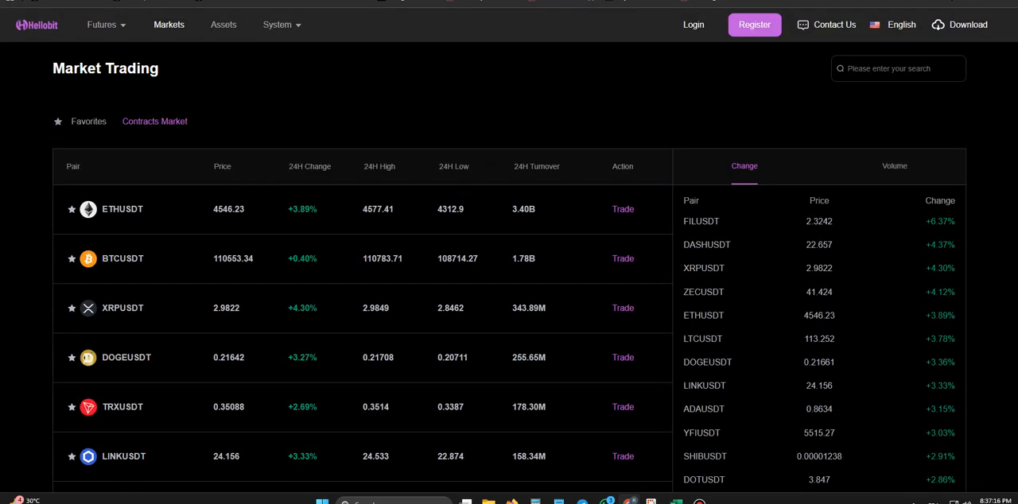
click(693, 25)
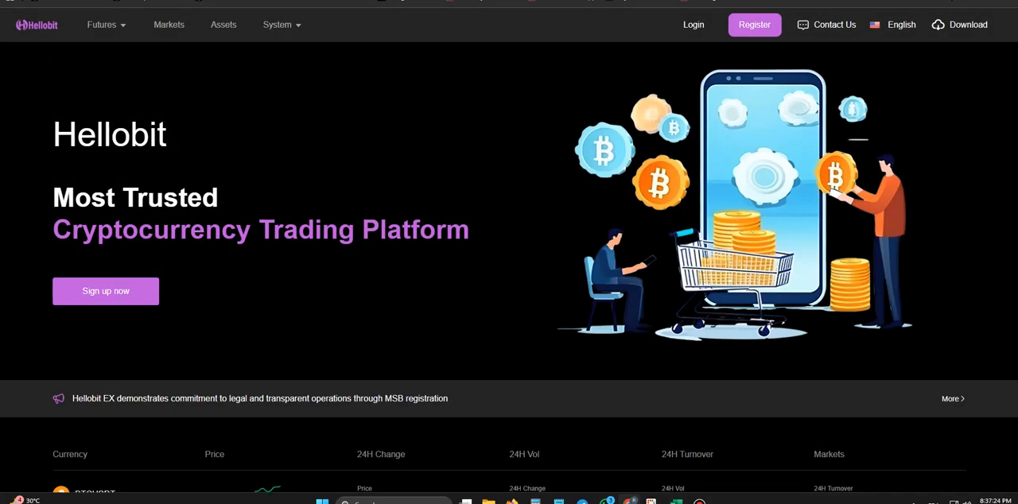
mouse_move(959, 25)
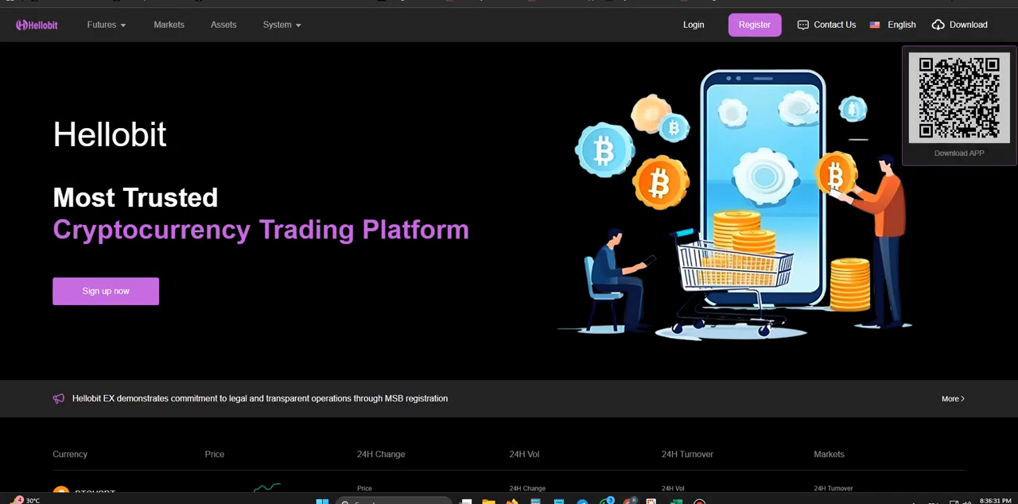
Step: Scroll the homepage down again to the About US and trade-anywhere sections
scroll(down, 3)
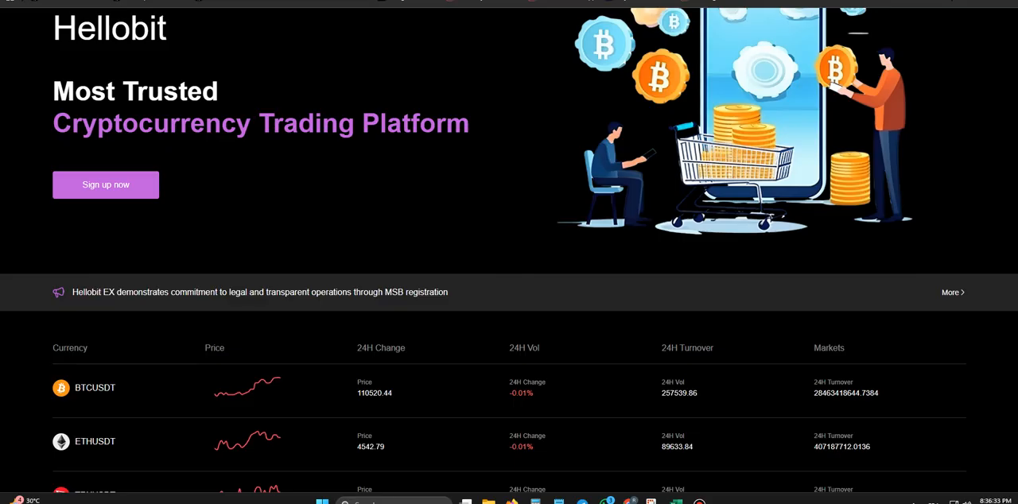
scroll(down, 3)
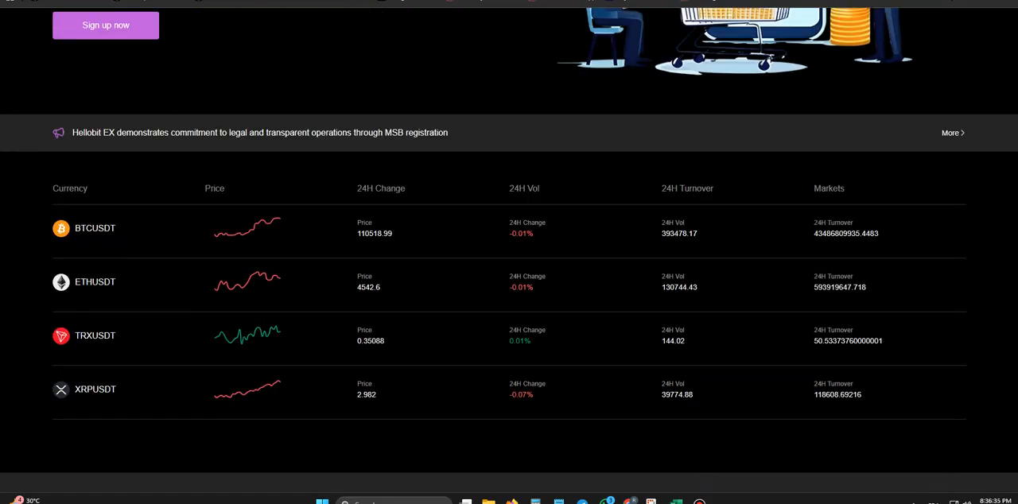
scroll(down, 3)
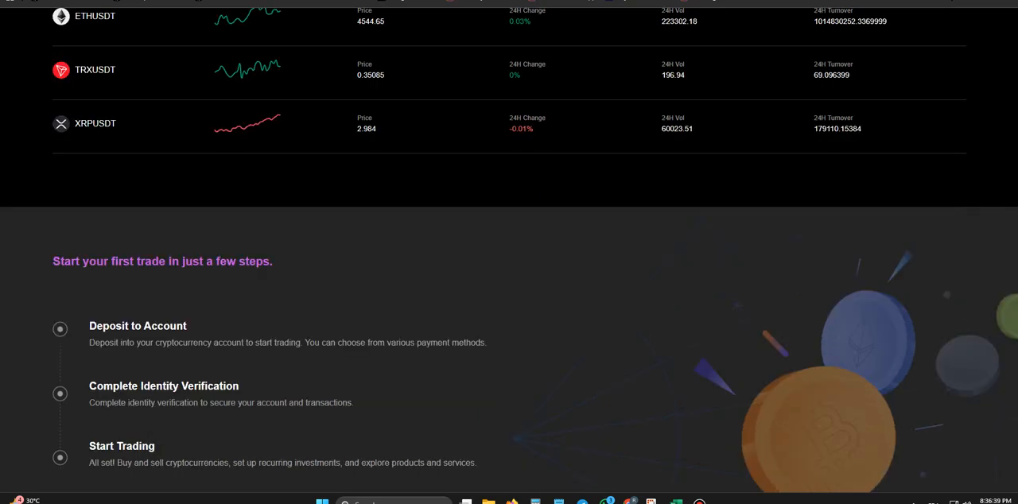
scroll(down, 3)
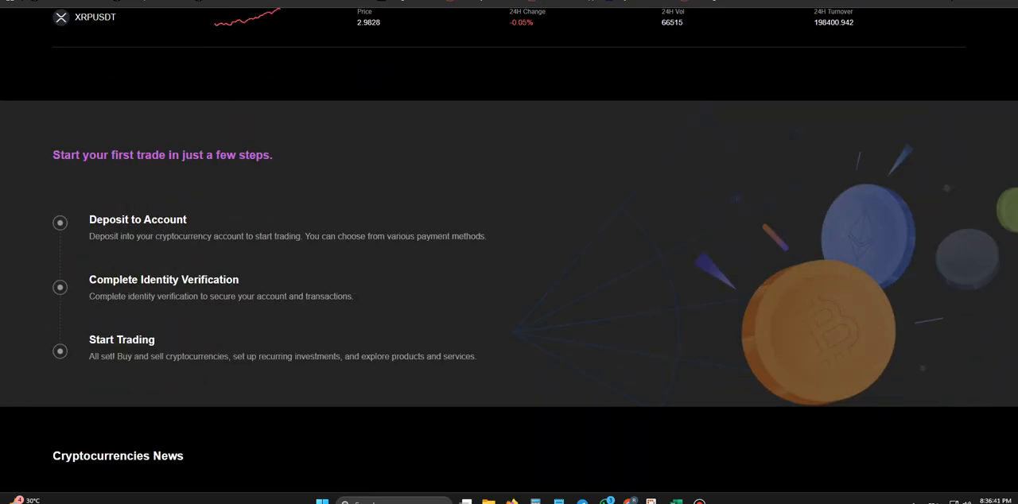
scroll(down, 3)
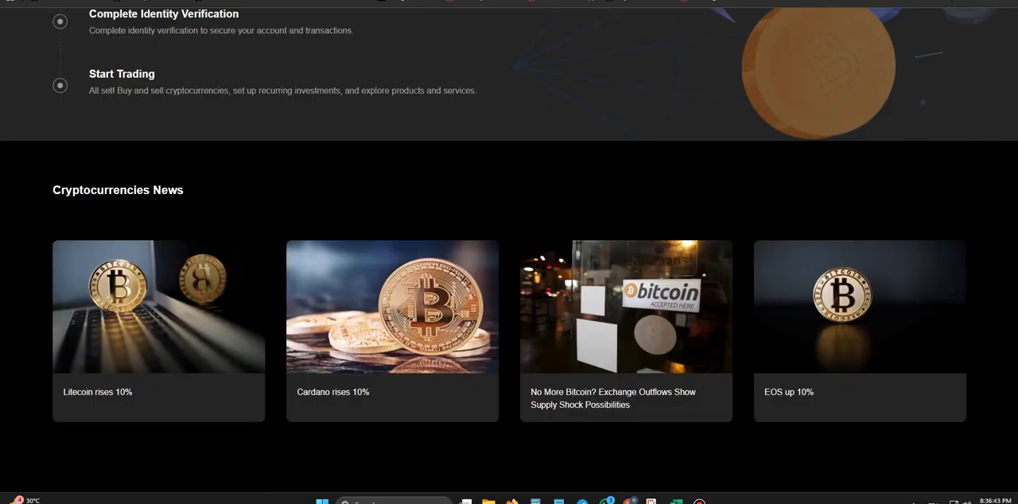
scroll(down, 3)
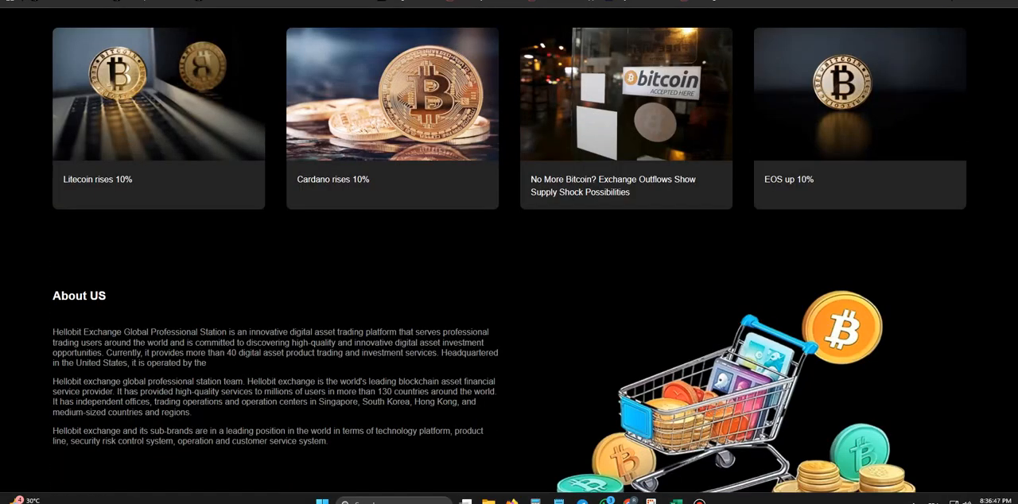
scroll(down, 3)
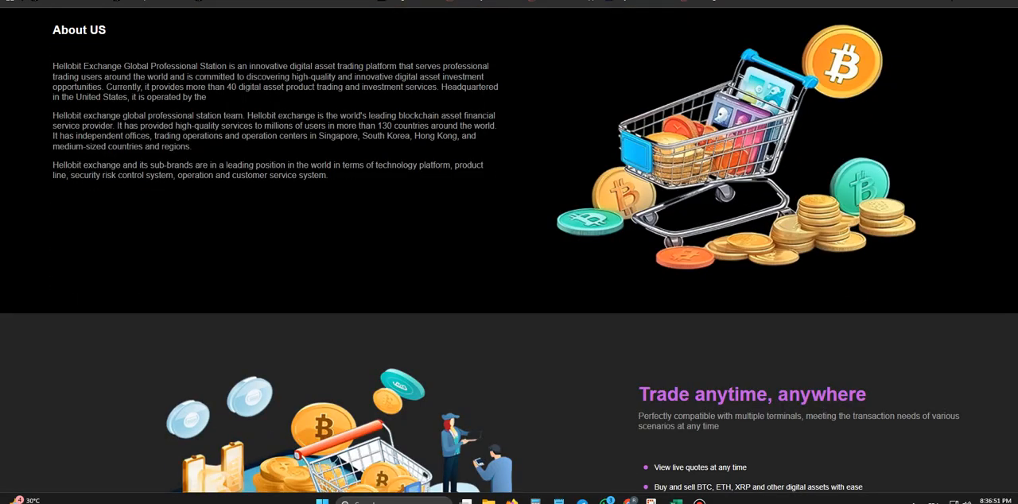
scroll(down, 3)
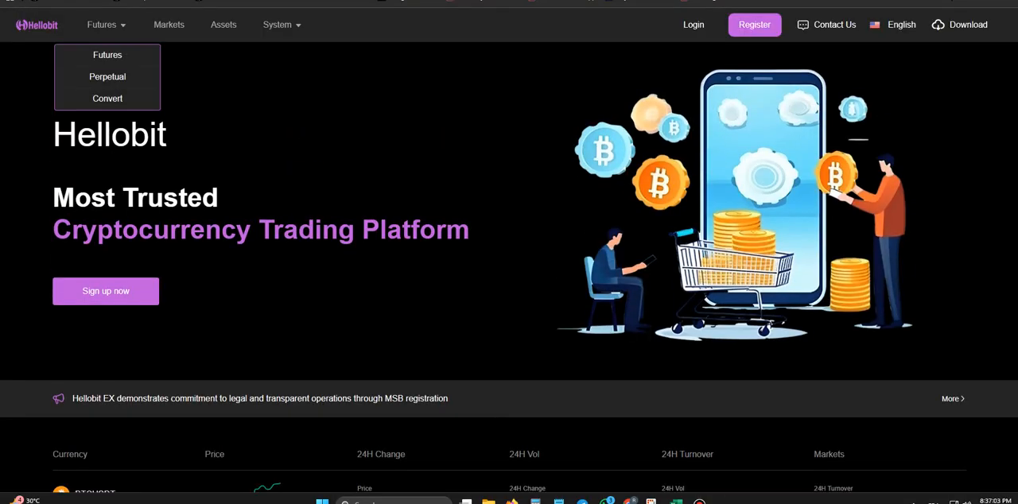
click(693, 26)
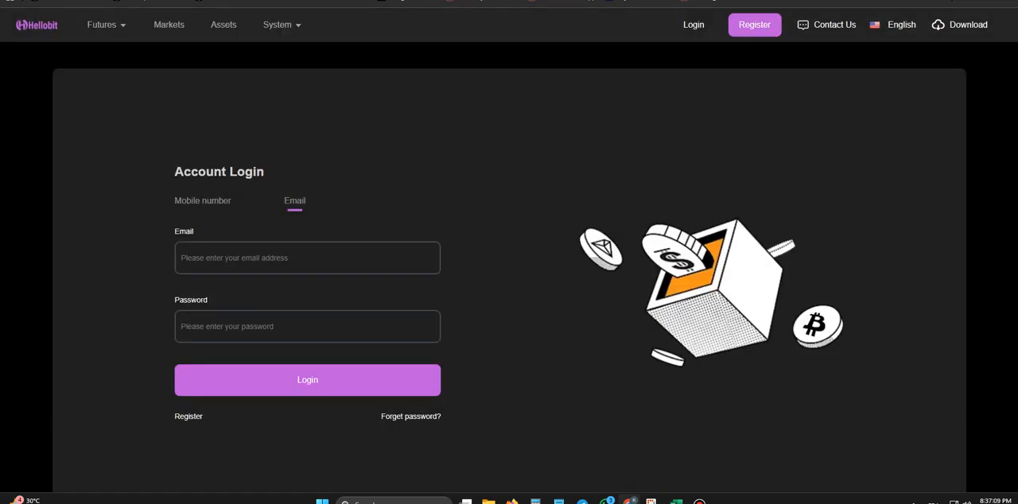
click(168, 25)
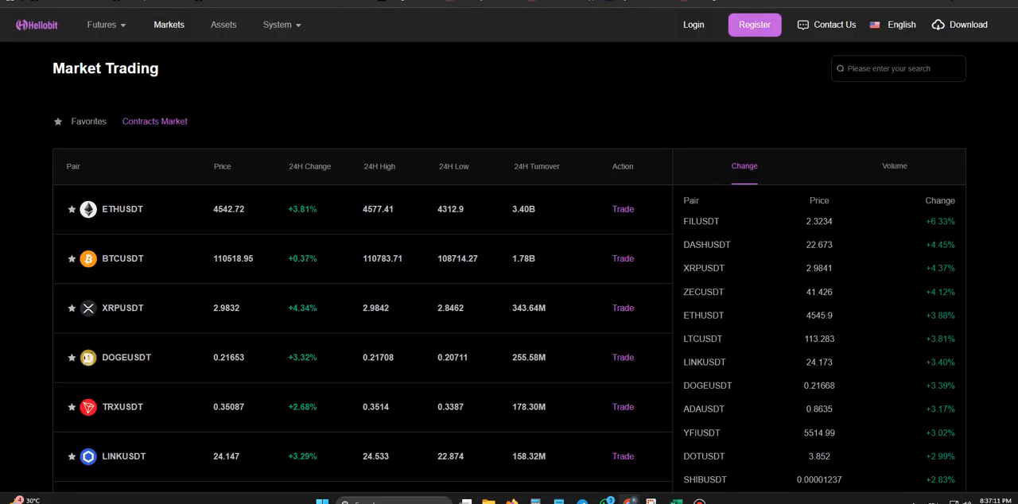
scroll(down, 3)
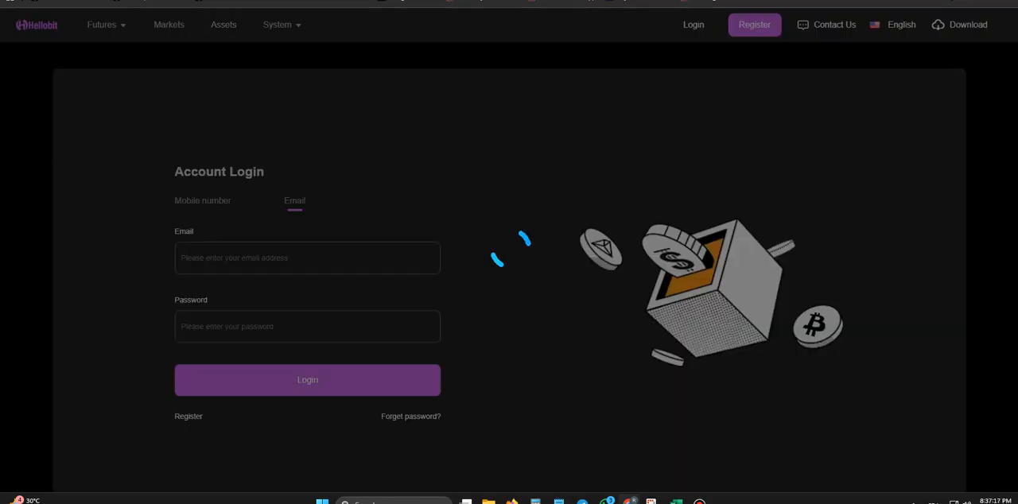
click(289, 25)
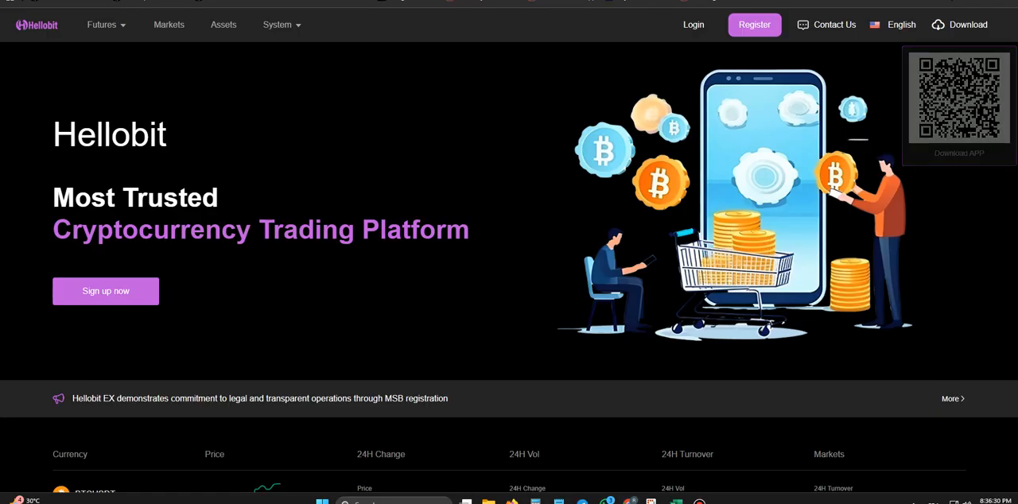
Step: Scroll the homepage past Cryptocurrencies News, About Us and Trade anytime, anywhere down to the footer
scroll(down, 3)
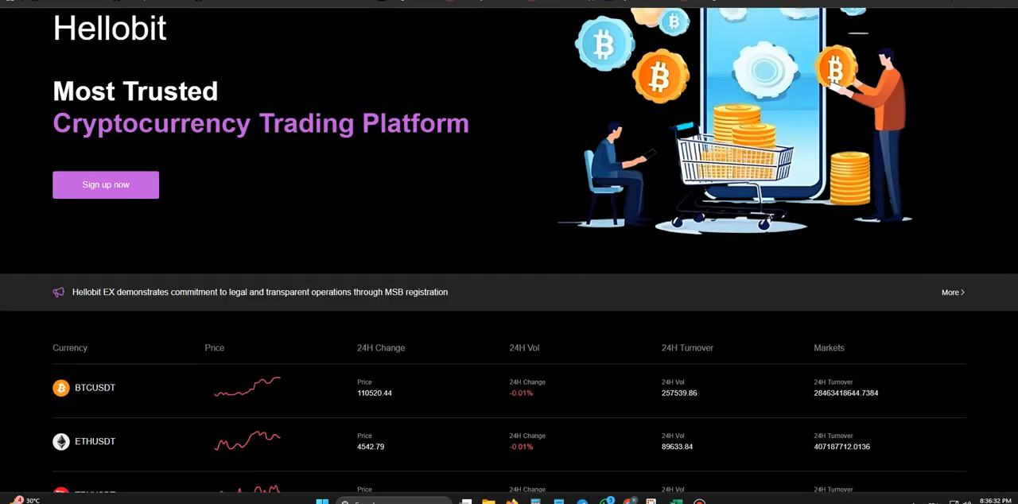
scroll(down, 3)
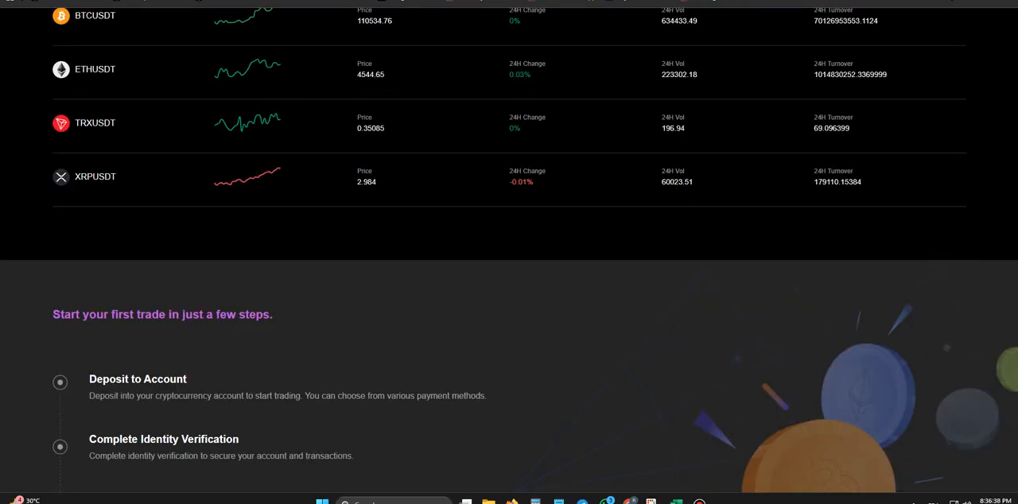
scroll(down, 3)
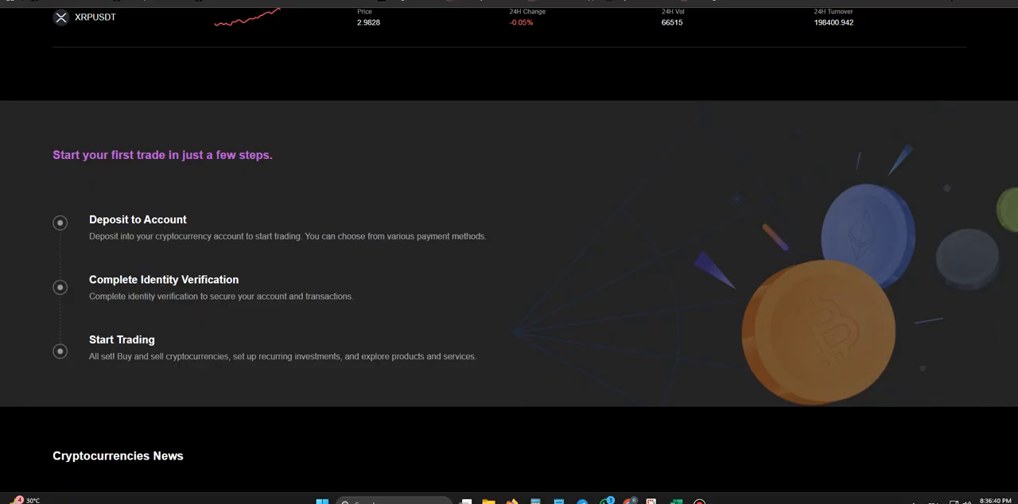
scroll(down, 3)
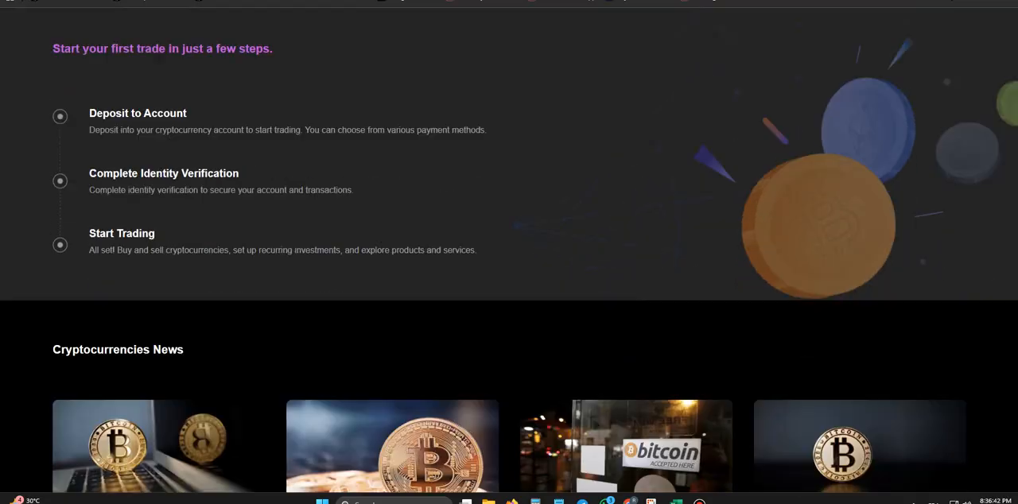
scroll(down, 3)
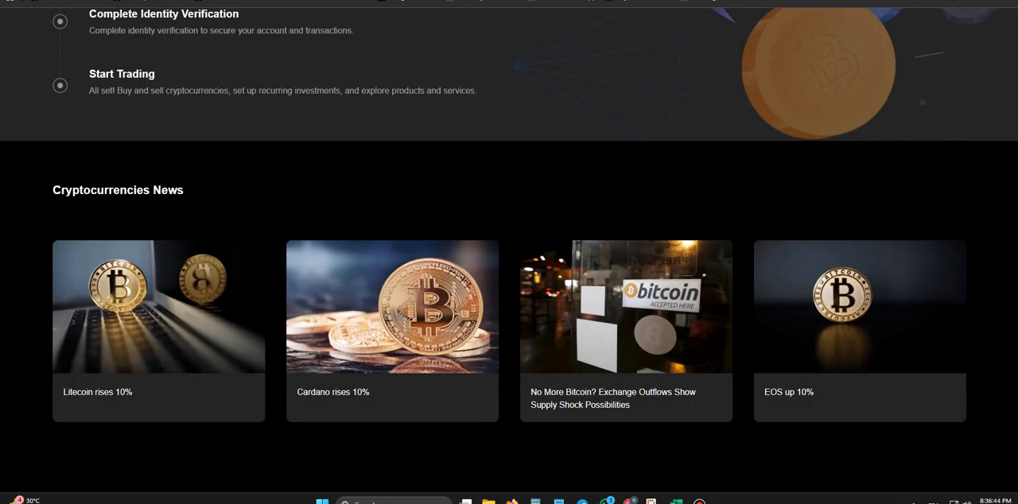
scroll(down, 3)
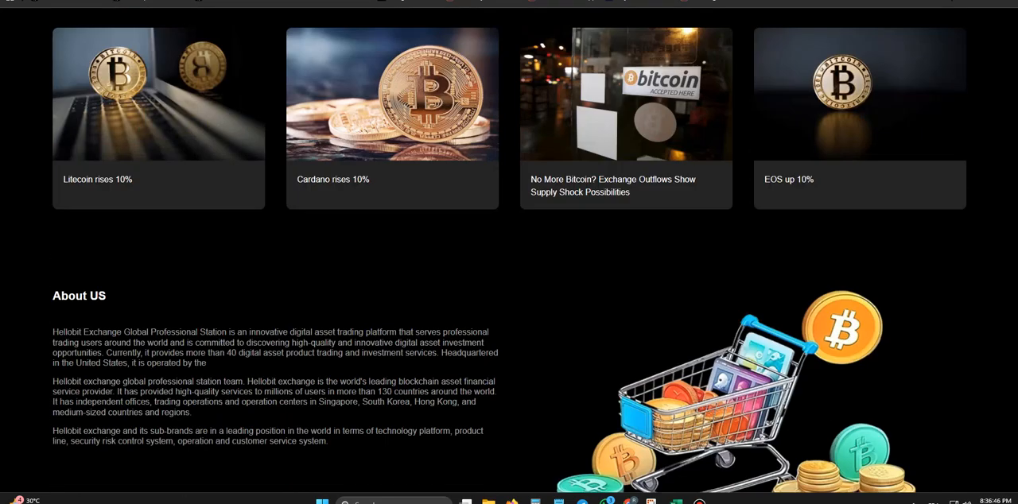
scroll(down, 3)
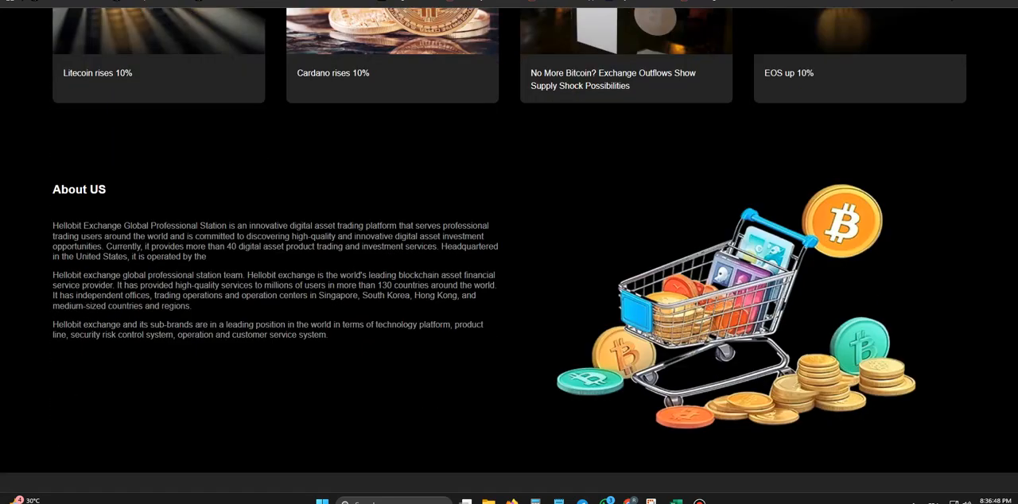
scroll(down, 3)
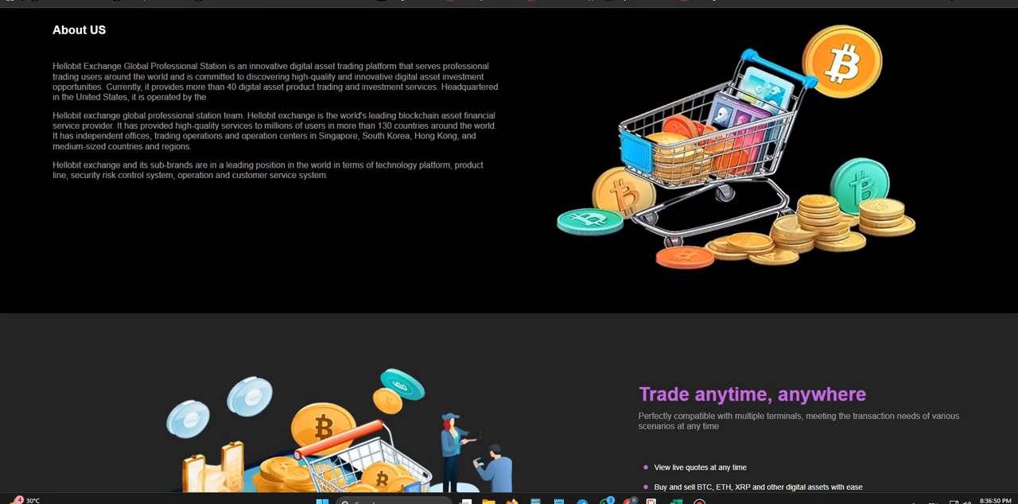
scroll(down, 3)
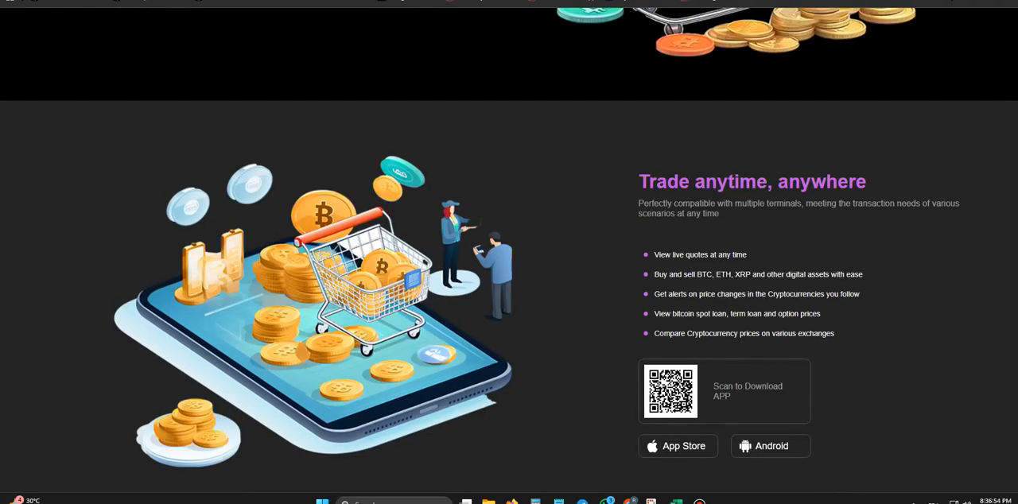
scroll(down, 3)
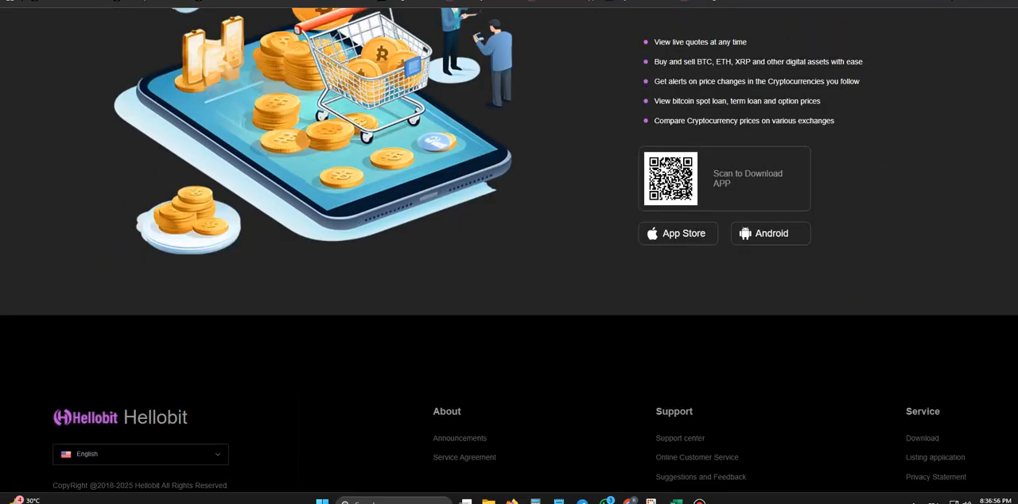
scroll(down, 3)
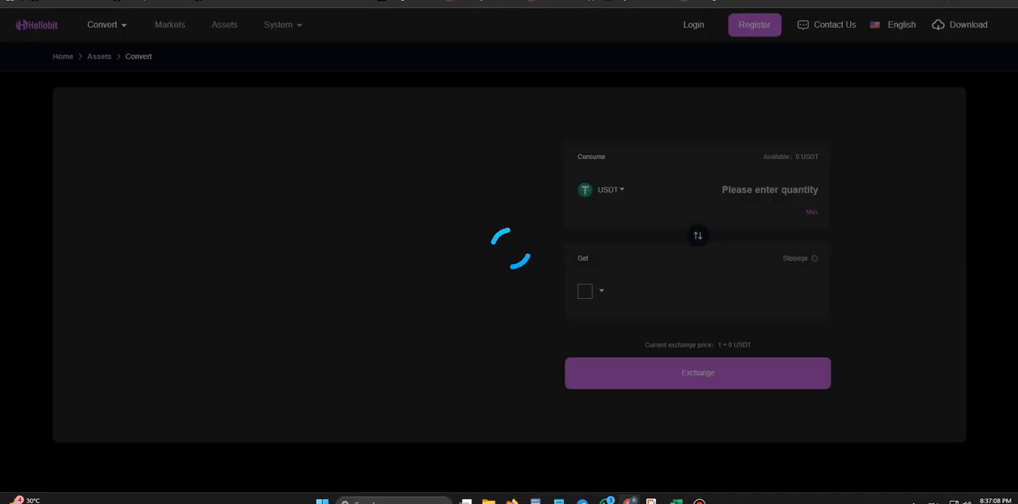
Step: View the Market Trading table of USDT pairs via Markets, then return to the homepage
click(693, 26)
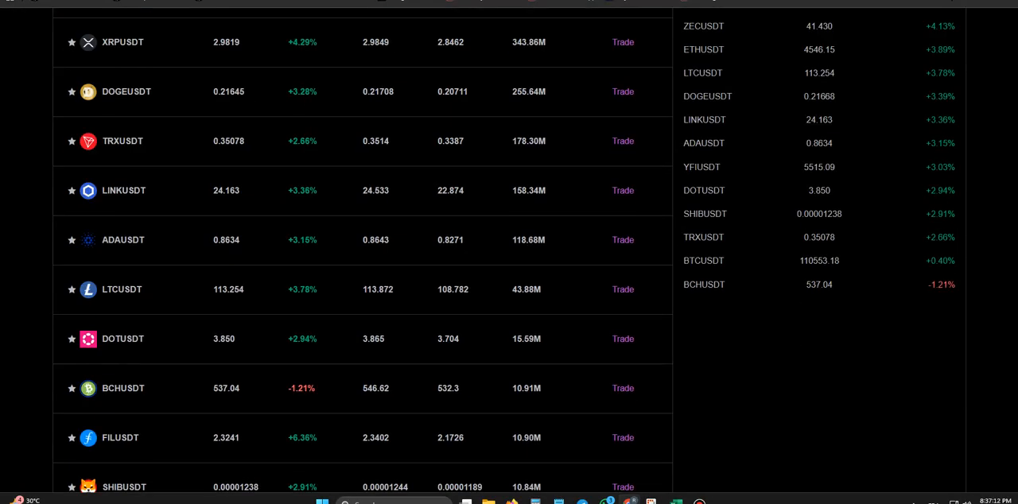
scroll(down, 3)
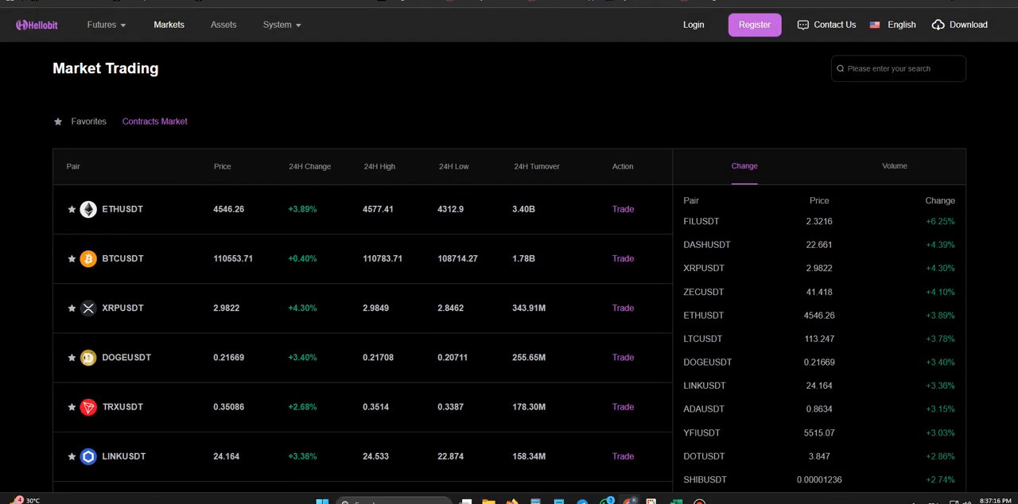
click(693, 26)
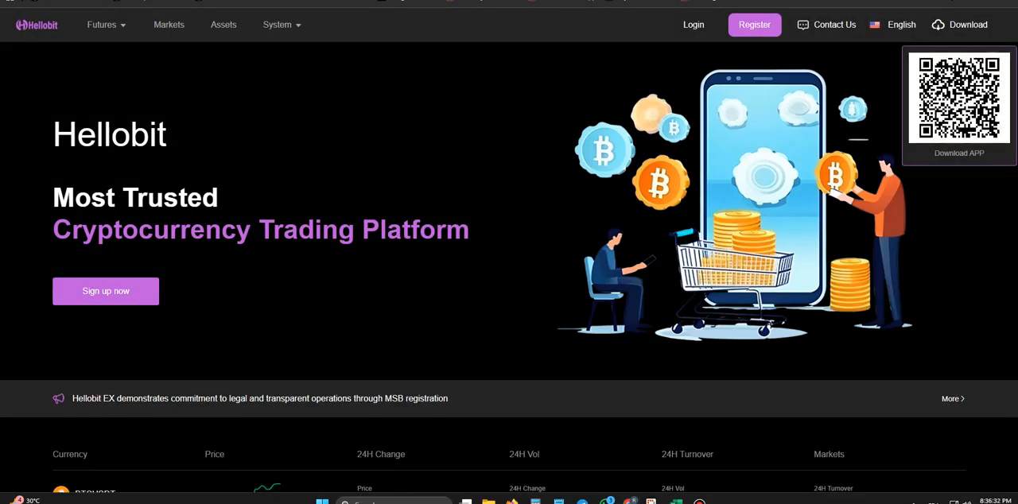
Step: Scroll the homepage through its sections down to the app-download area before logging in
scroll(down, 3)
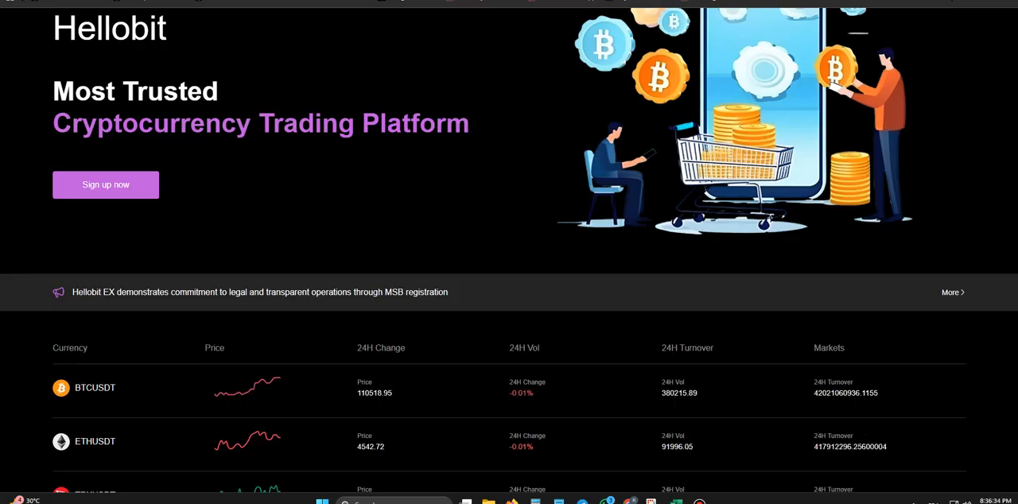
scroll(down, 3)
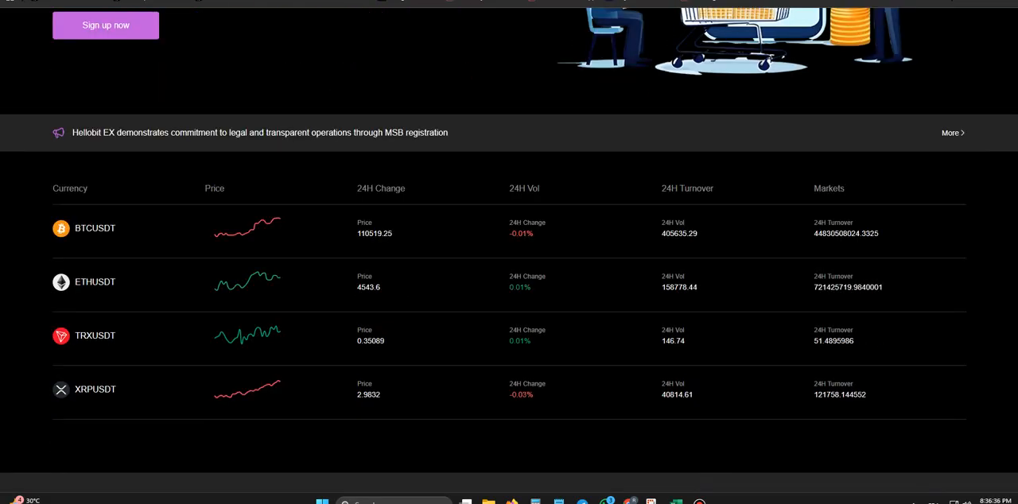
scroll(down, 3)
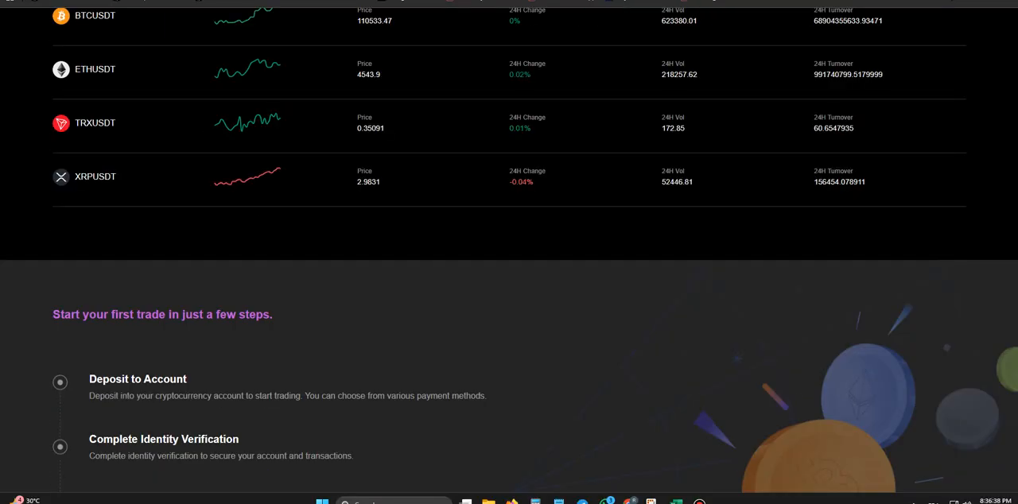
scroll(down, 3)
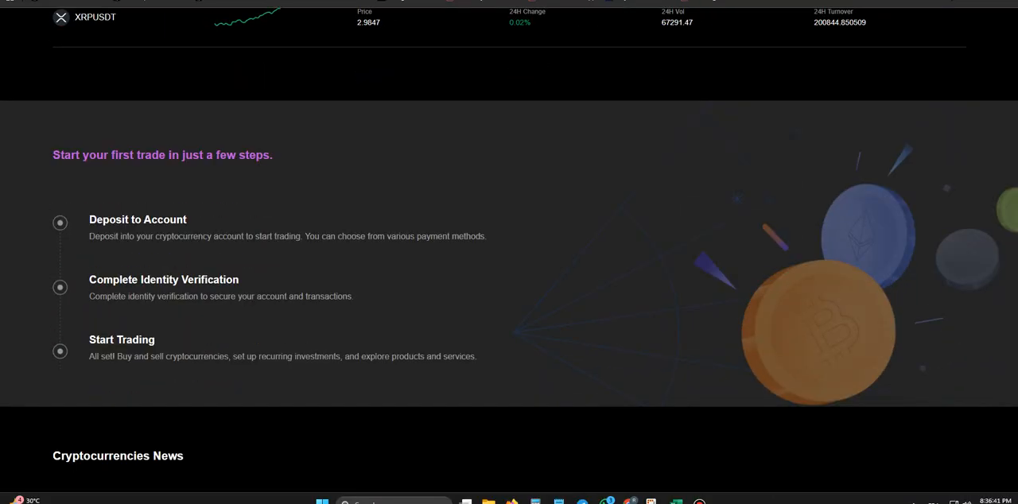
scroll(down, 3)
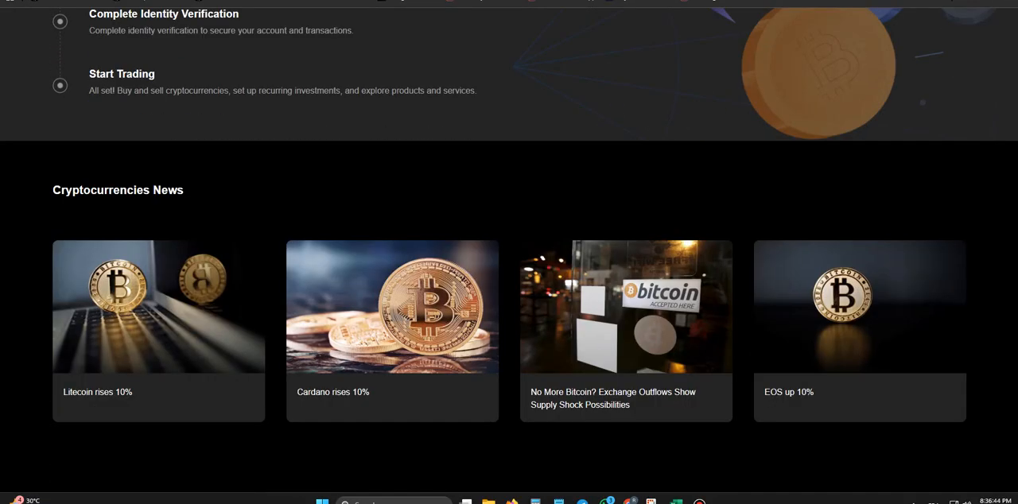
scroll(down, 3)
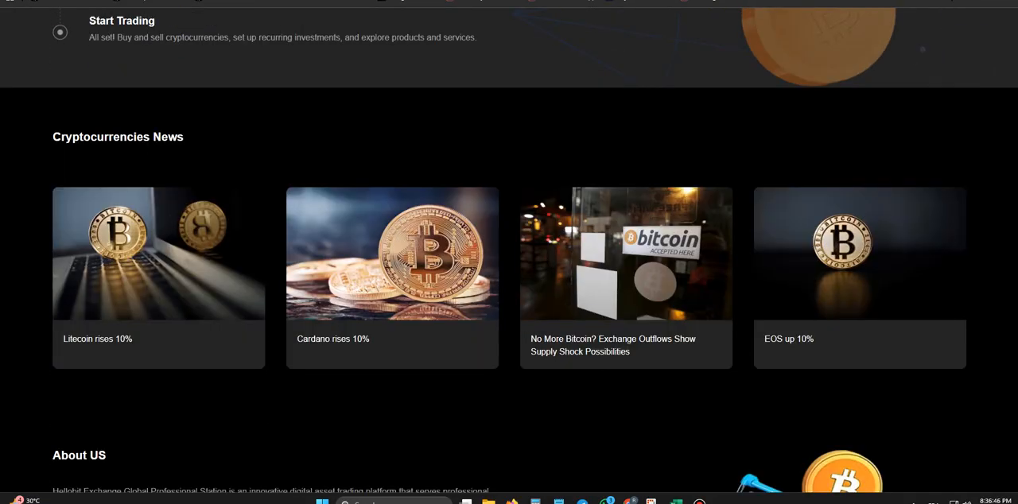
scroll(down, 3)
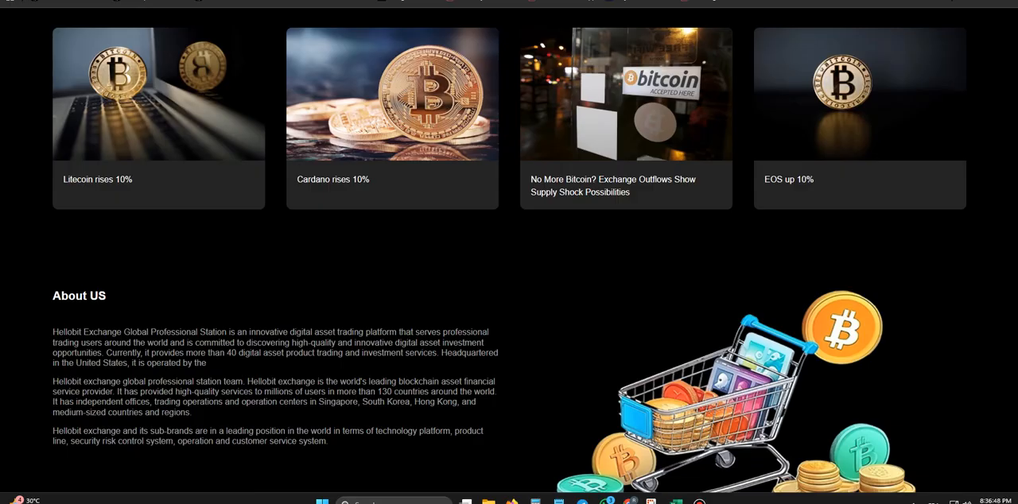
scroll(down, 3)
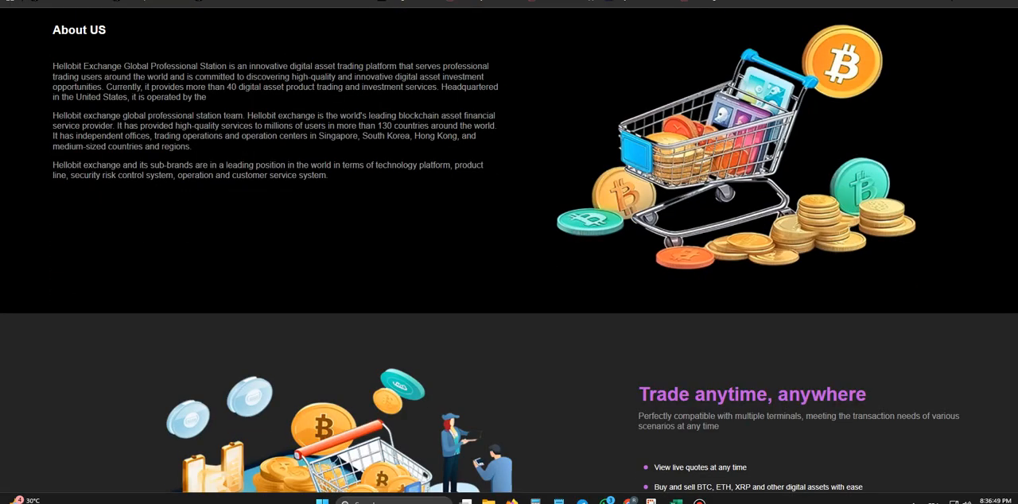
scroll(down, 3)
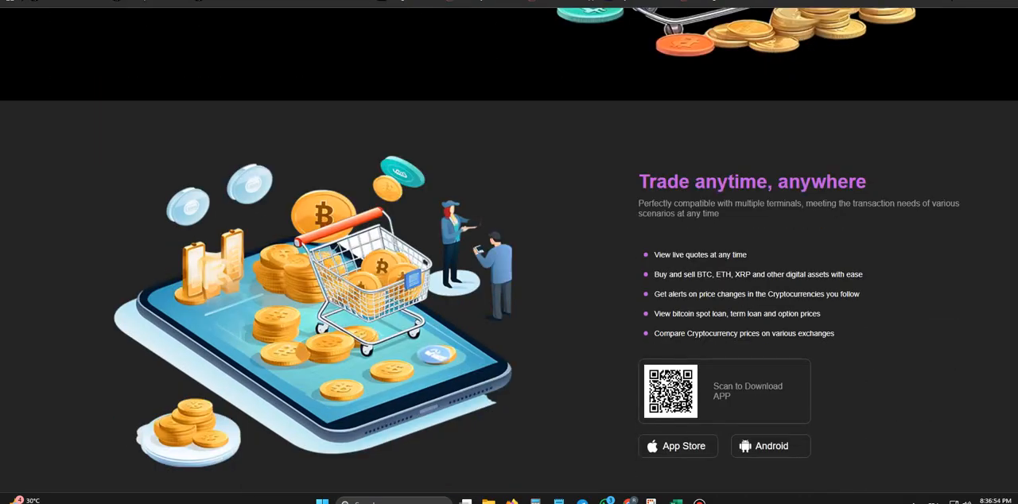
scroll(down, 3)
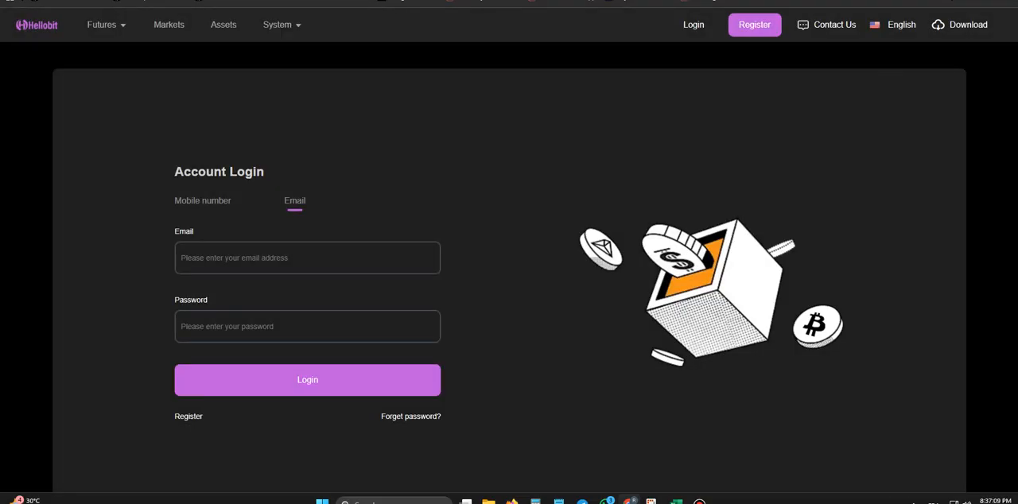
Step: Visit the Market Trading list and the login page, then return home via the Hellobit logo
click(169, 24)
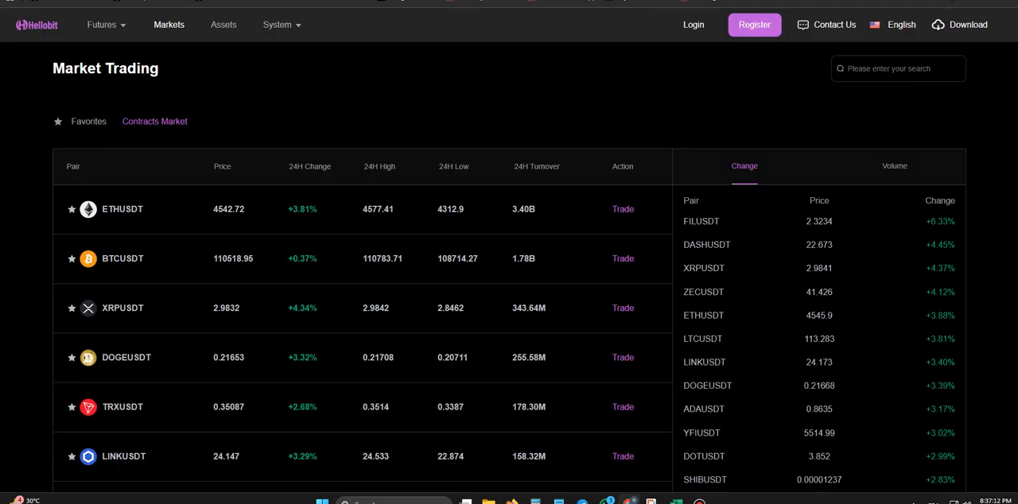
scroll(down, 3)
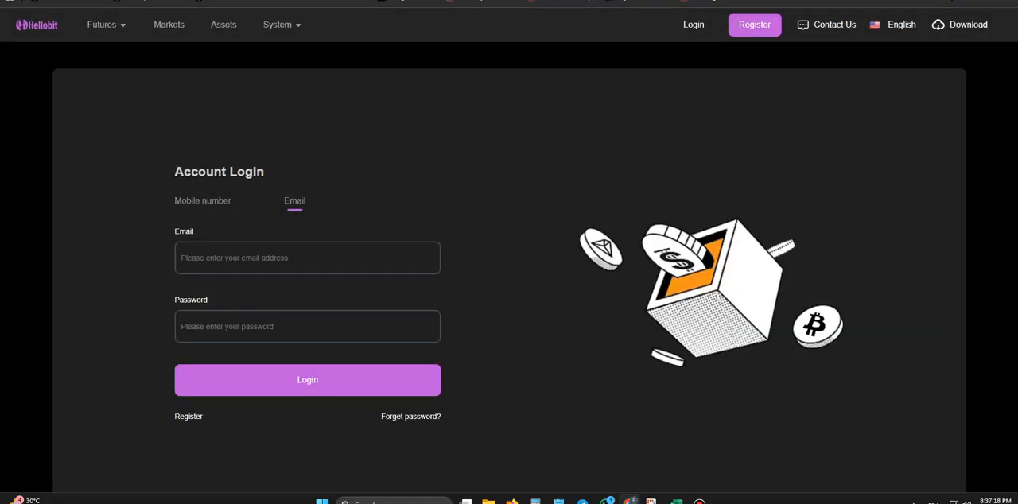
click(276, 24)
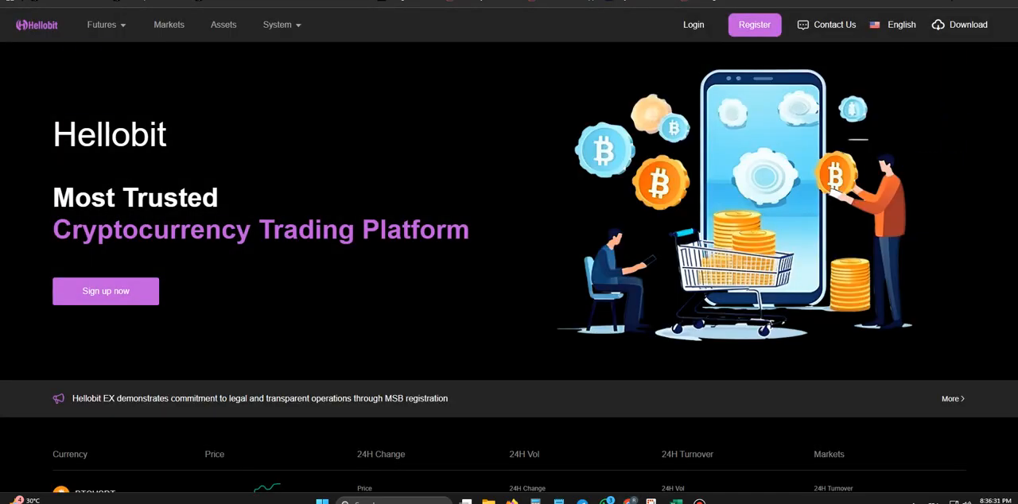
Step: Scroll the homepage to the bottom and back up, then choose Futures from the Futures dropdown
scroll(down, 3)
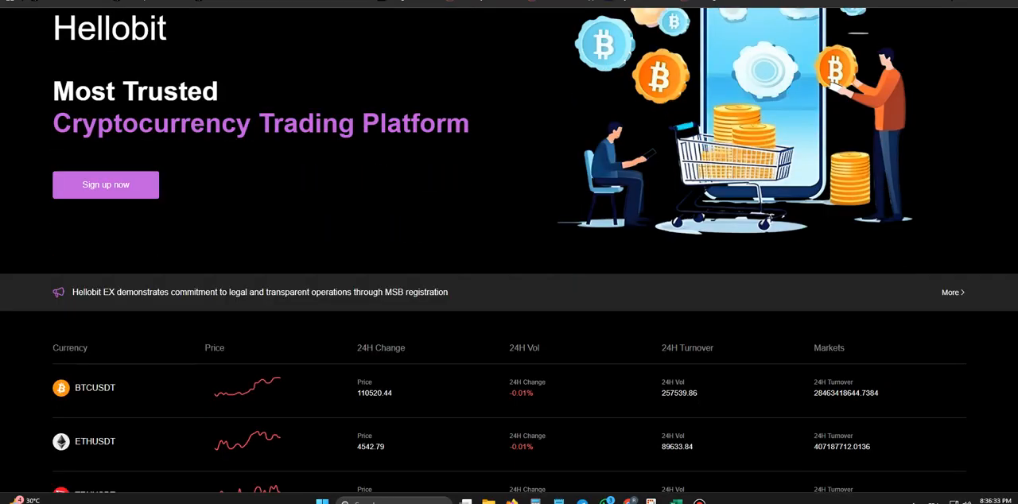
scroll(down, 3)
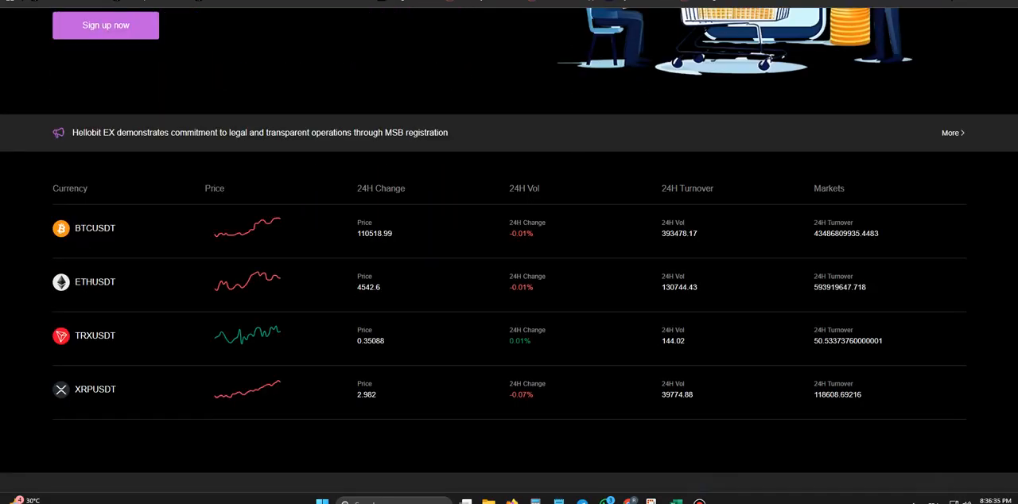
scroll(down, 3)
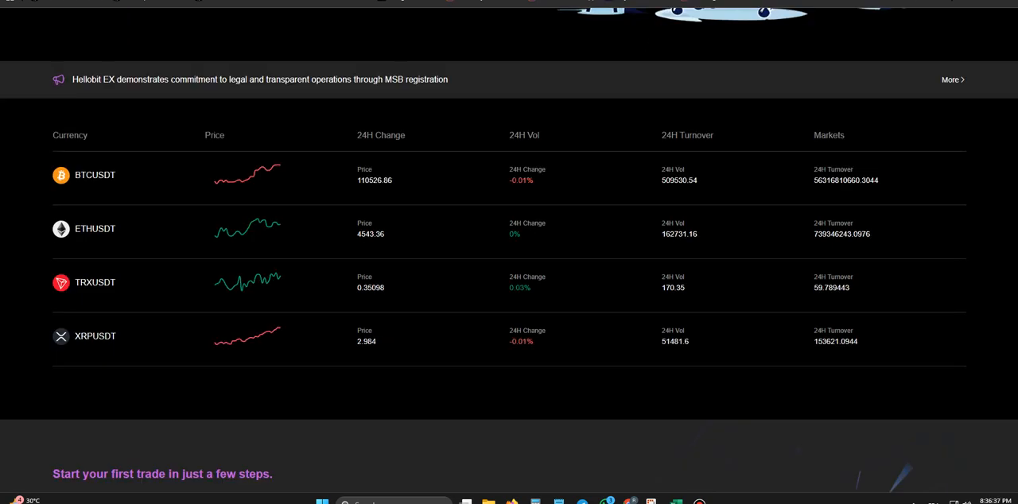
scroll(down, 3)
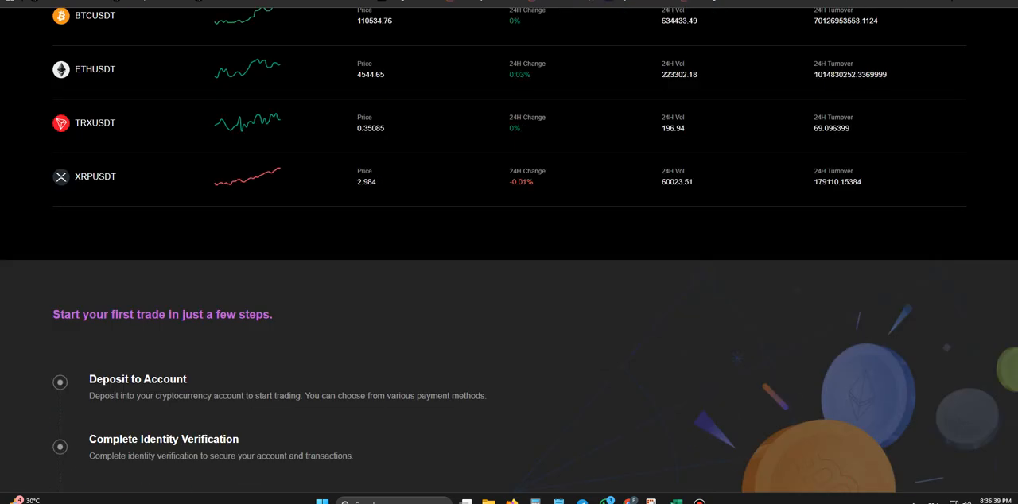
scroll(down, 3)
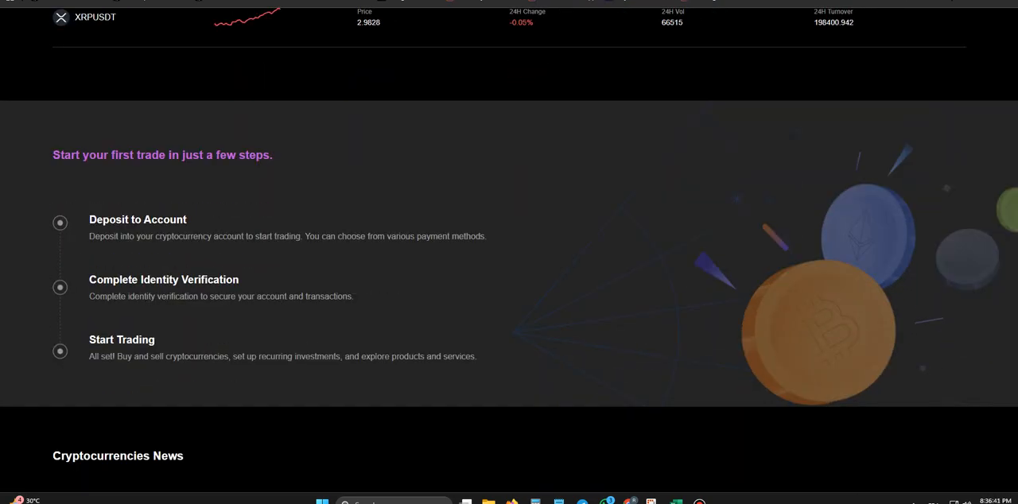
scroll(down, 3)
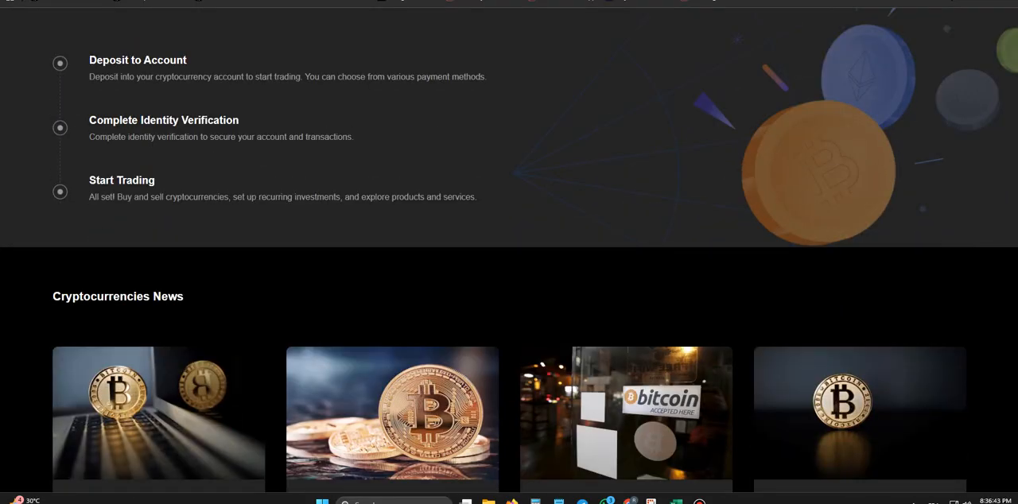
scroll(down, 3)
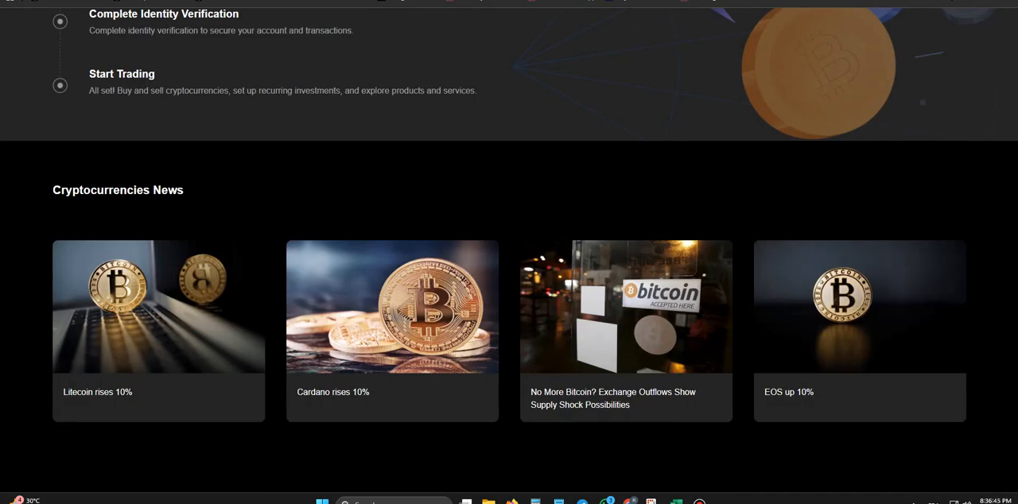
scroll(down, 3)
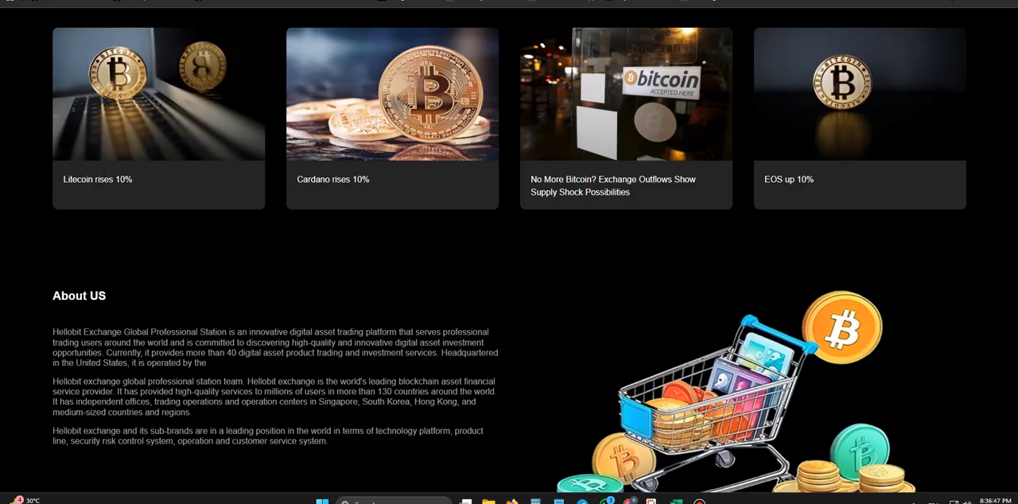
scroll(down, 3)
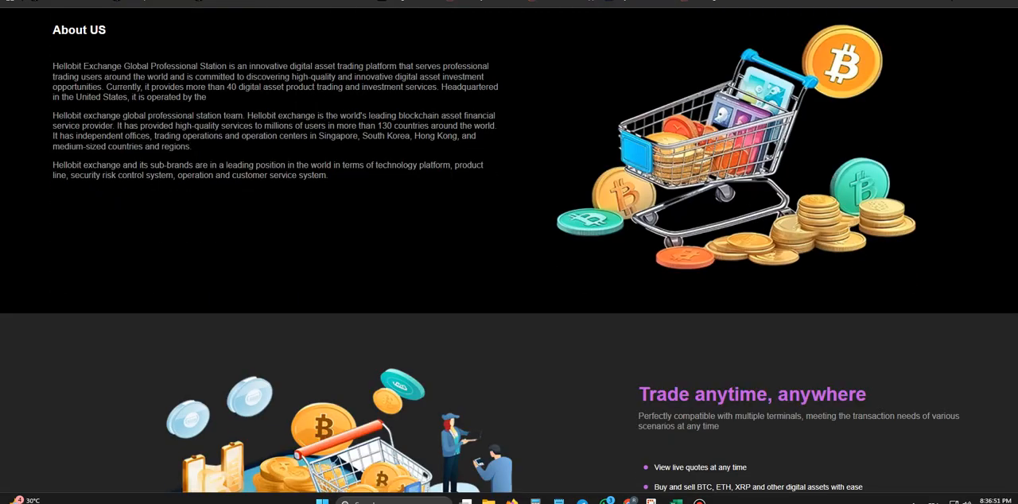
scroll(down, 3)
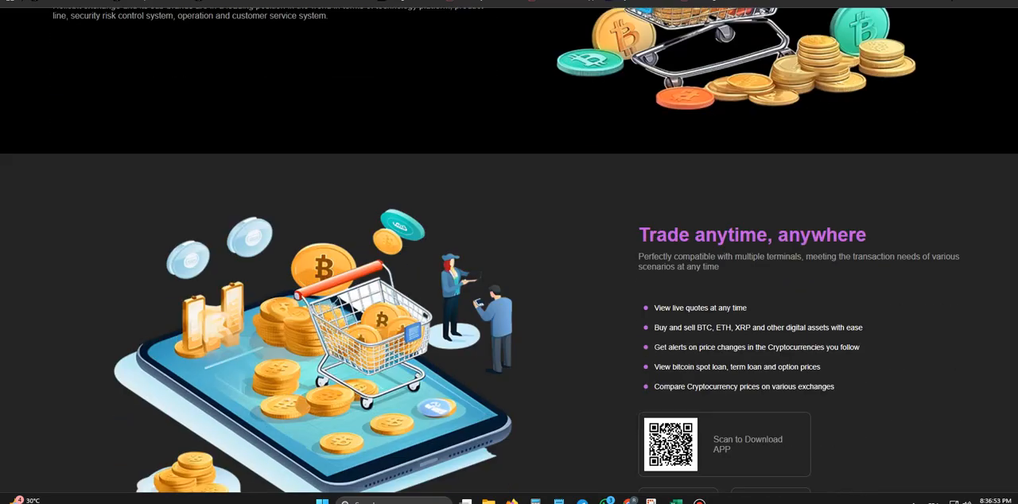
scroll(down, 3)
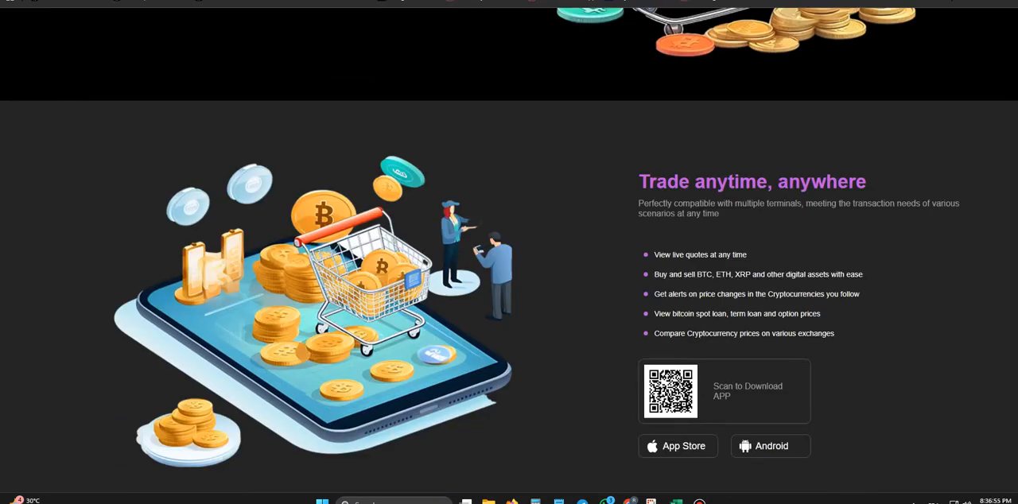
scroll(down, 3)
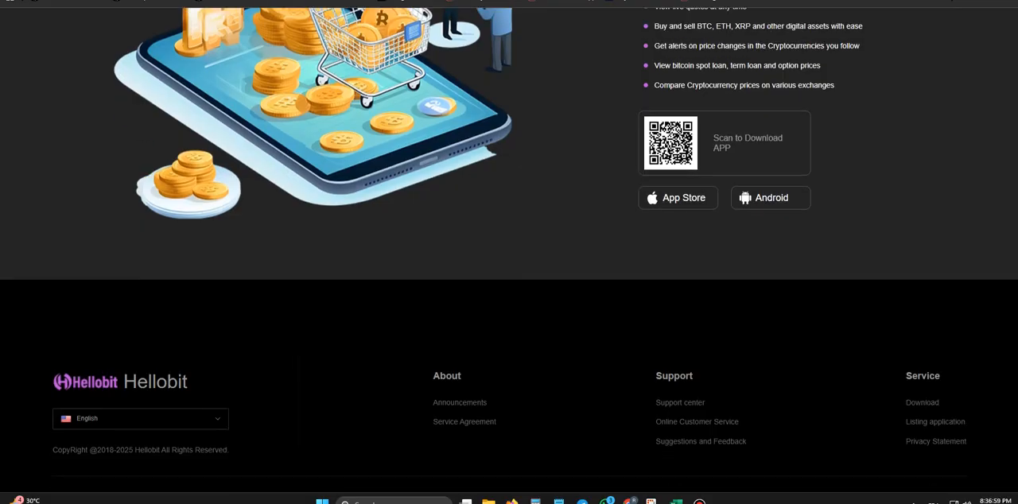
scroll(up, 3)
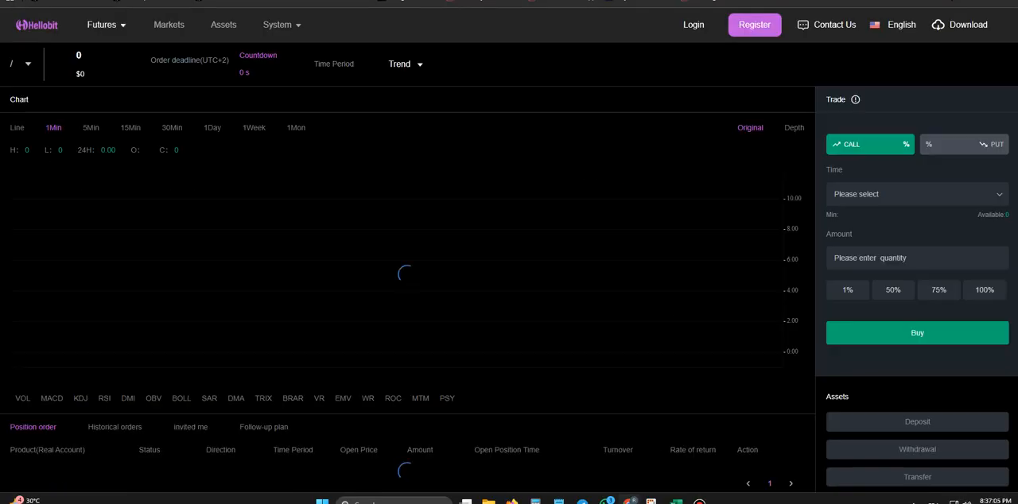
Step: Visit Perpetual trading, the full Markets table and the login page, then return home via the logo
click(102, 24)
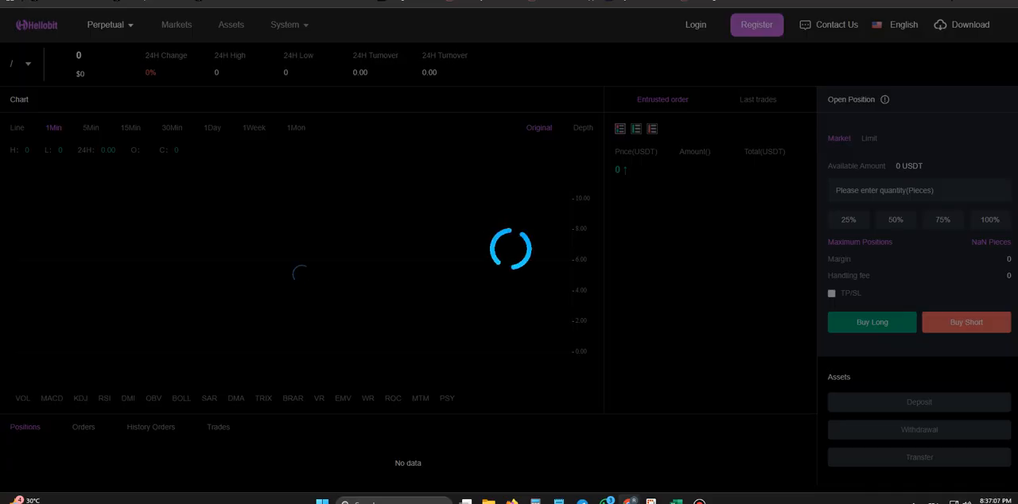
click(695, 25)
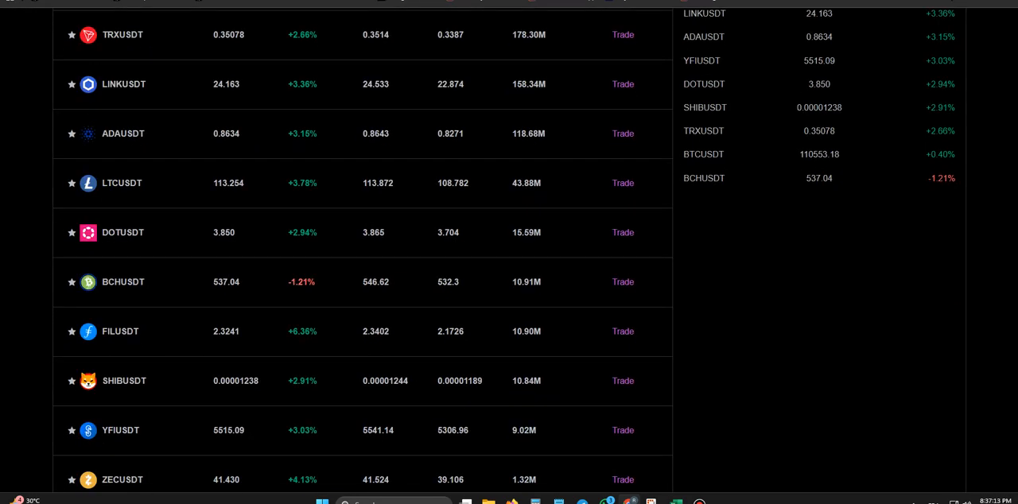
scroll(down, 3)
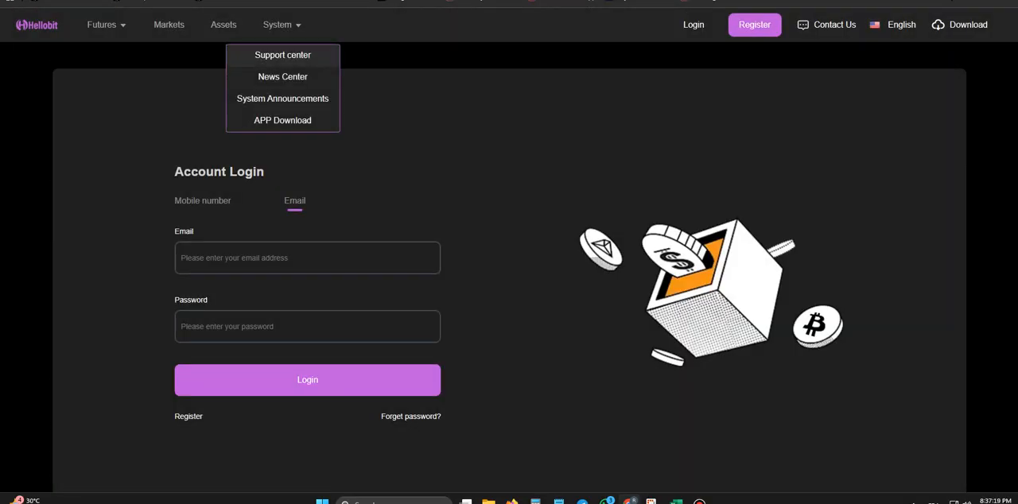
click(283, 54)
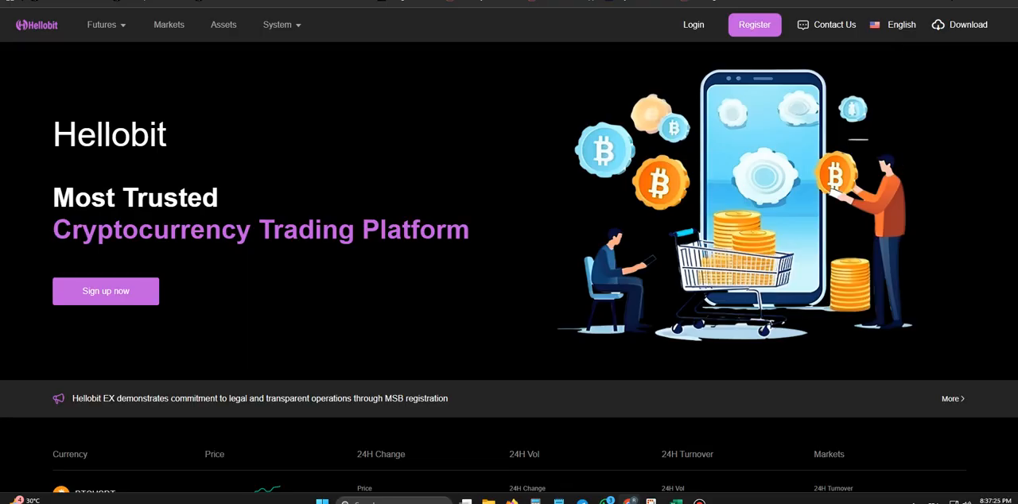
scroll(down, 3)
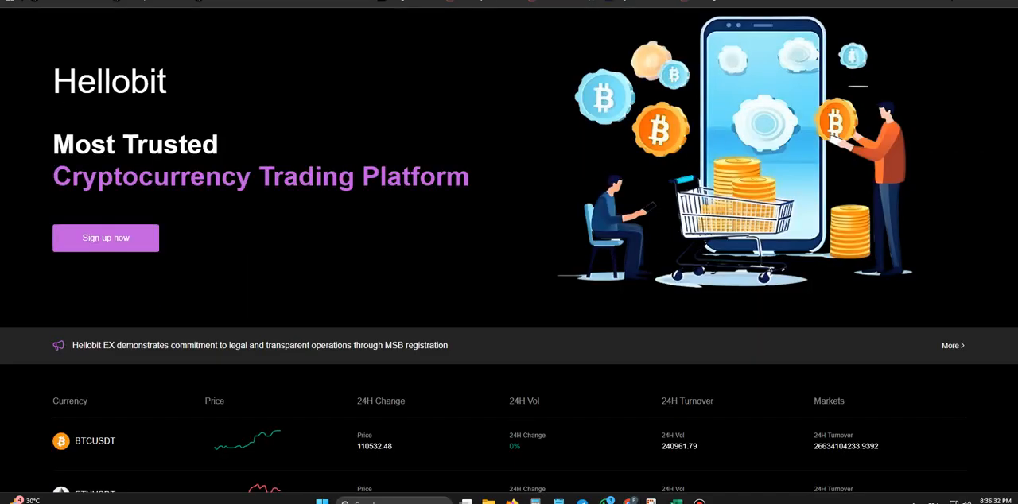
scroll(down, 3)
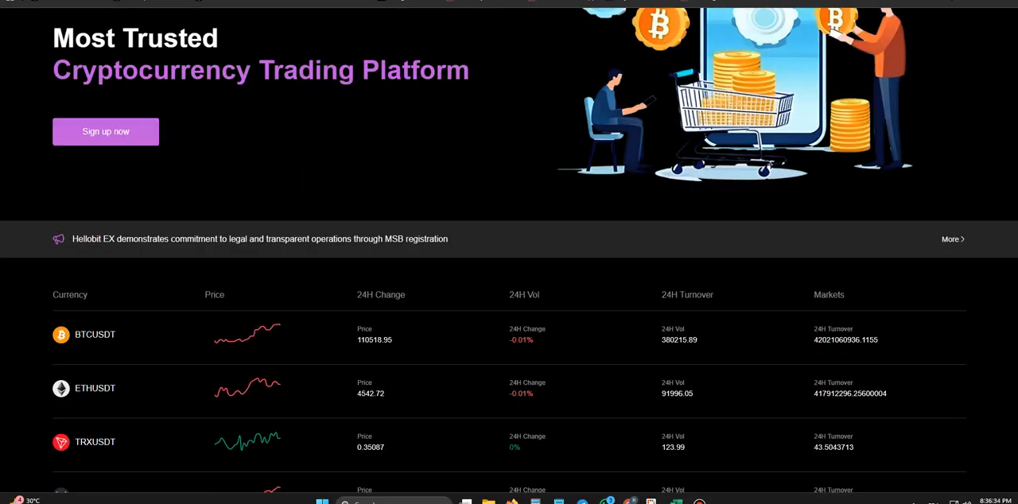
scroll(down, 3)
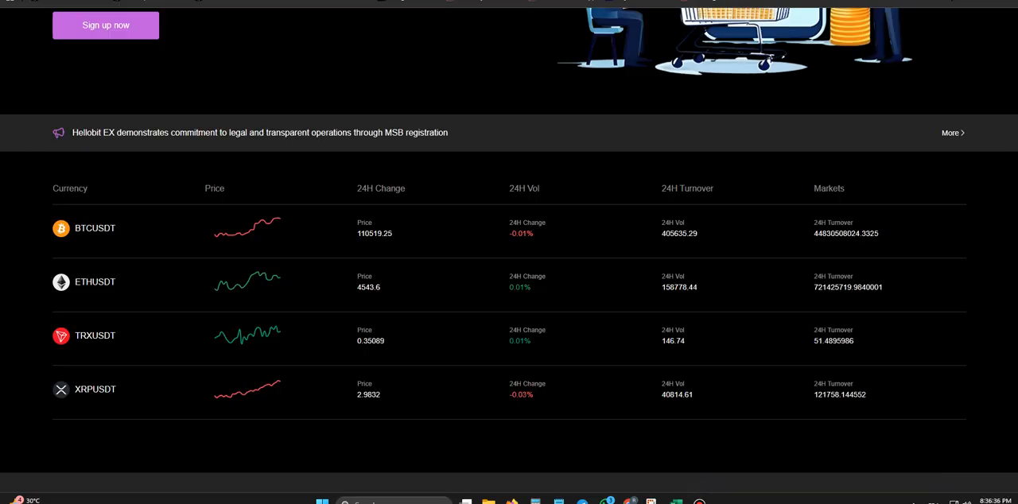
scroll(down, 3)
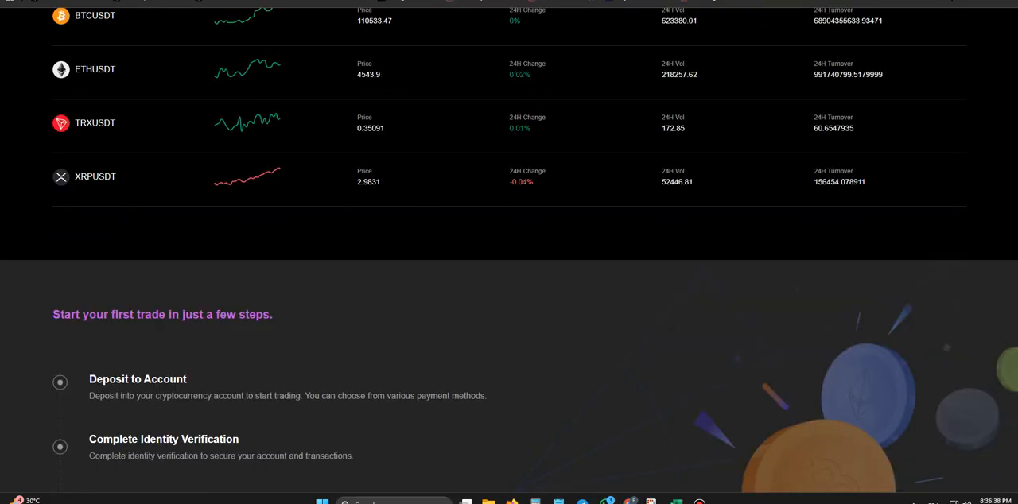
scroll(down, 3)
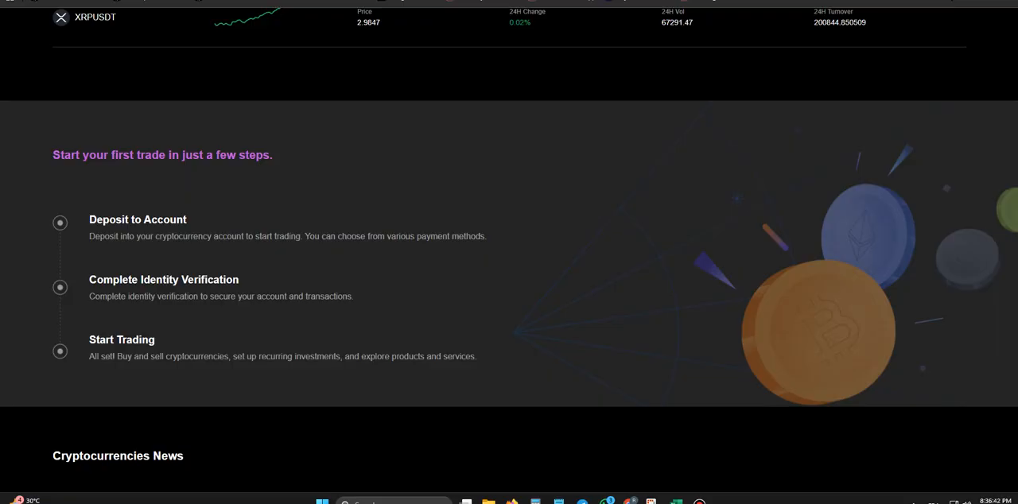
scroll(down, 3)
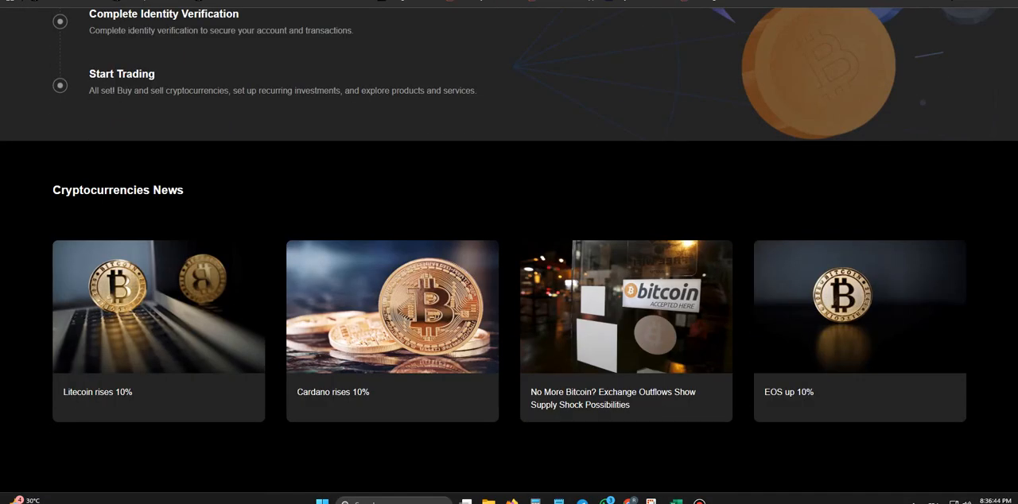
scroll(down, 3)
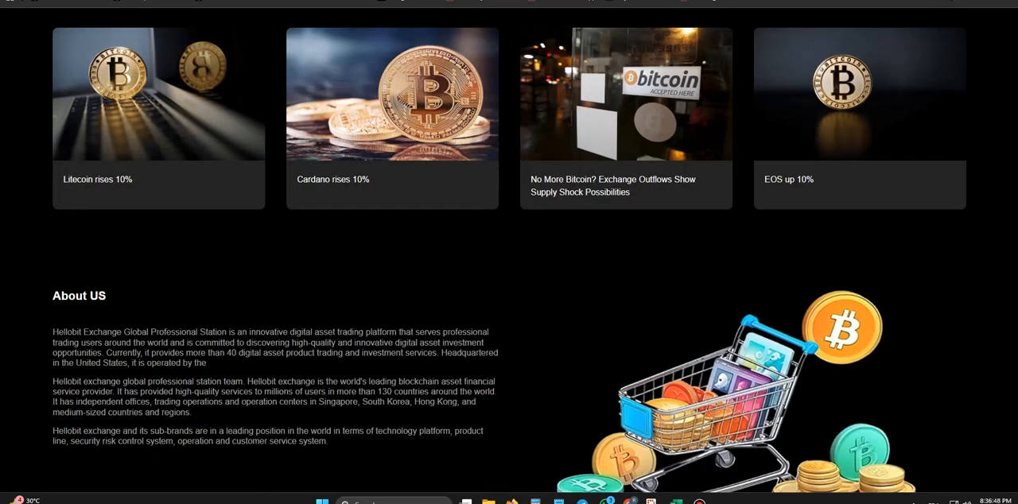
scroll(down, 3)
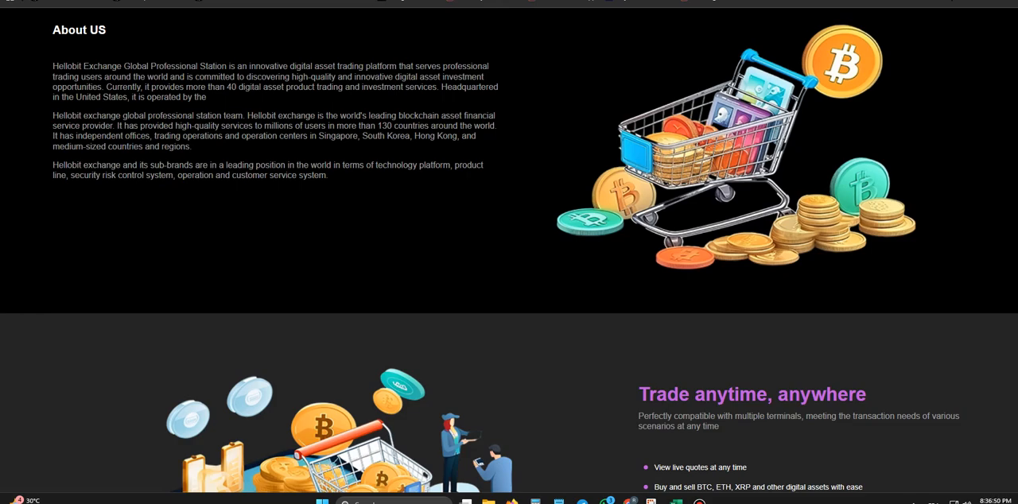
scroll(down, 3)
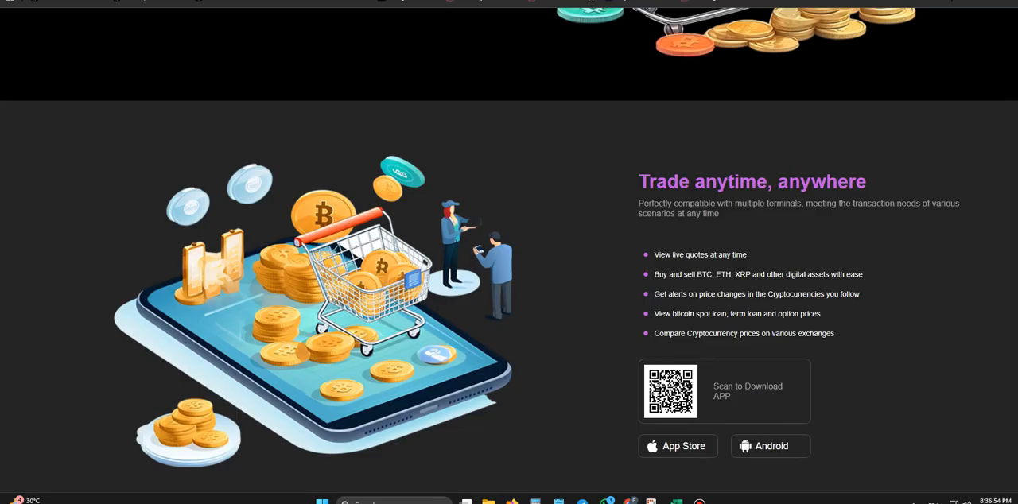
scroll(down, 3)
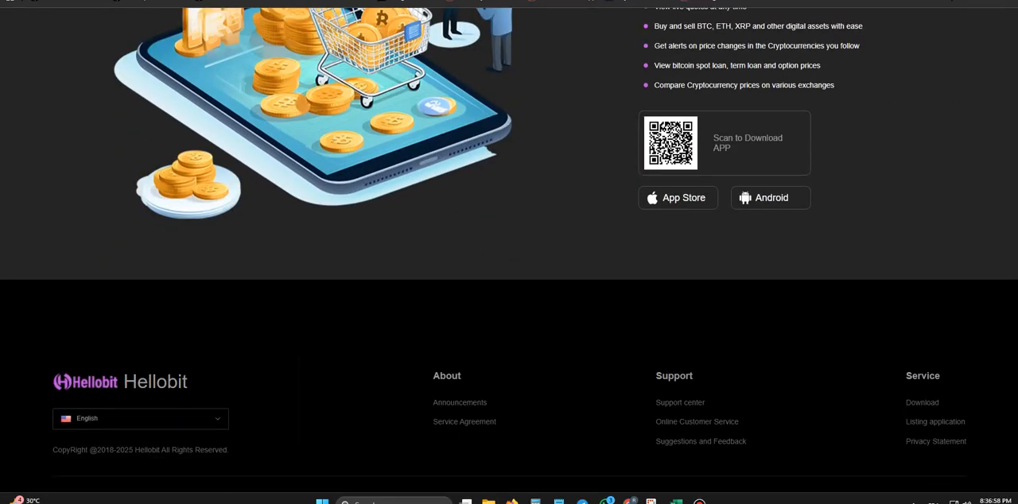
scroll(up, 3)
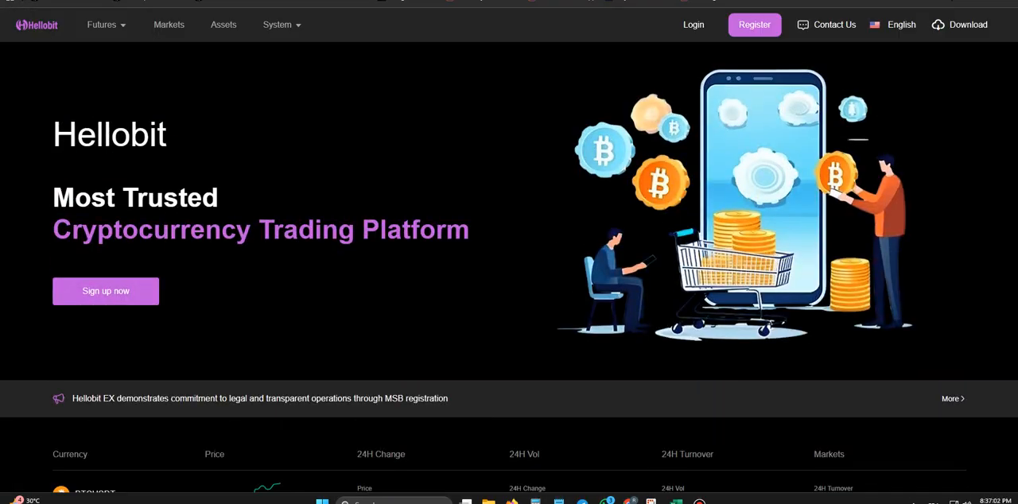
click(102, 25)
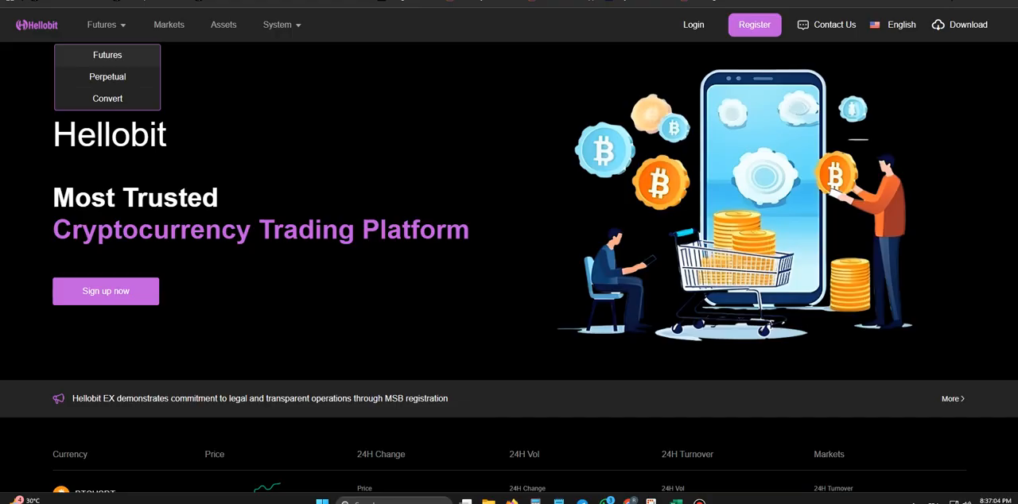
click(693, 26)
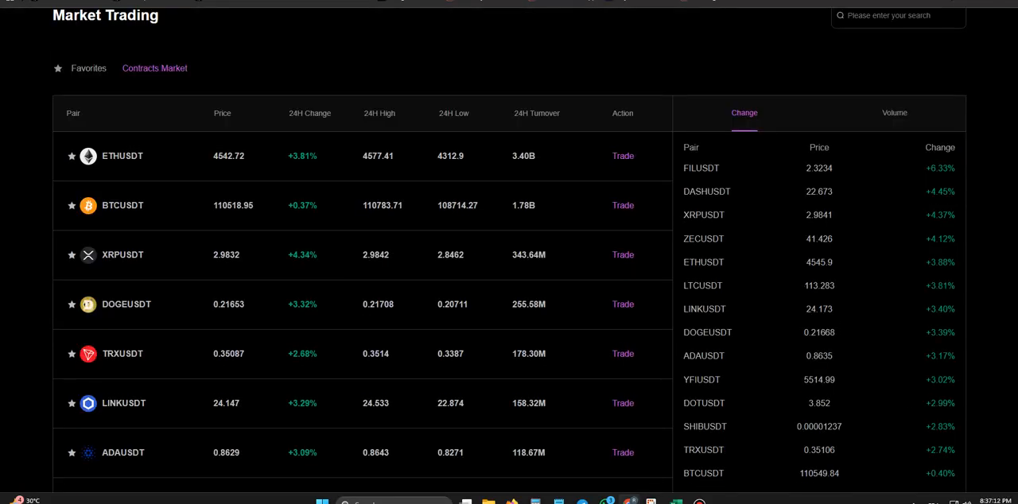
scroll(down, 3)
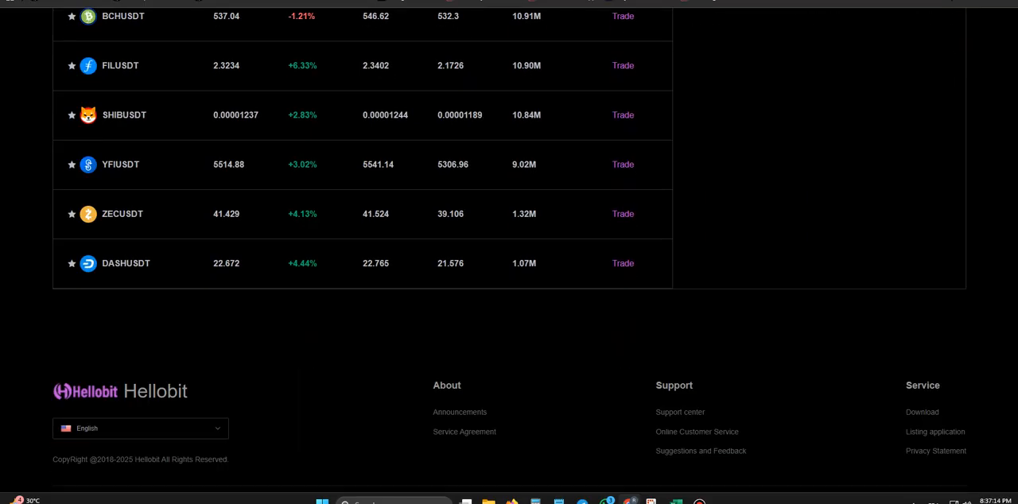
scroll(up, 3)
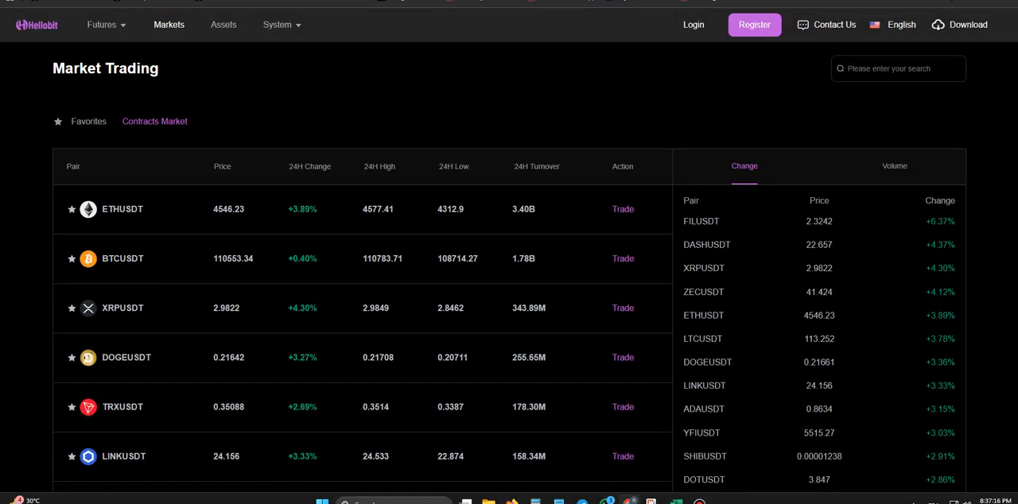
click(693, 26)
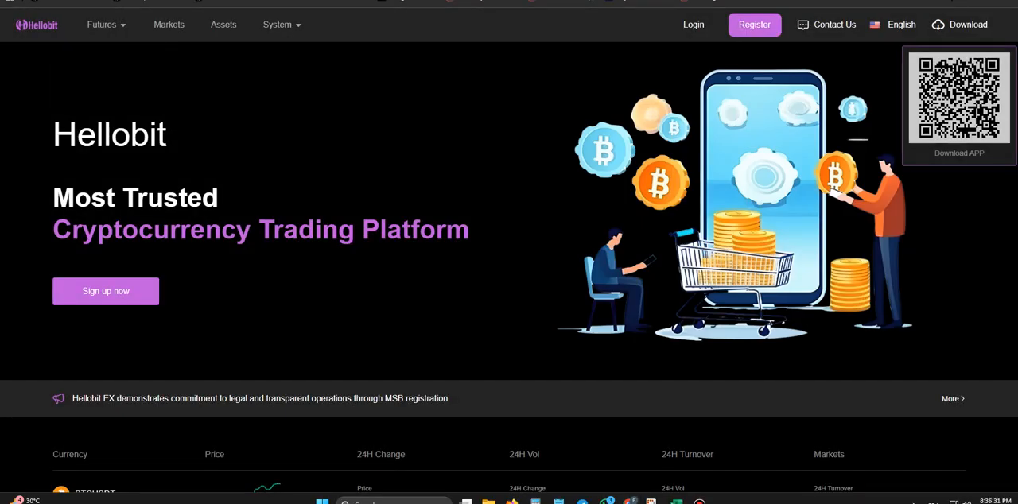
scroll(down, 3)
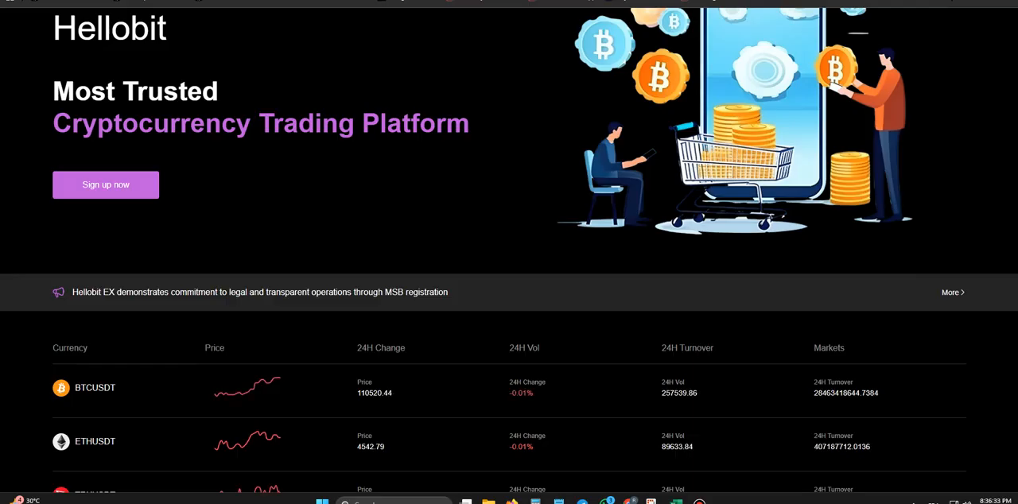
scroll(down, 3)
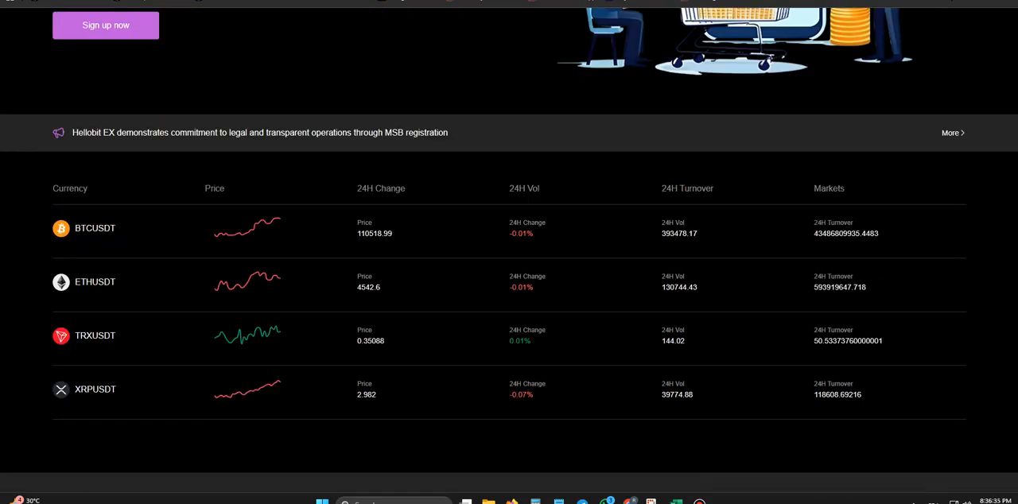
scroll(down, 3)
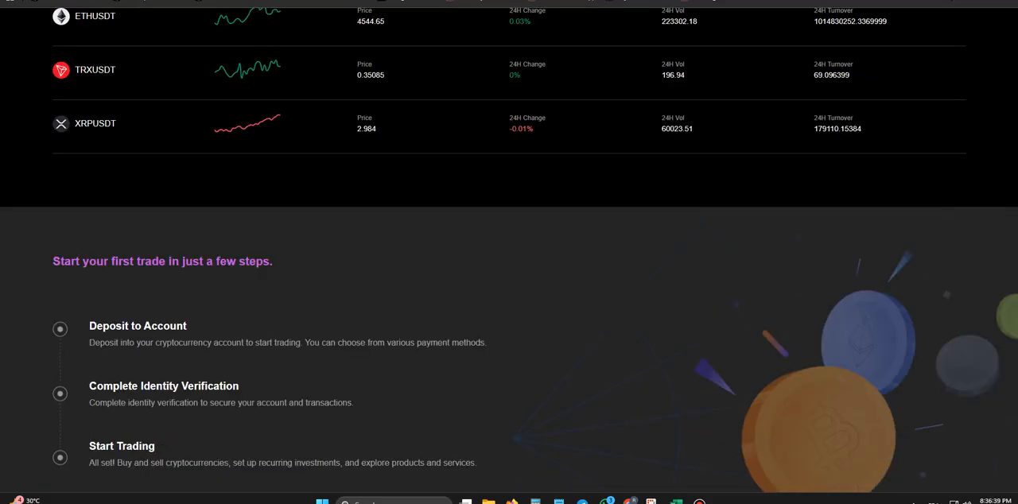
scroll(down, 3)
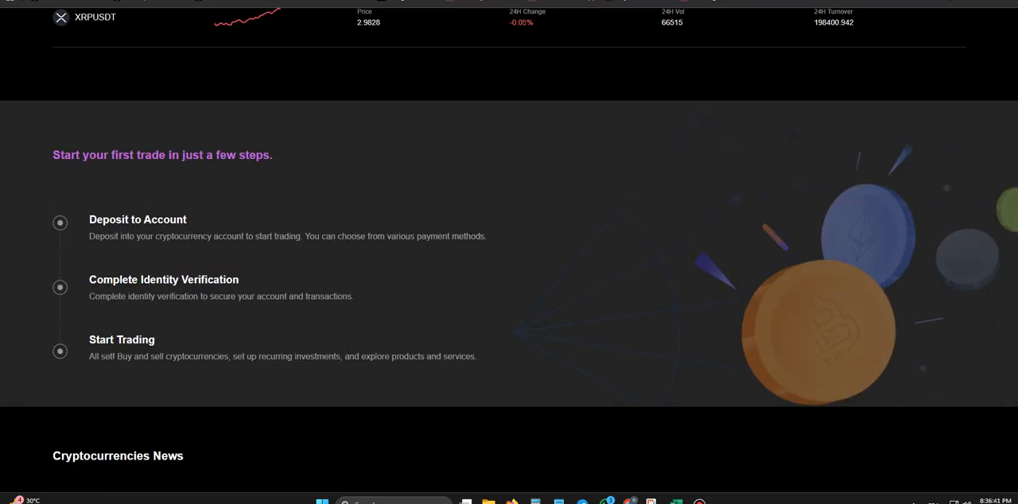
scroll(down, 3)
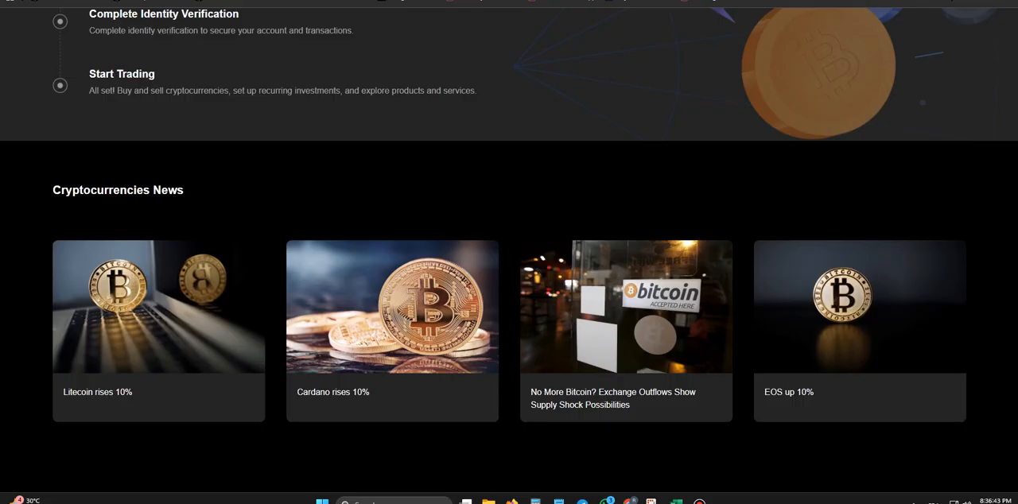
scroll(down, 3)
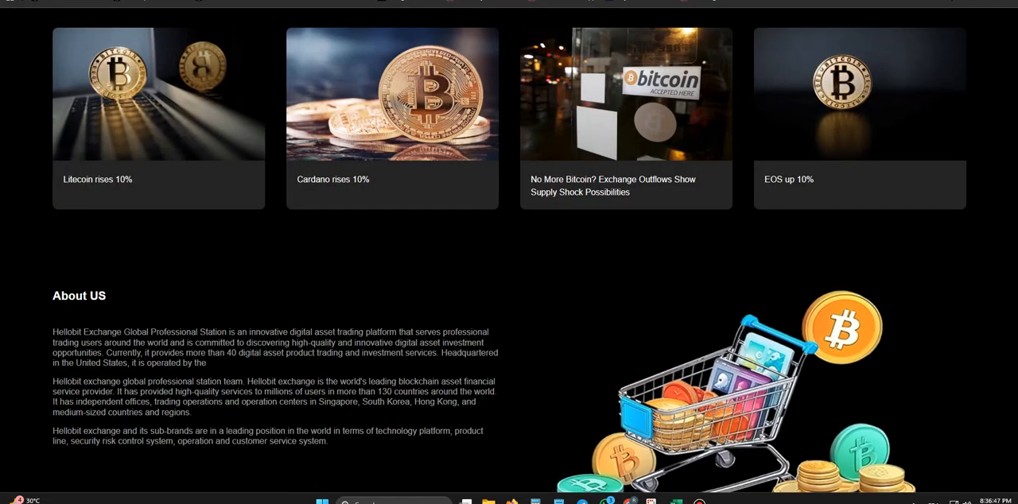
scroll(down, 3)
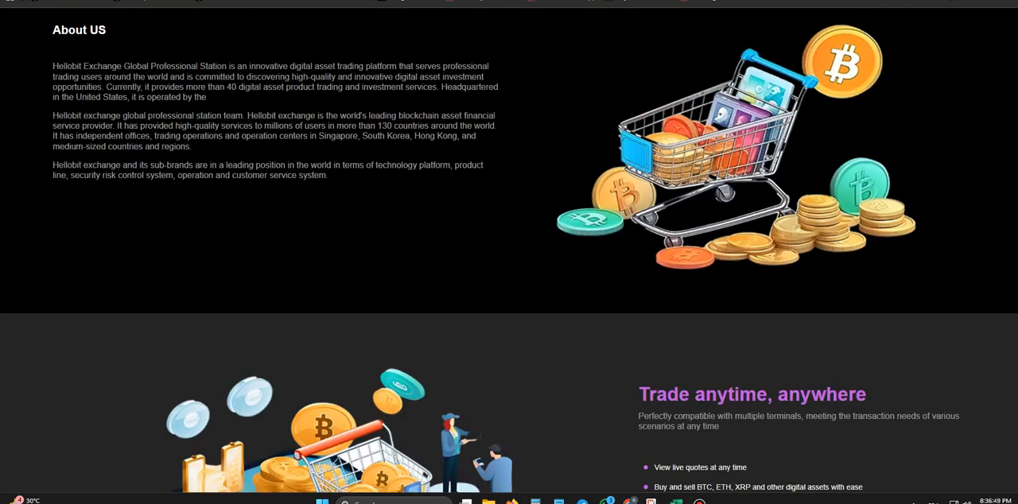
scroll(down, 3)
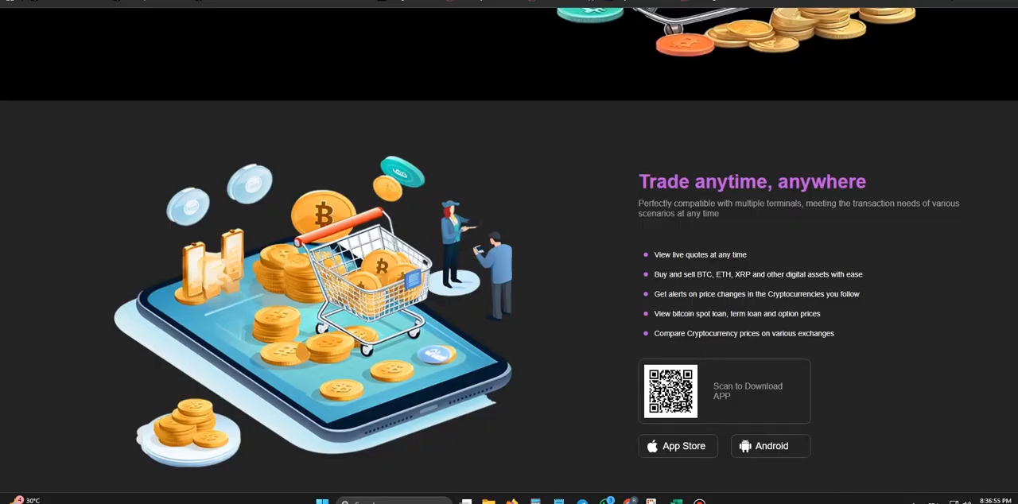
scroll(down, 3)
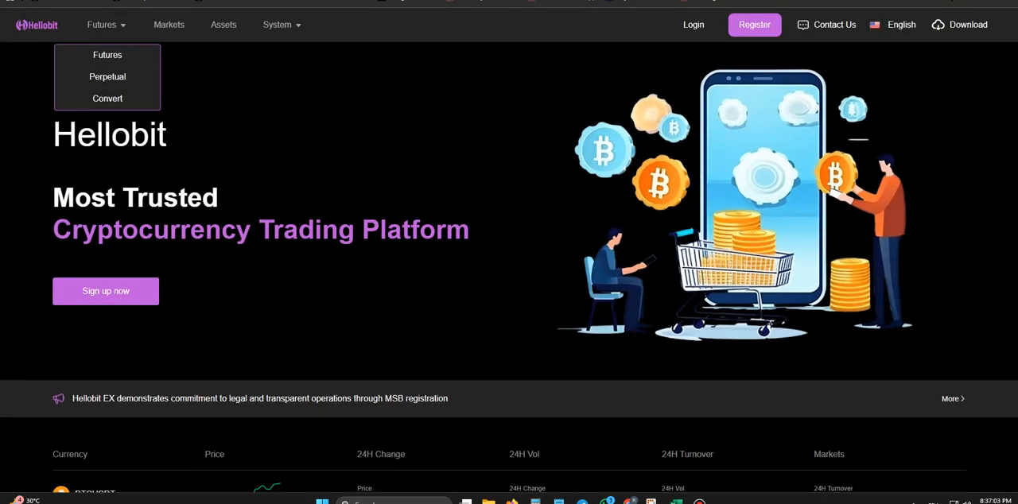
Step: From the login page view the Market Trading table, then return to the homepage via the Hellobit logo
click(692, 25)
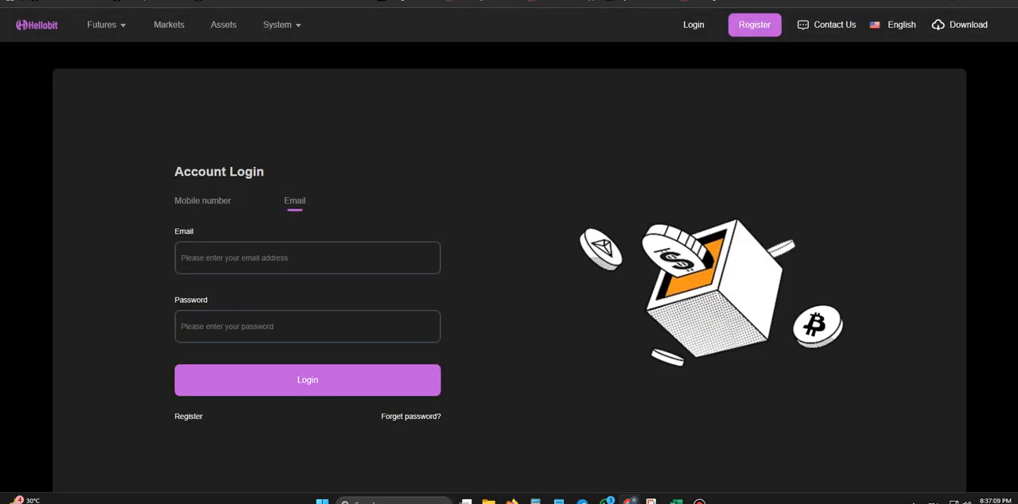
click(168, 25)
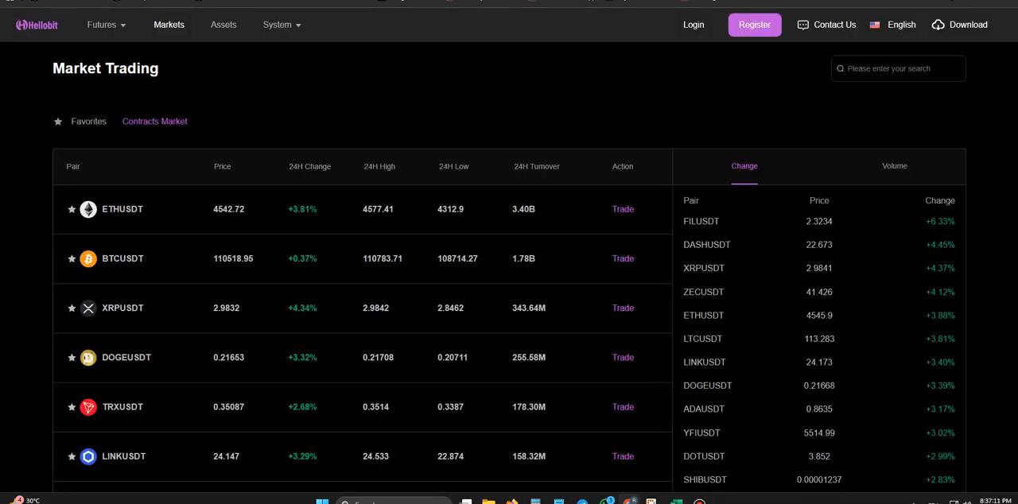
scroll(down, 3)
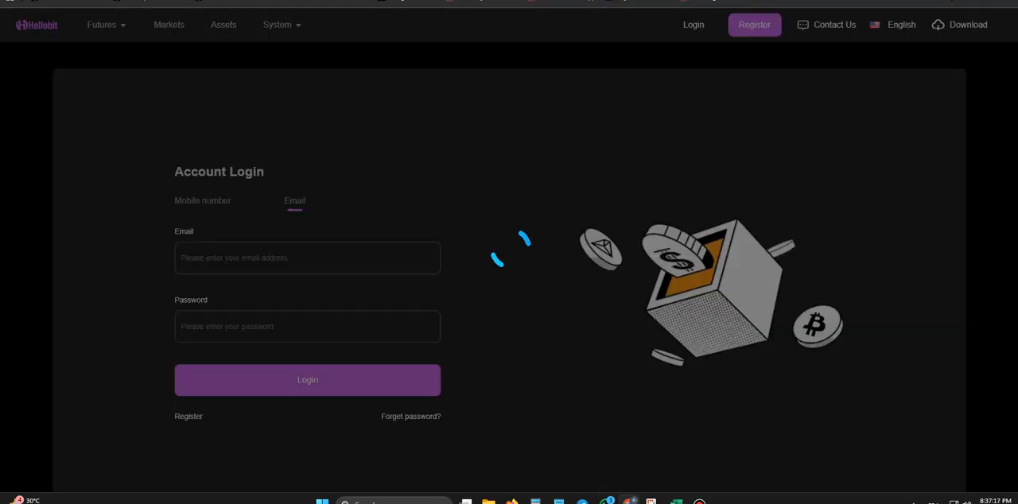
click(277, 25)
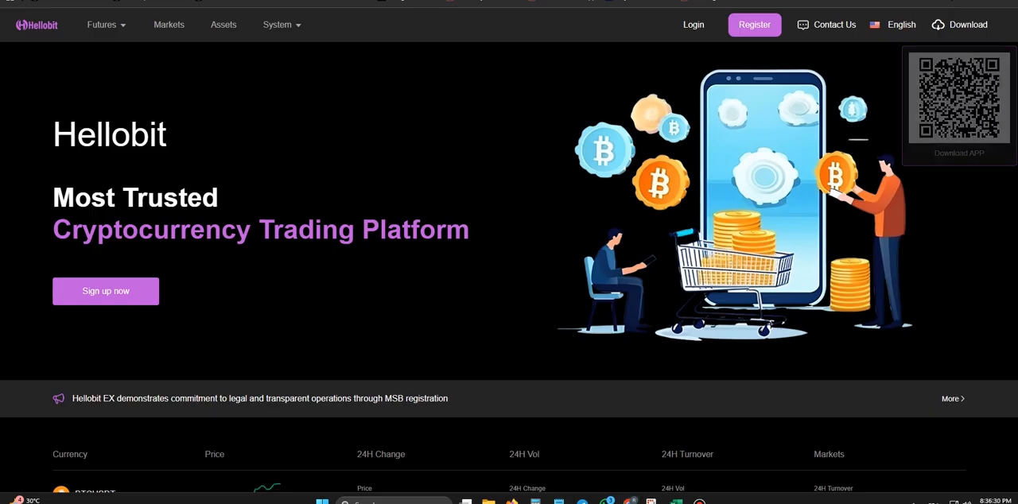
scroll(down, 3)
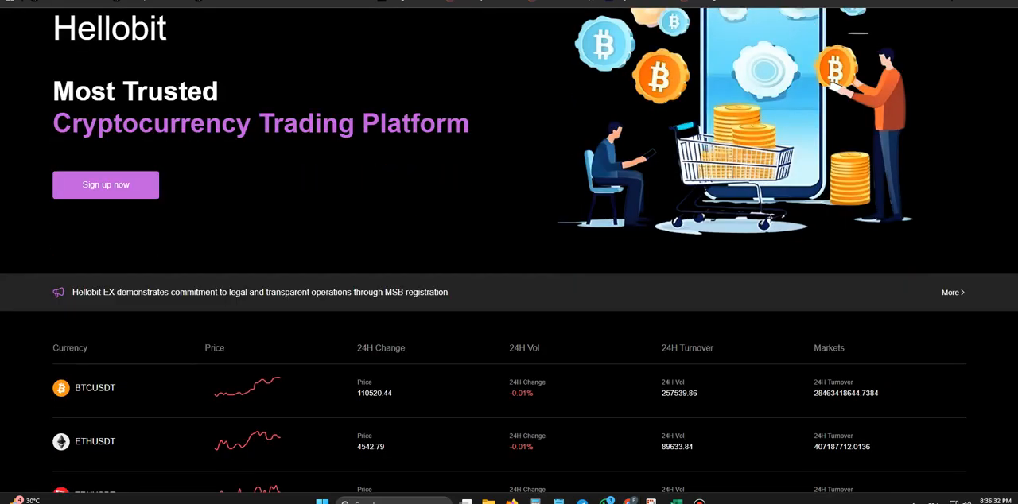
scroll(down, 3)
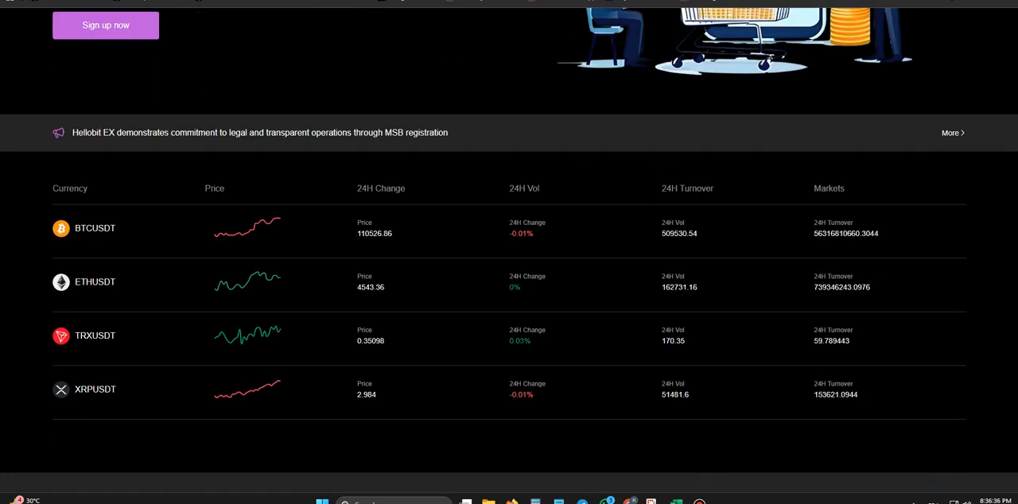
scroll(down, 3)
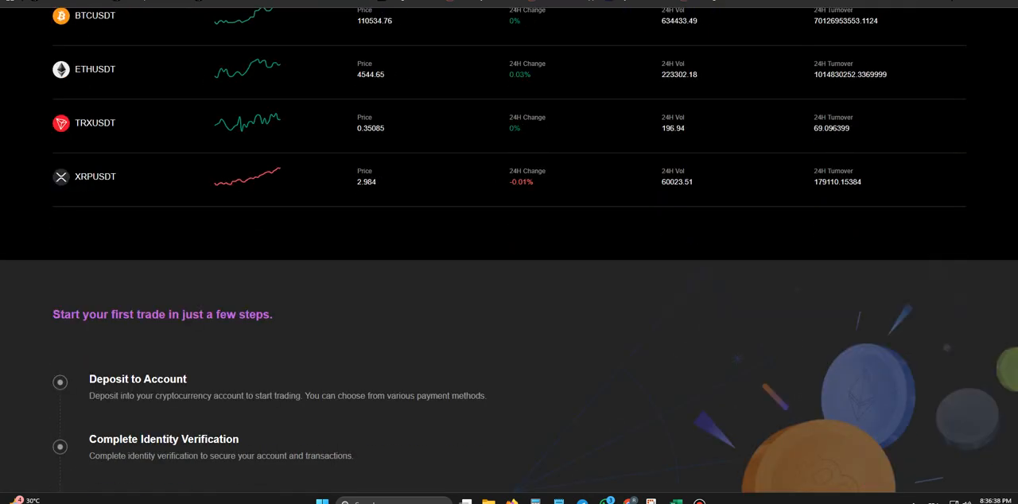
scroll(down, 3)
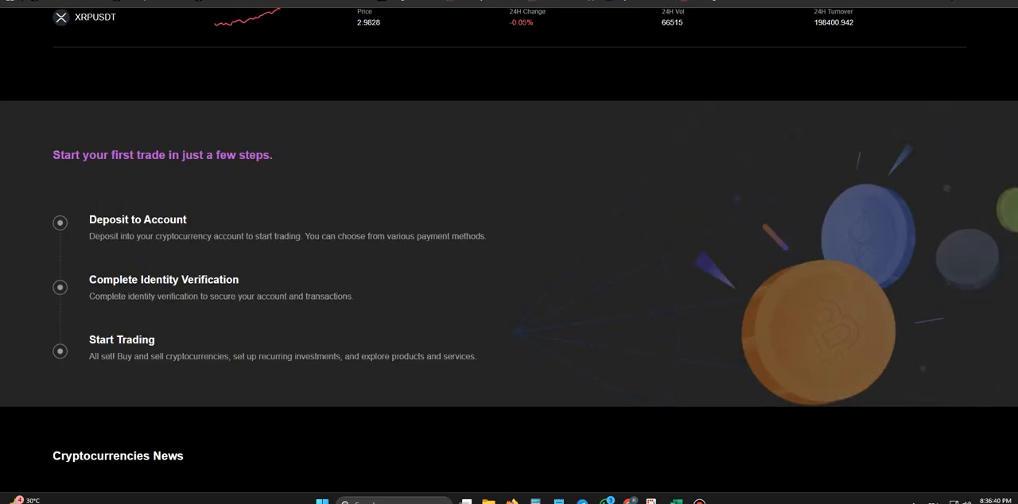
scroll(down, 3)
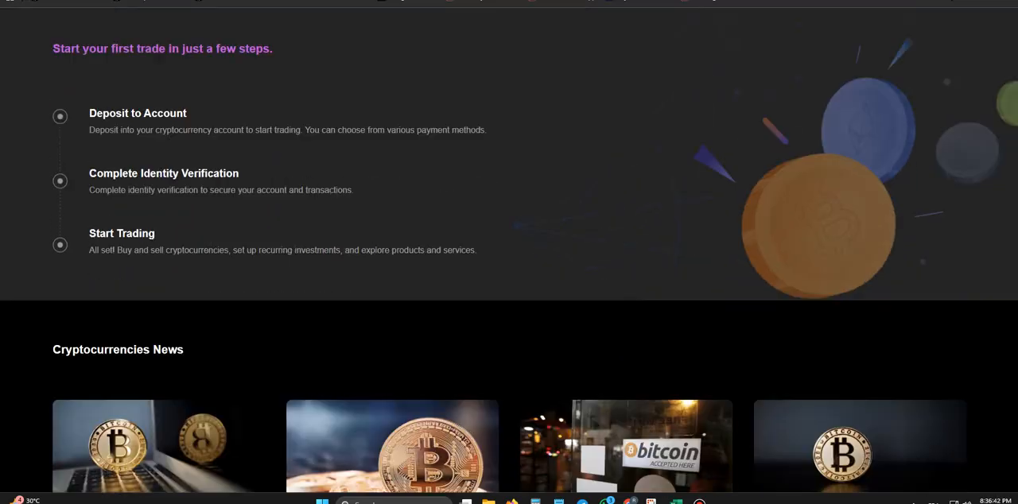
scroll(down, 3)
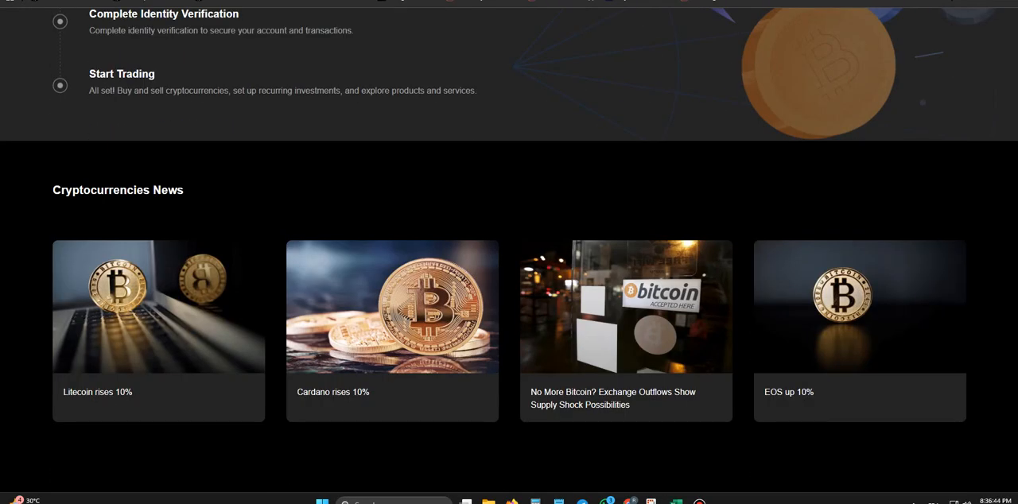
scroll(down, 3)
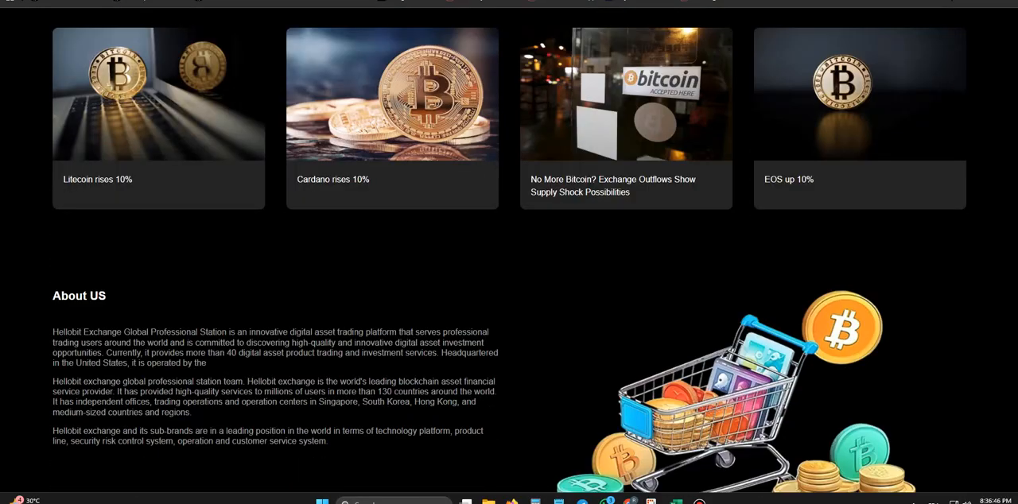
scroll(down, 3)
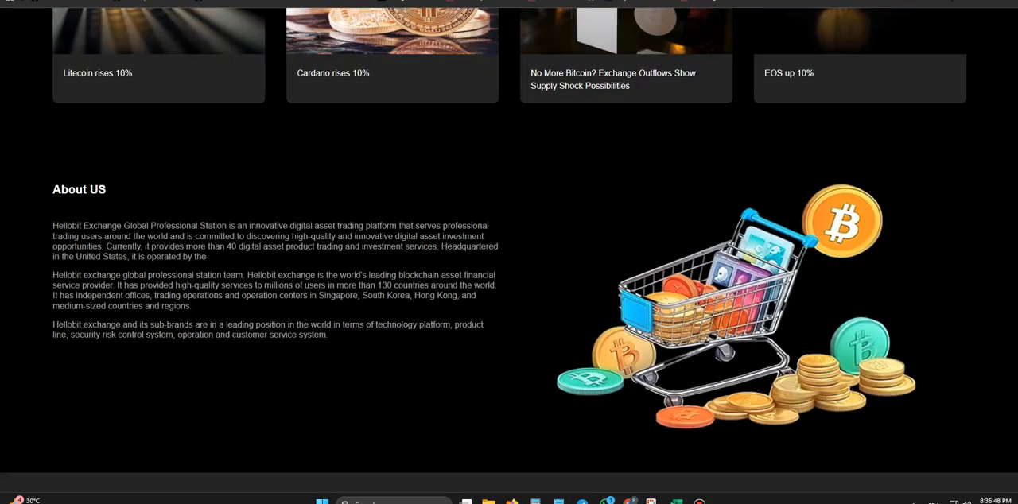
scroll(down, 3)
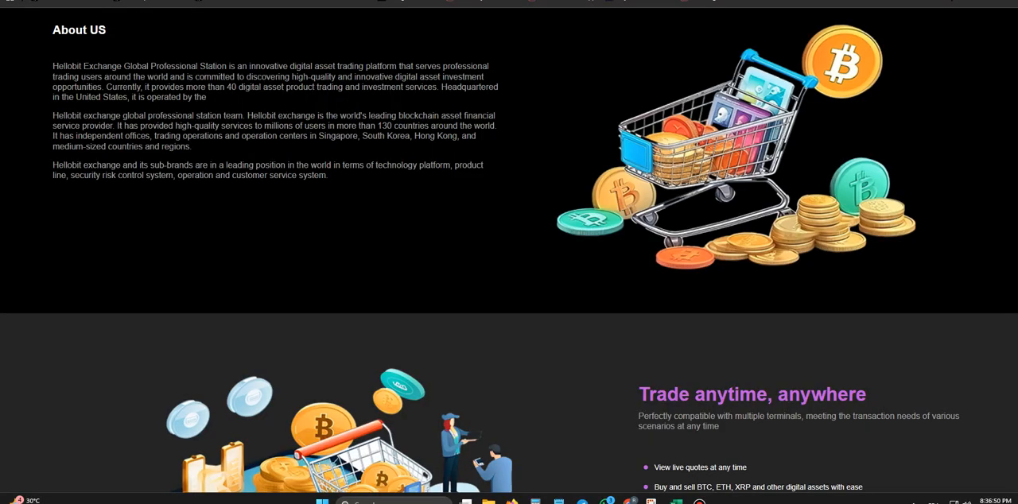
scroll(down, 3)
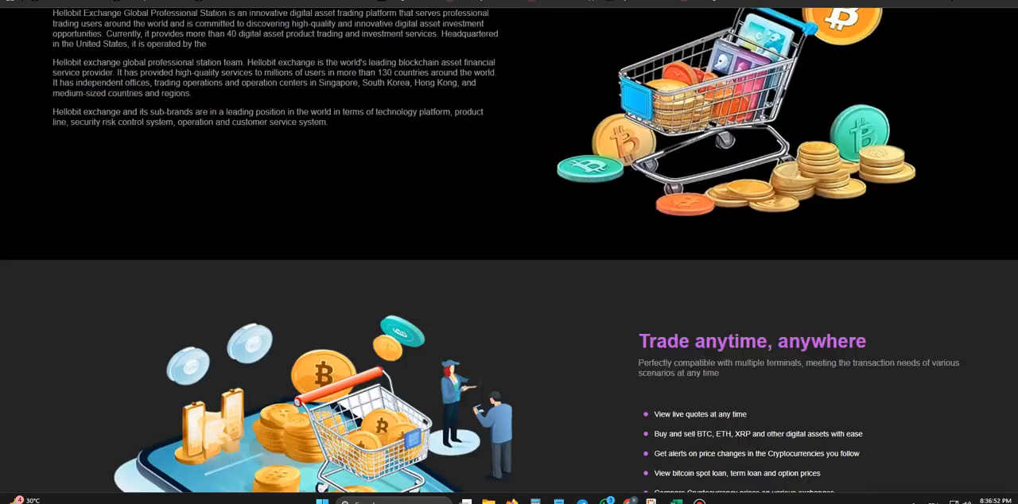
scroll(down, 3)
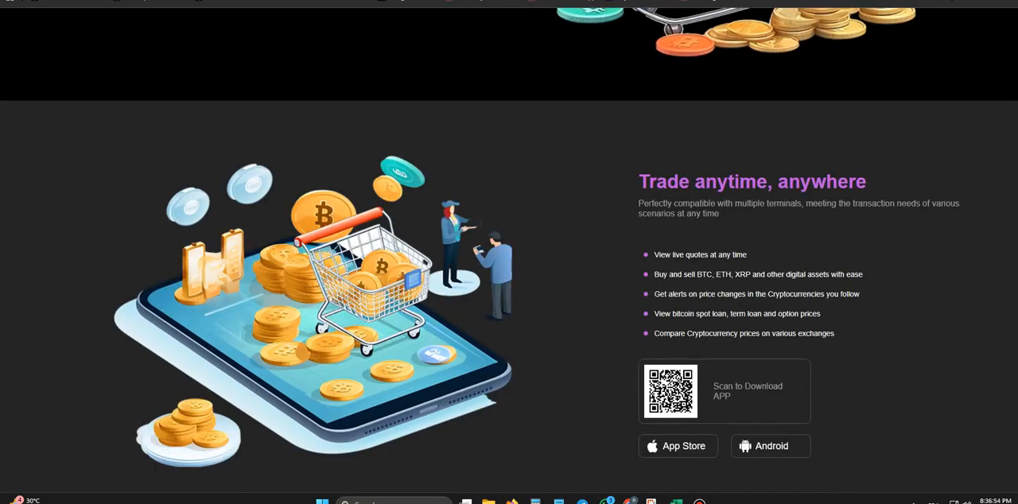
scroll(down, 3)
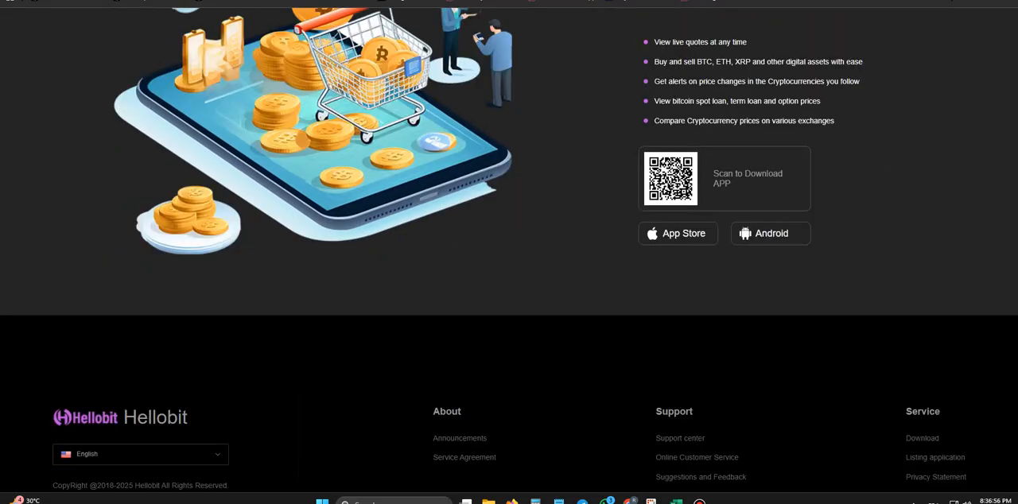
scroll(down, 3)
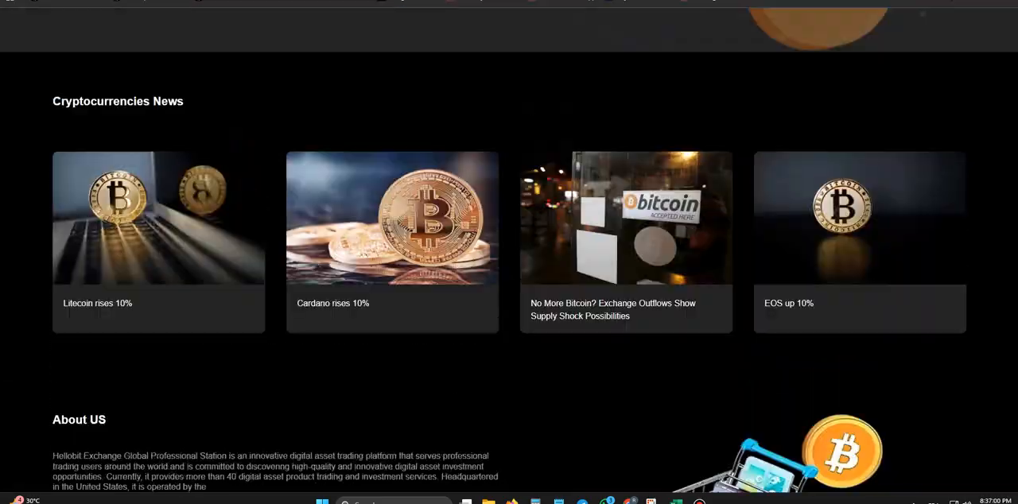
scroll(up, 3)
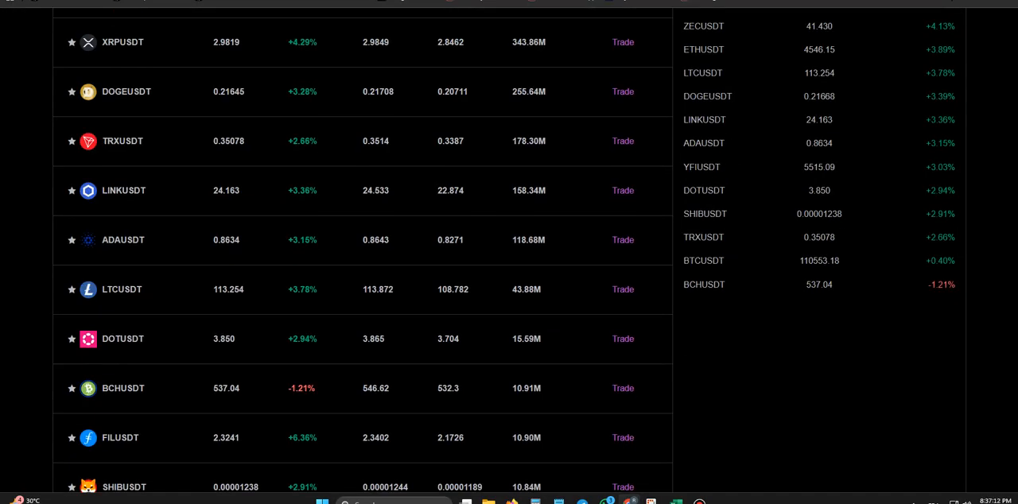
Step: Scroll the Markets table to its footer, view the login page, then return home via the logo
scroll(down, 3)
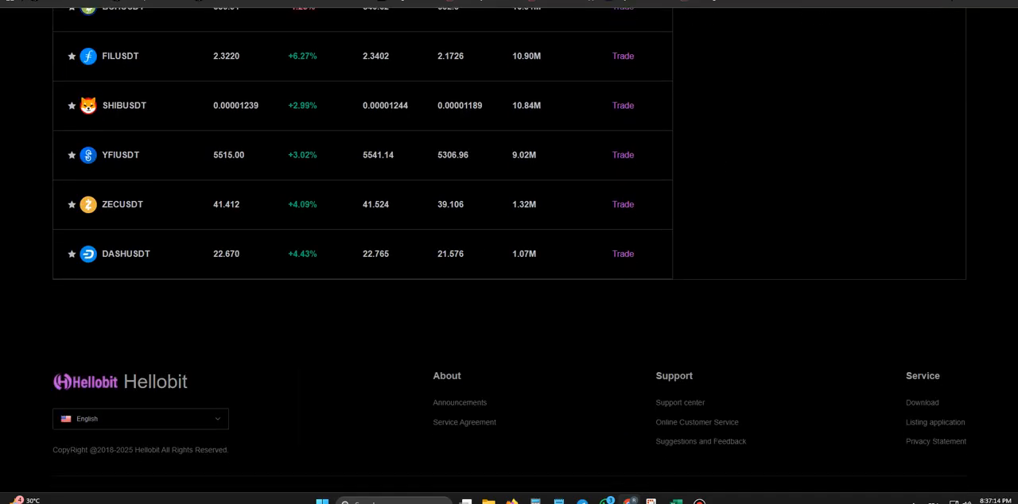
scroll(up, 3)
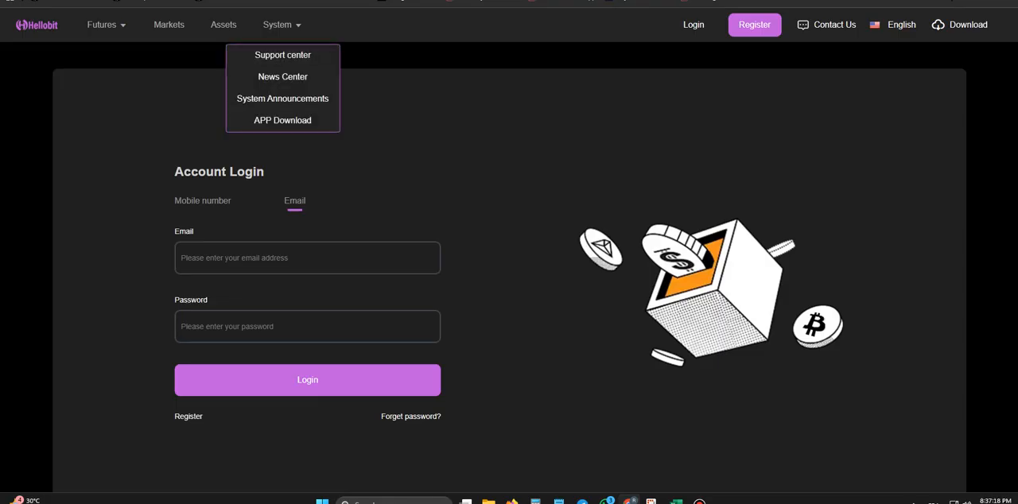
click(283, 54)
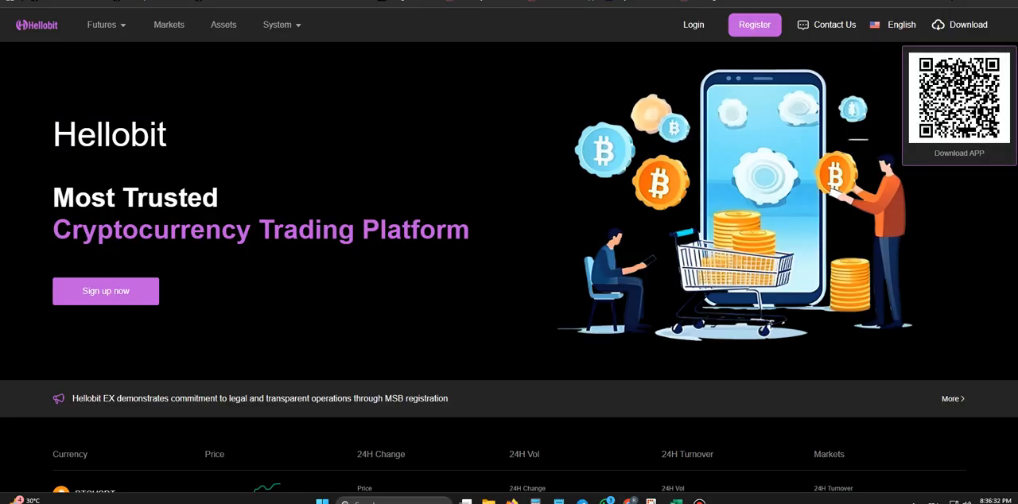
scroll(down, 3)
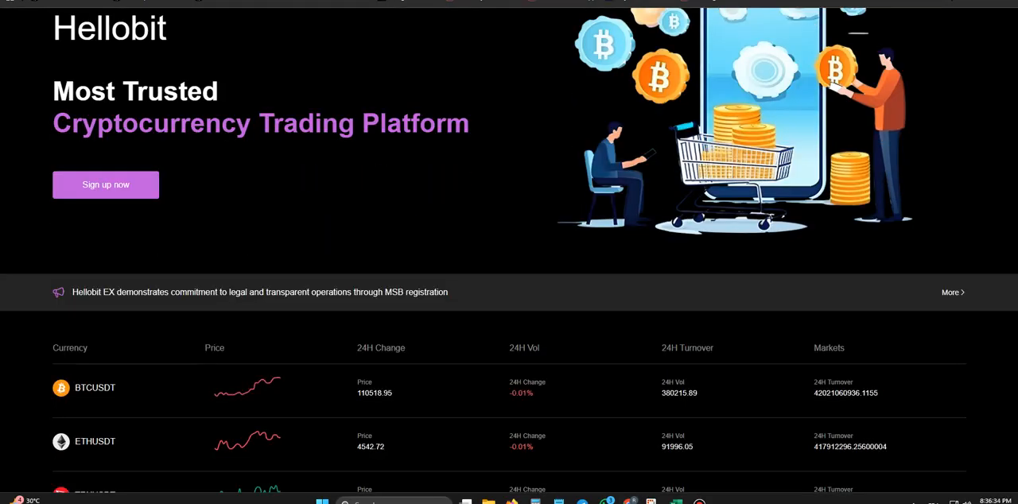
scroll(down, 3)
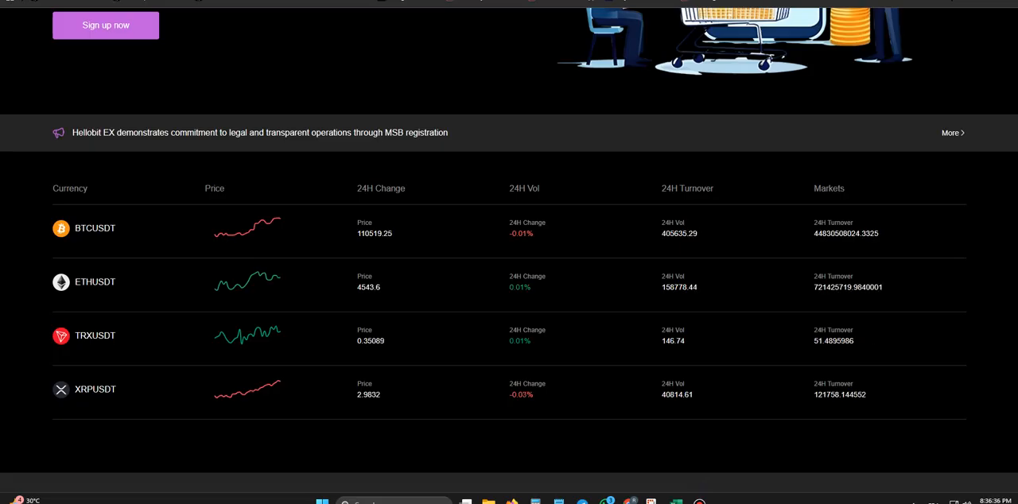
scroll(down, 3)
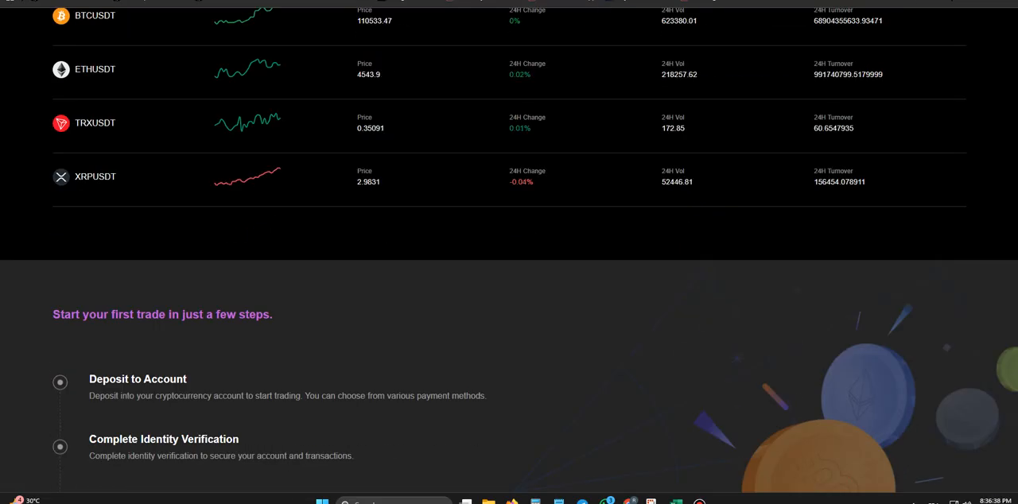
scroll(down, 3)
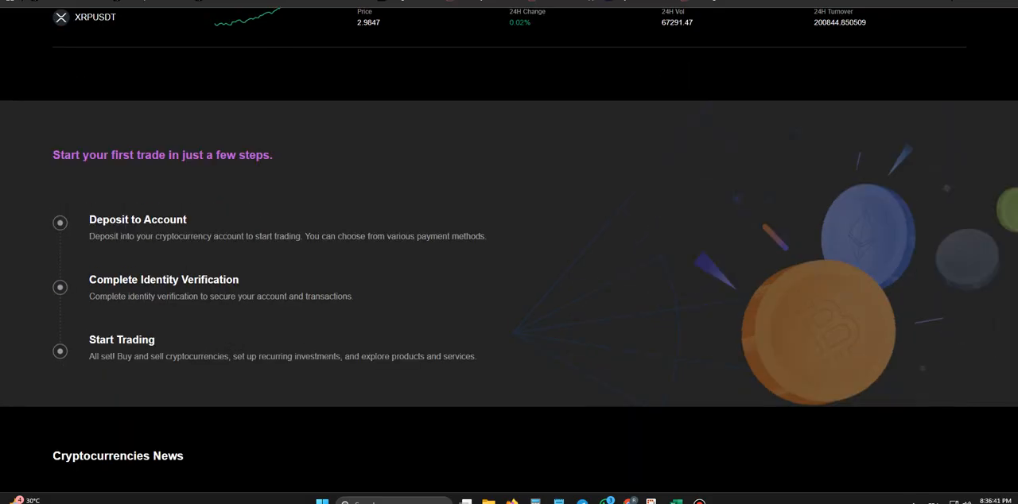
scroll(down, 3)
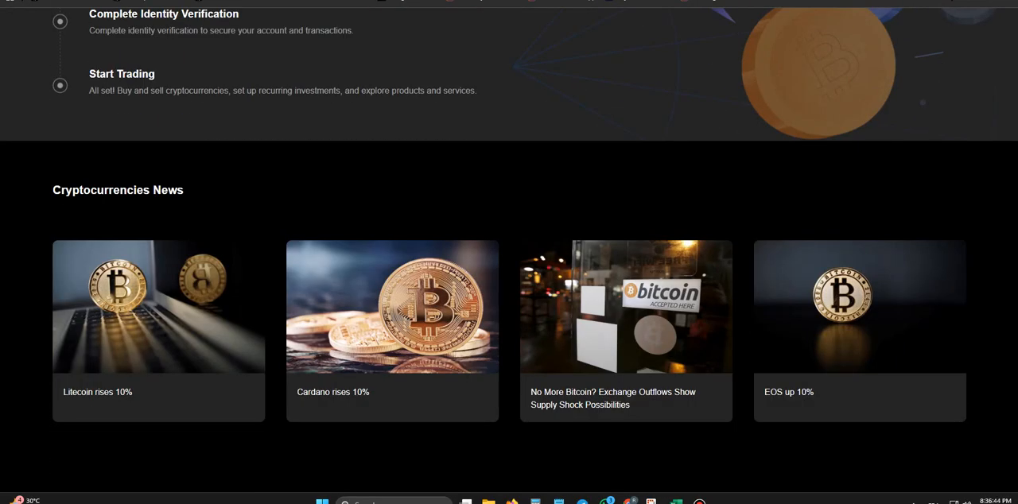
scroll(down, 3)
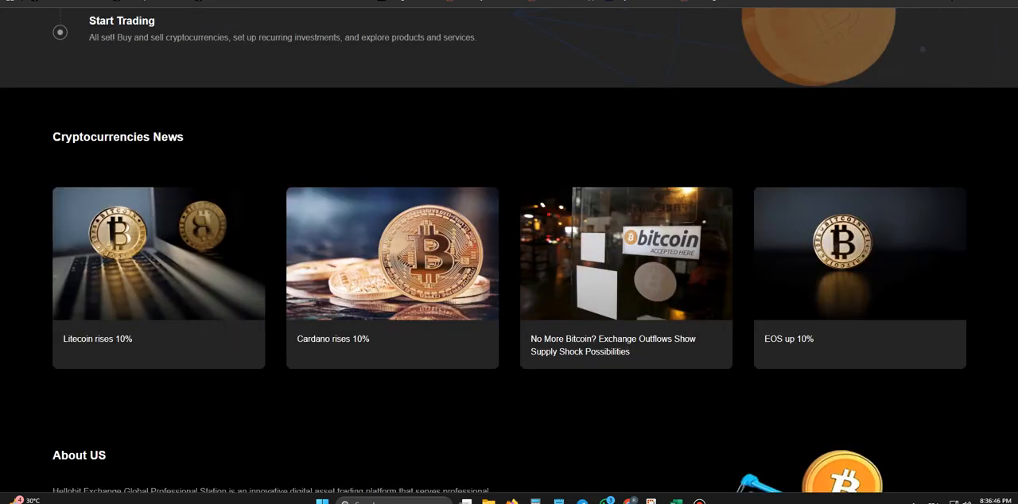
scroll(down, 3)
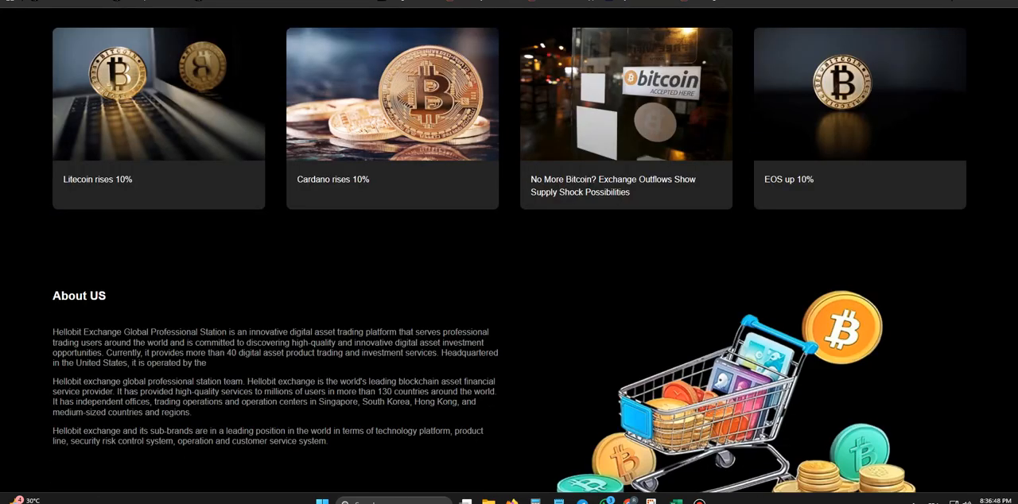
scroll(down, 3)
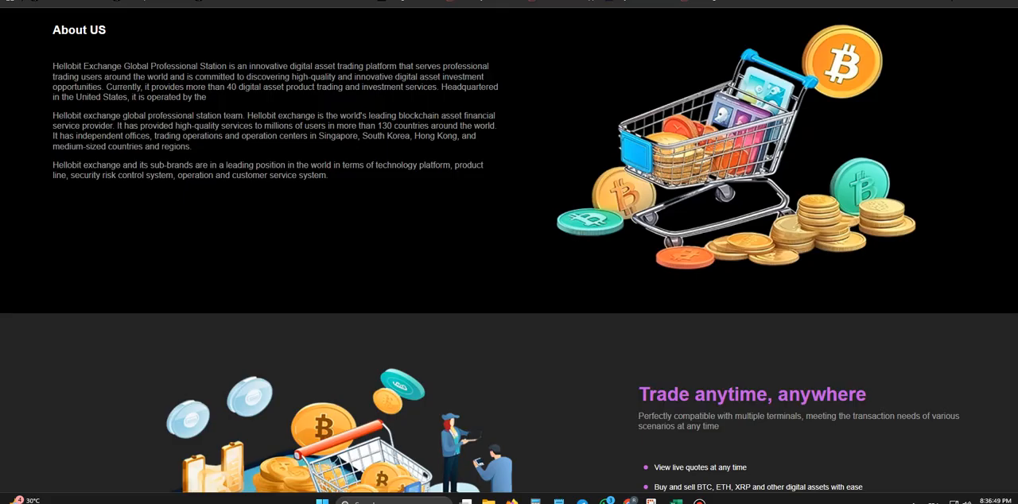
scroll(down, 3)
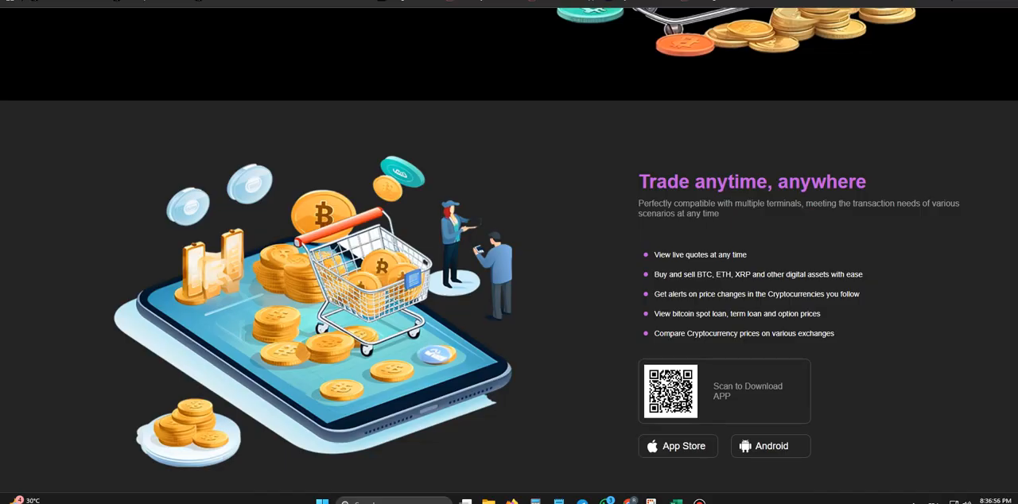
scroll(down, 3)
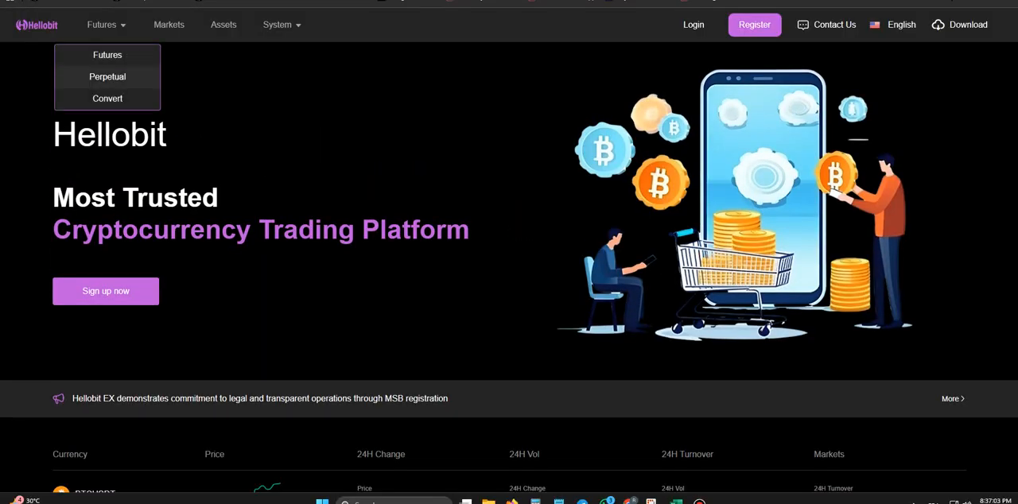
Step: Visit the account login page and markets list, then return to the homepage via the logo
click(693, 24)
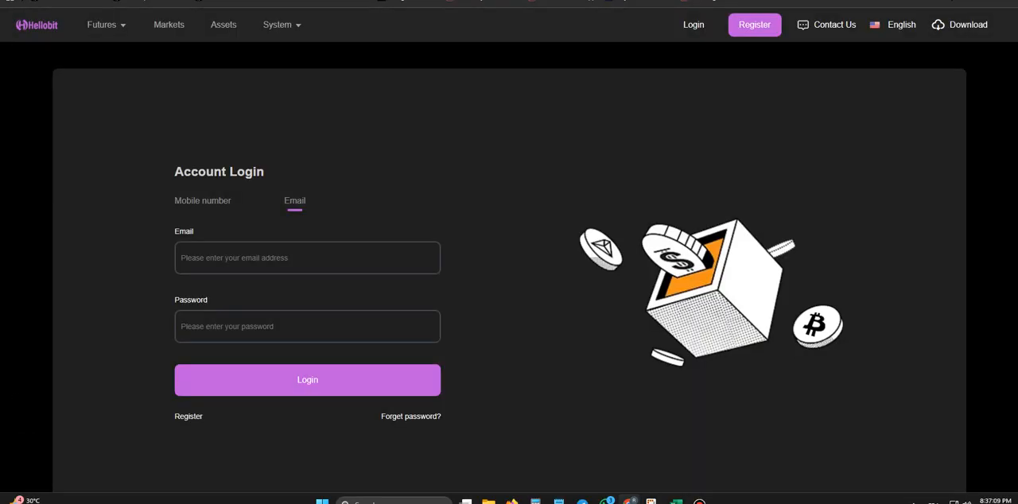
click(169, 25)
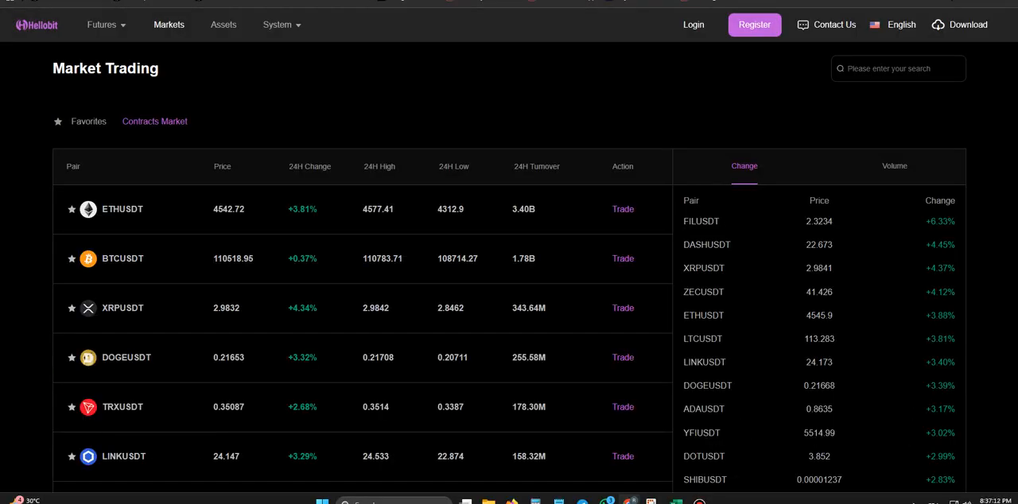
scroll(down, 3)
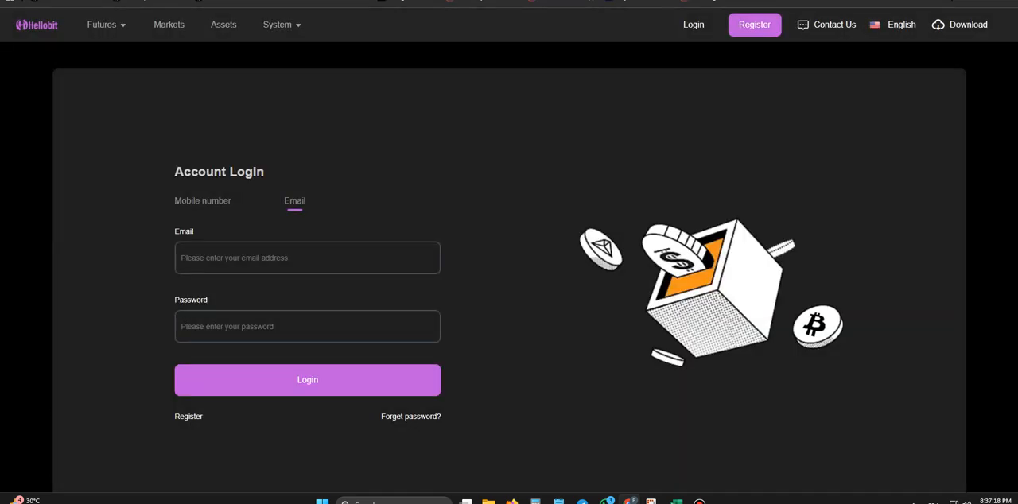
click(276, 24)
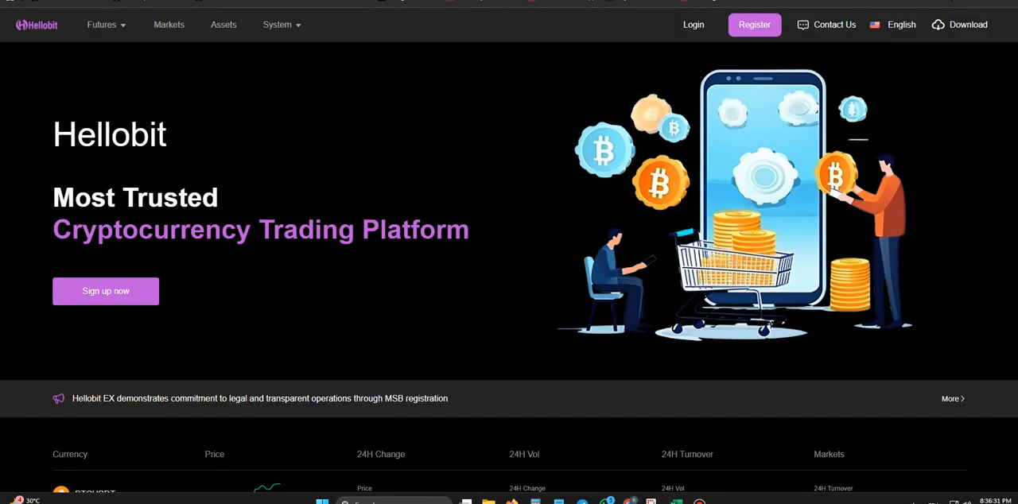
Step: Scroll the homepage past markets, trading steps, news and About Us to the app download section
scroll(down, 3)
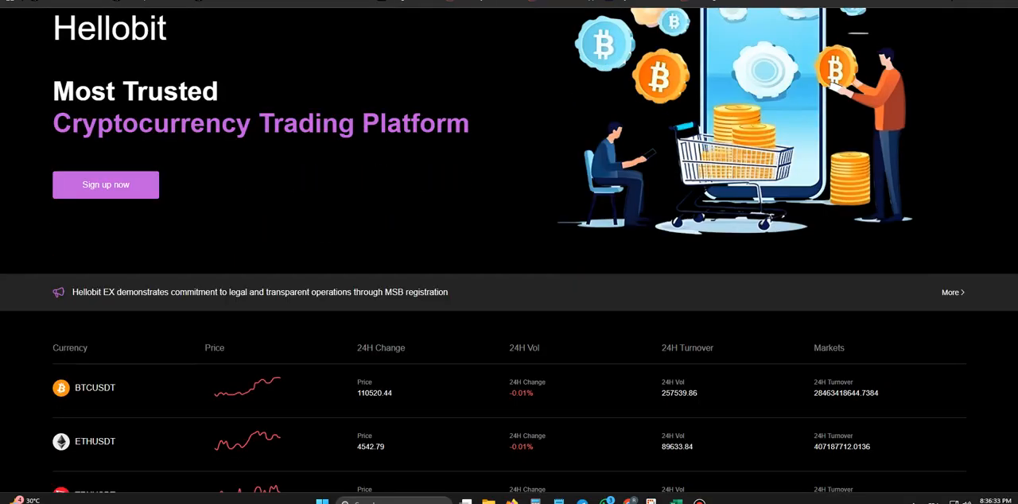
scroll(down, 3)
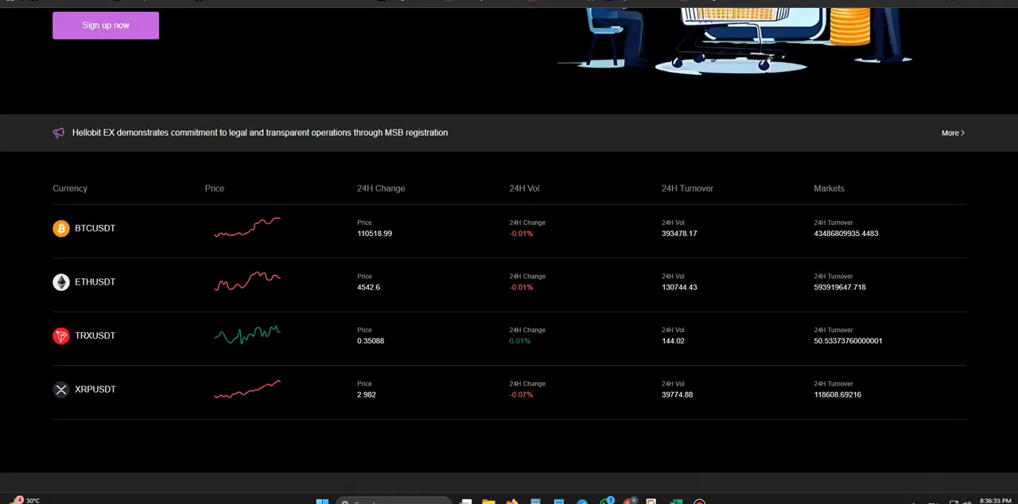
scroll(down, 3)
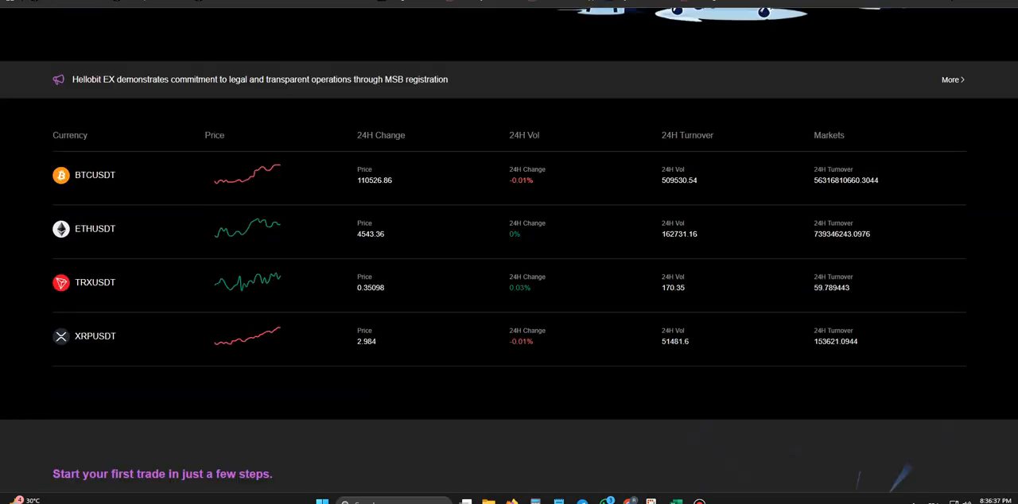
scroll(down, 3)
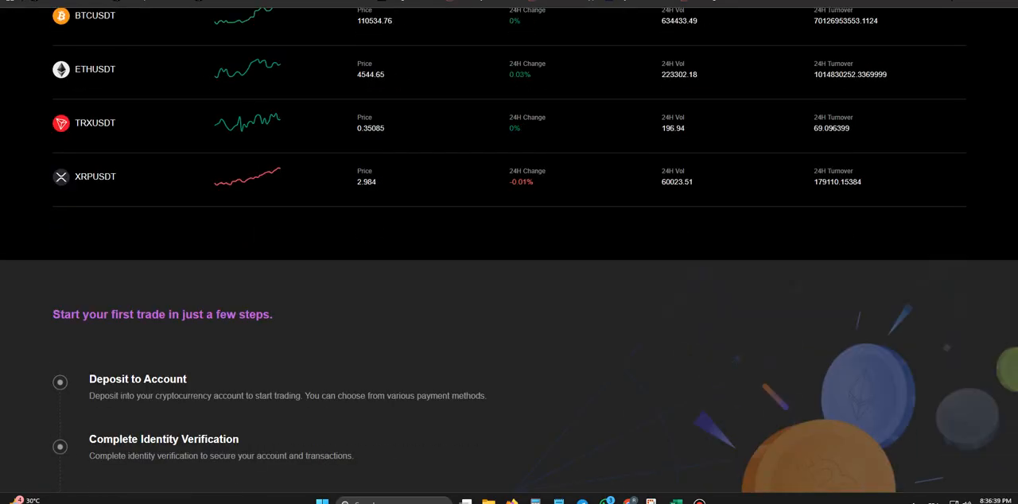
scroll(down, 3)
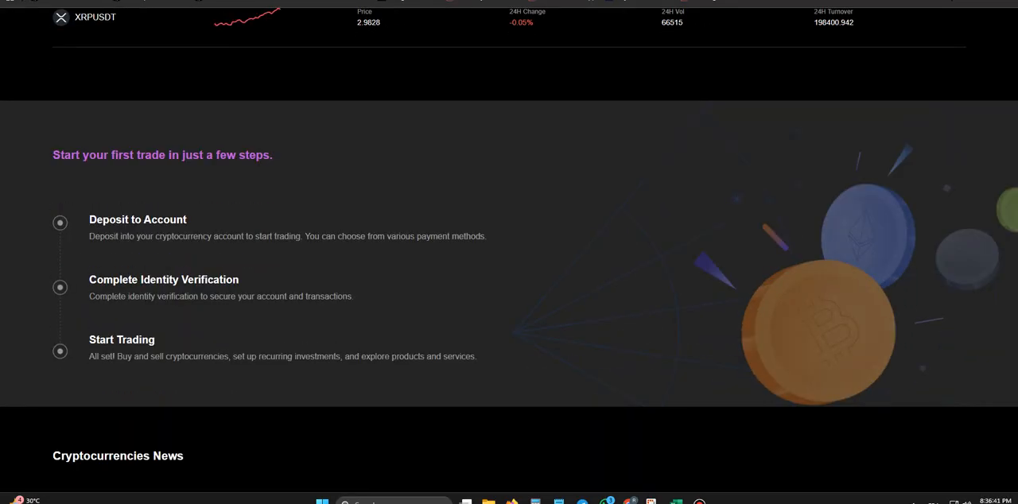
scroll(down, 3)
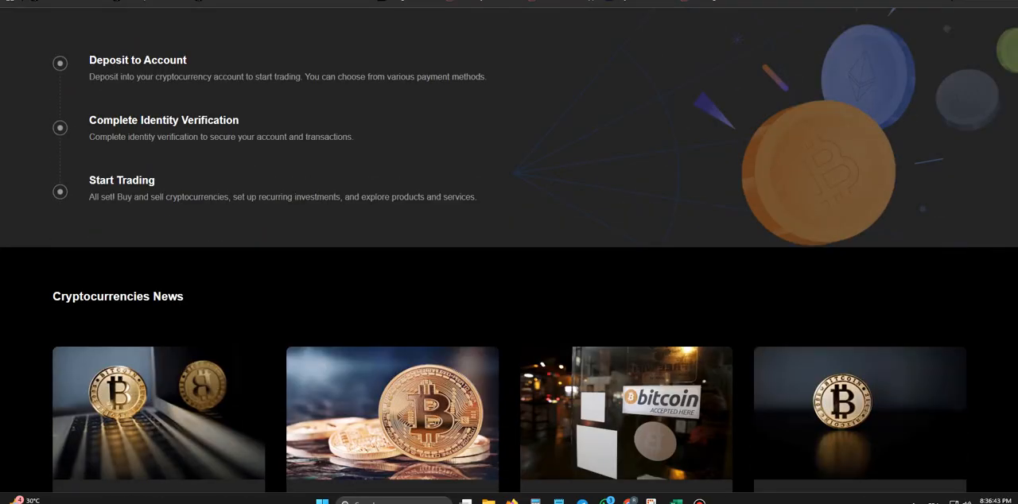
scroll(down, 3)
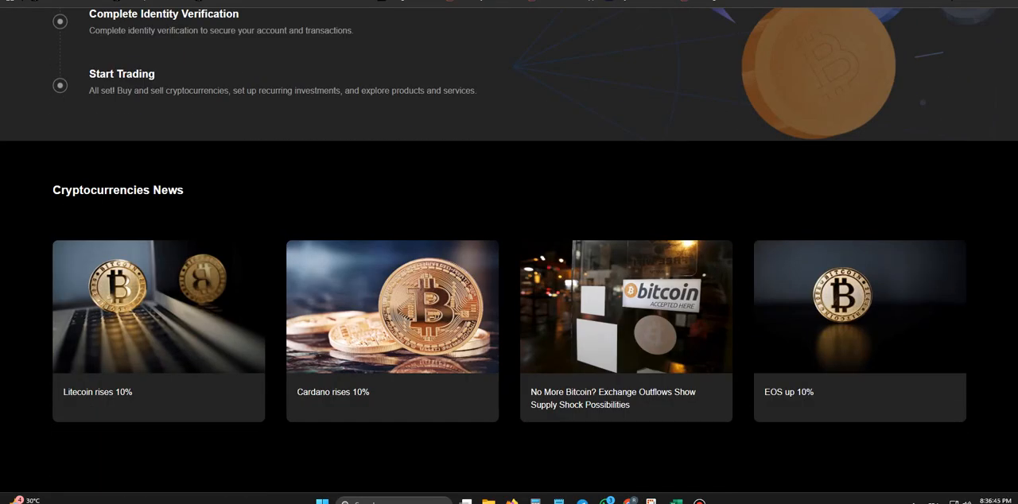
scroll(down, 3)
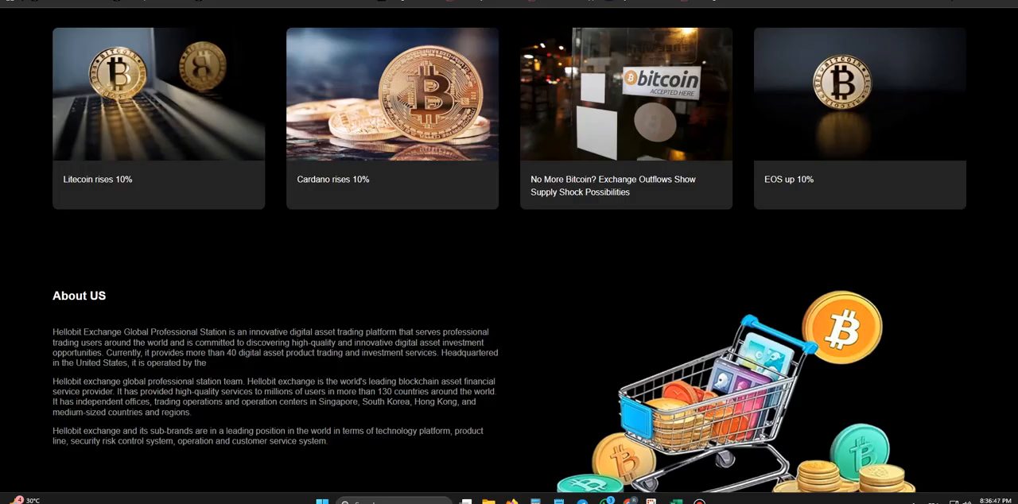
scroll(down, 3)
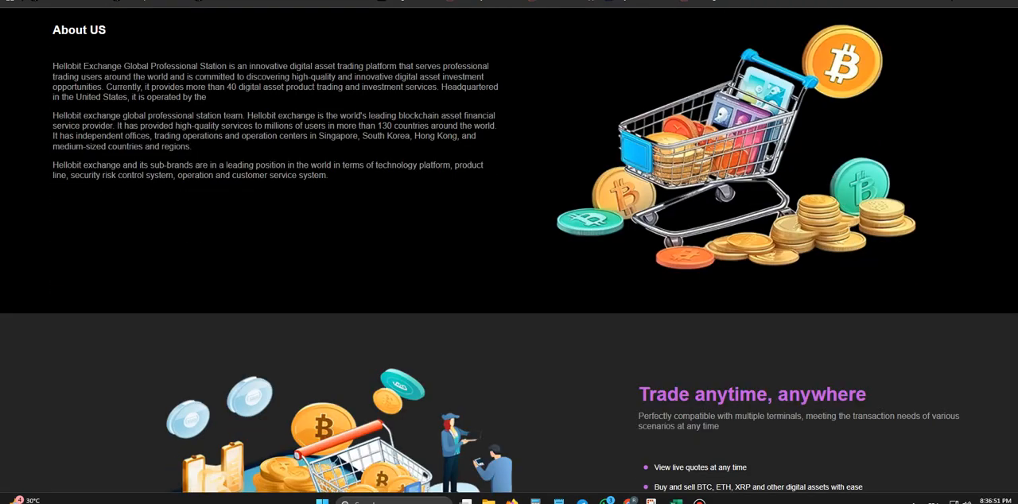
scroll(down, 3)
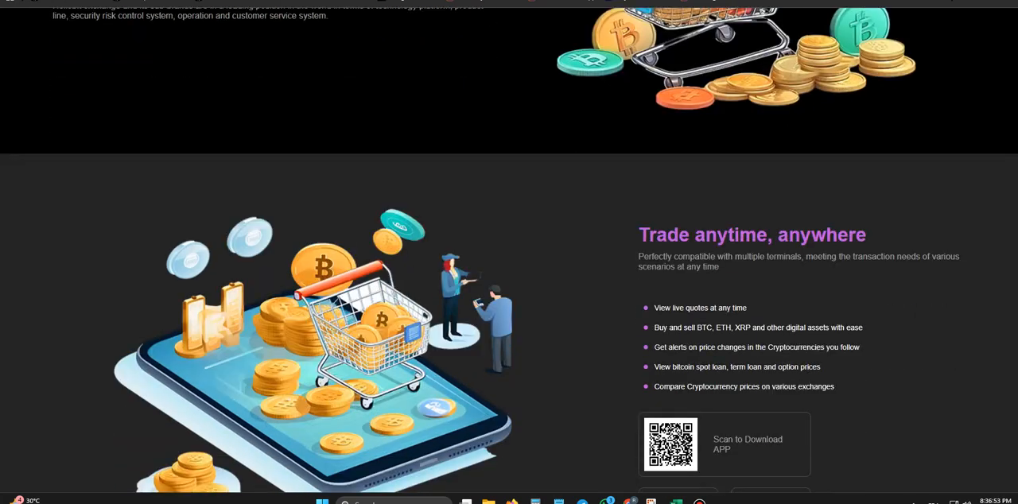
scroll(down, 3)
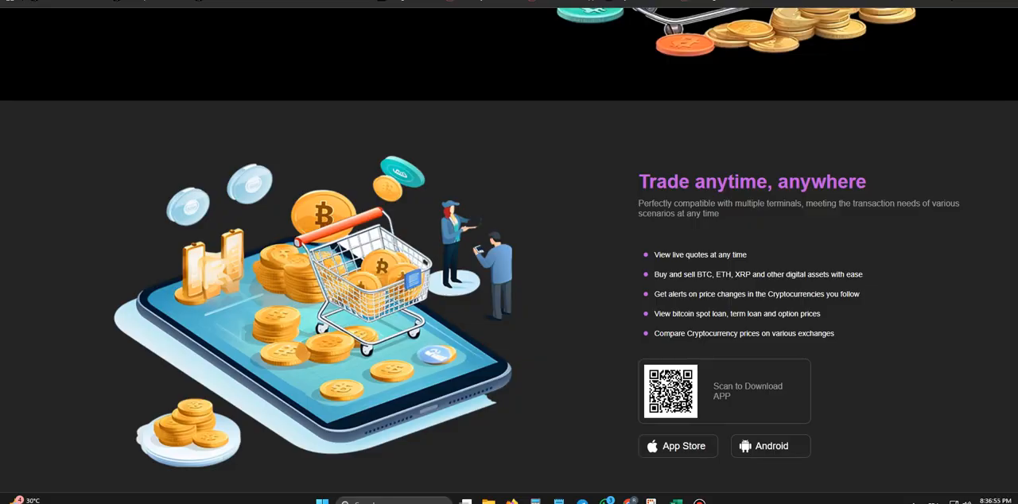
scroll(down, 3)
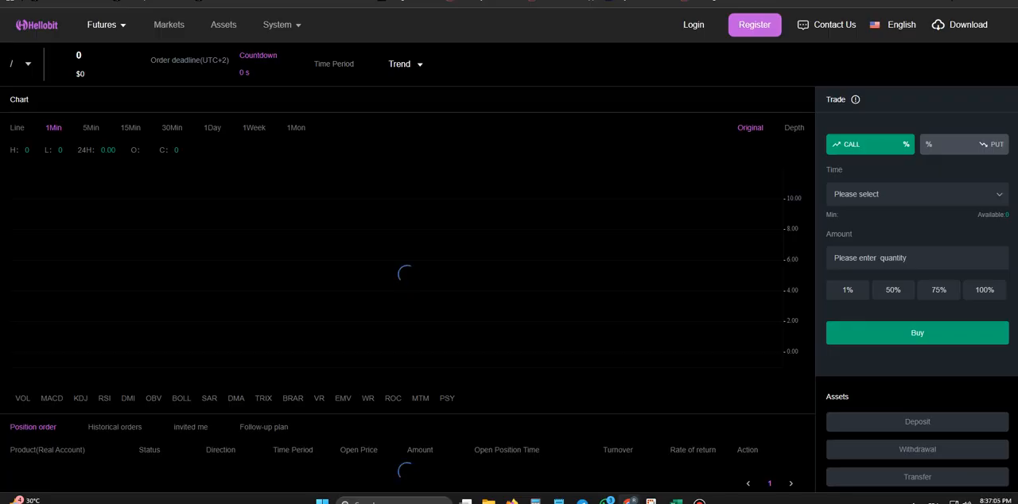
Step: Visit the perpetual futures trading page and scroll the Market Trading list
click(101, 26)
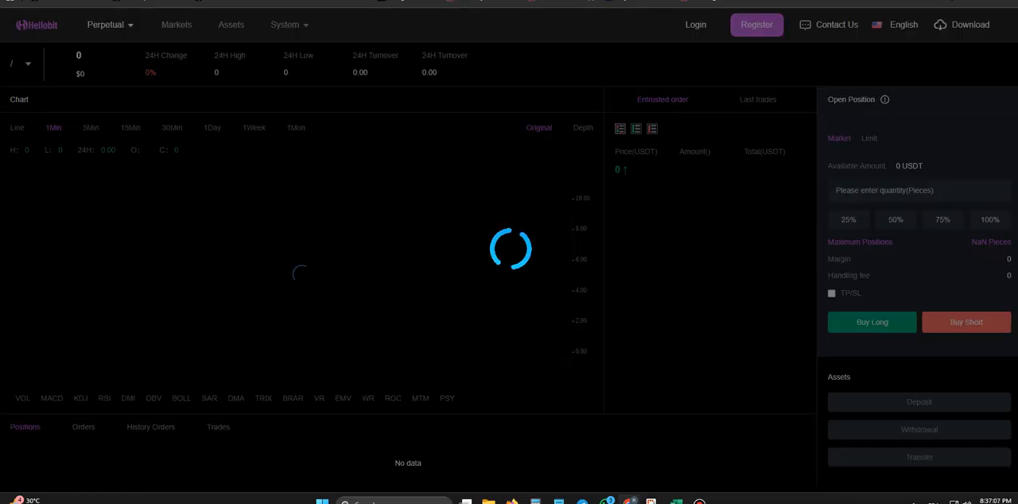
click(694, 26)
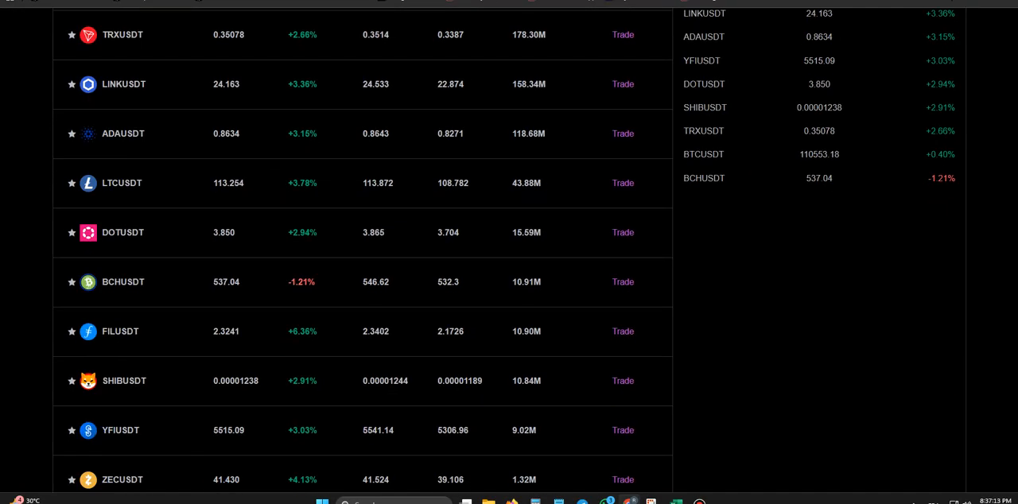
scroll(down, 3)
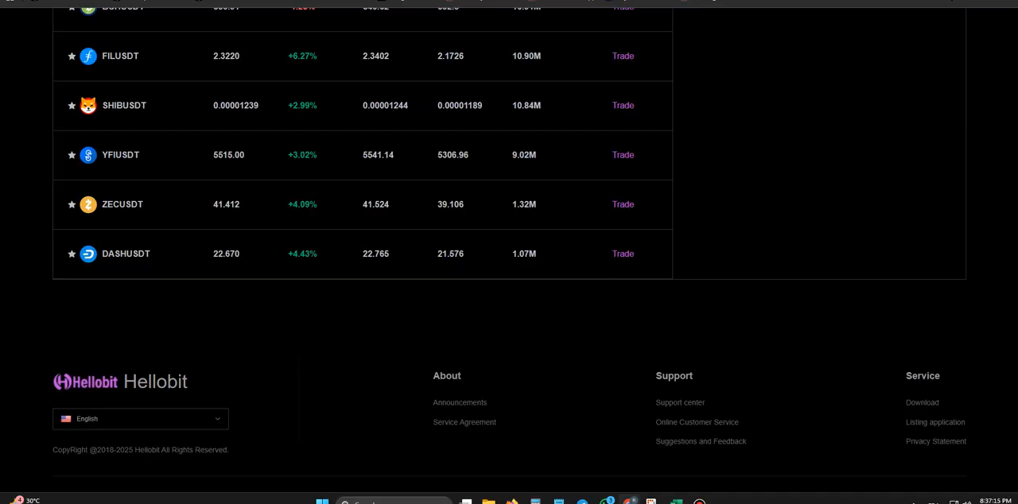
Step: Visit the login page and the System > Support center FAQ, then return to the homepage
click(222, 25)
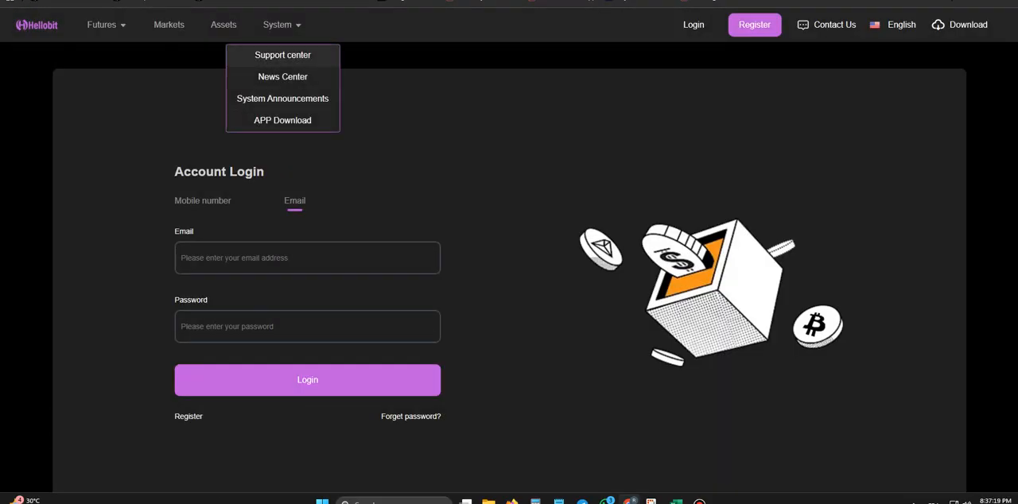
click(283, 54)
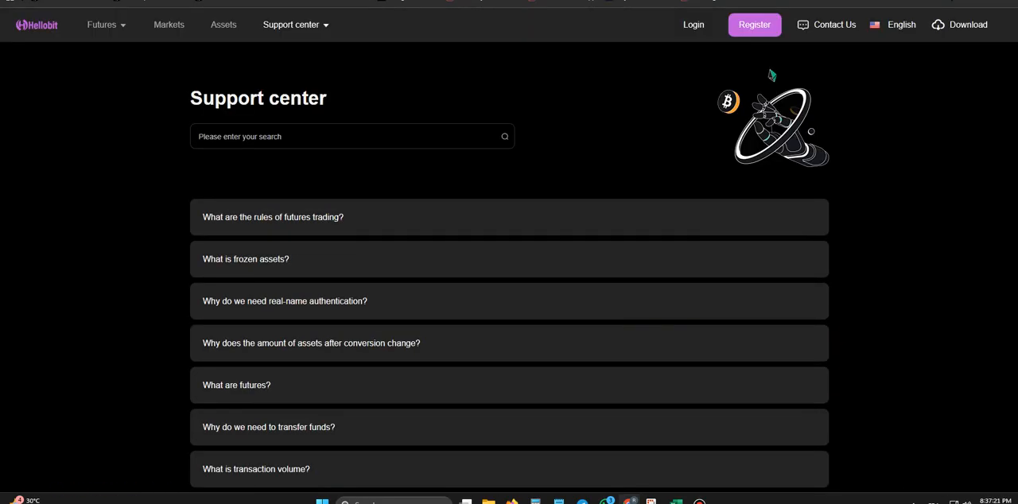
click(36, 26)
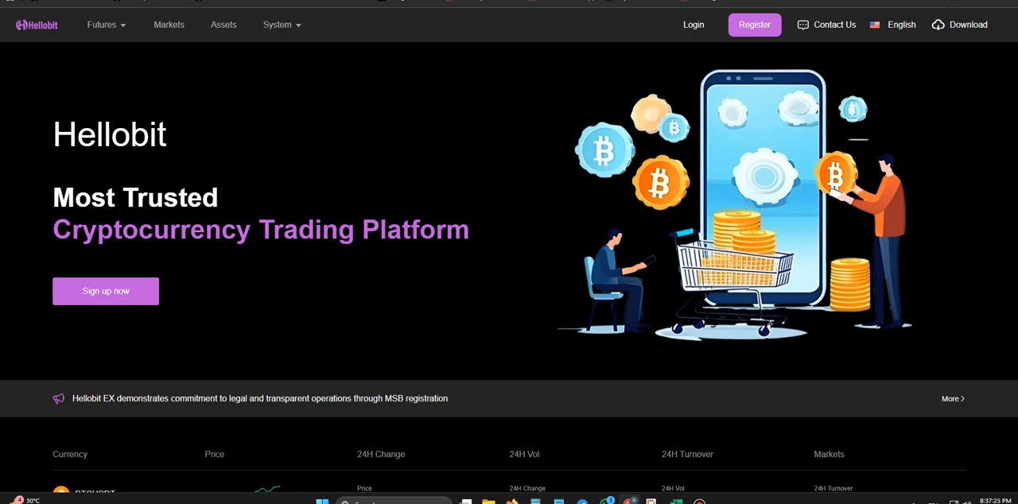
scroll(down, 3)
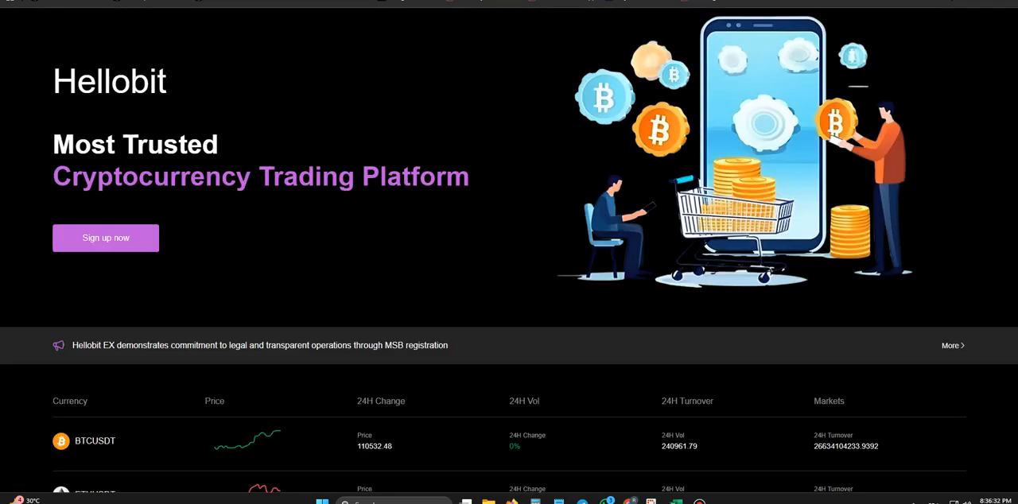
scroll(down, 3)
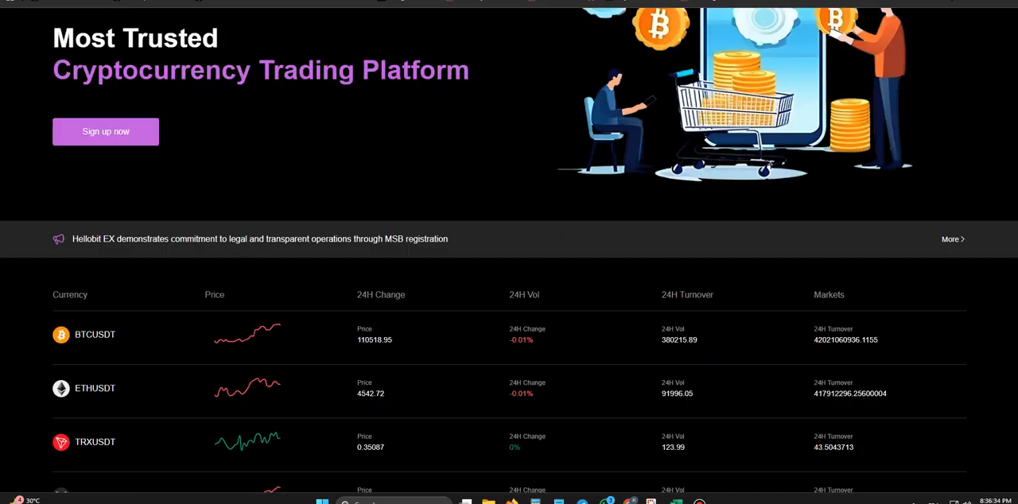
scroll(down, 3)
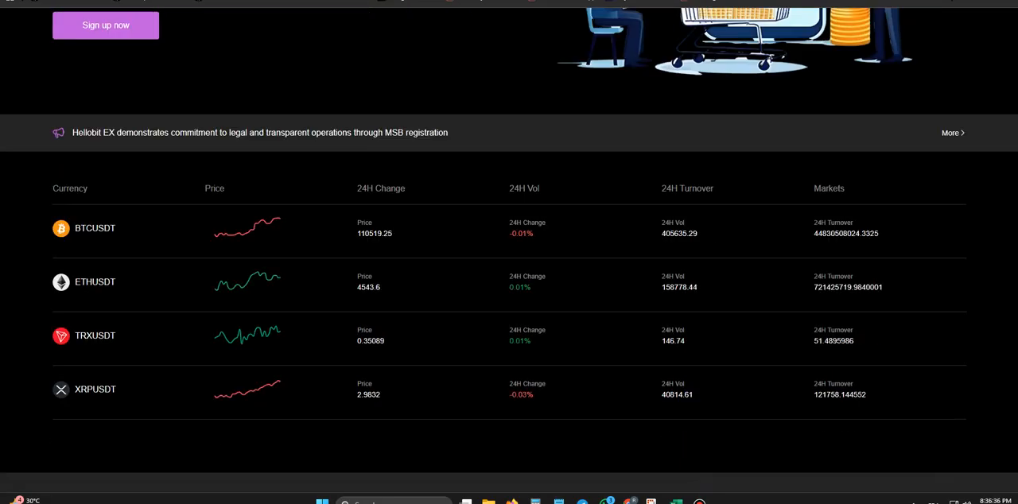
scroll(down, 3)
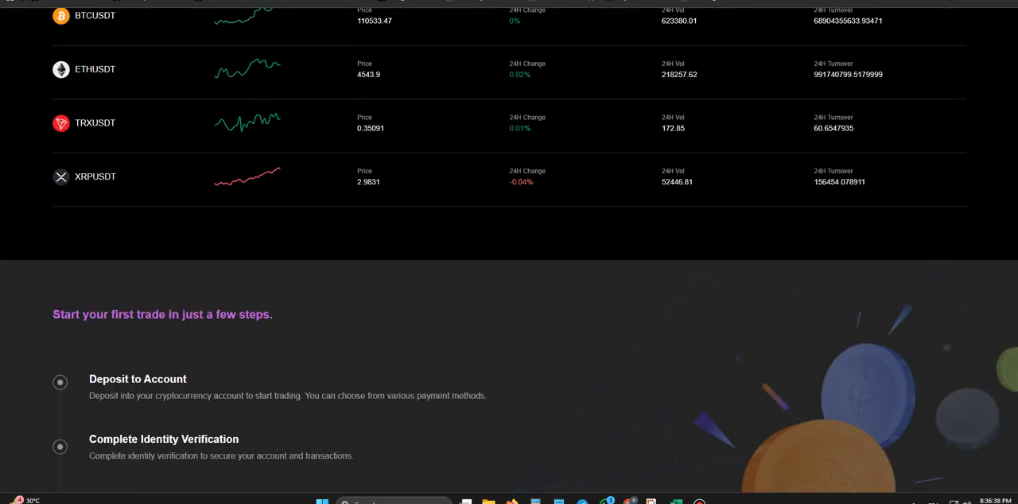
scroll(down, 3)
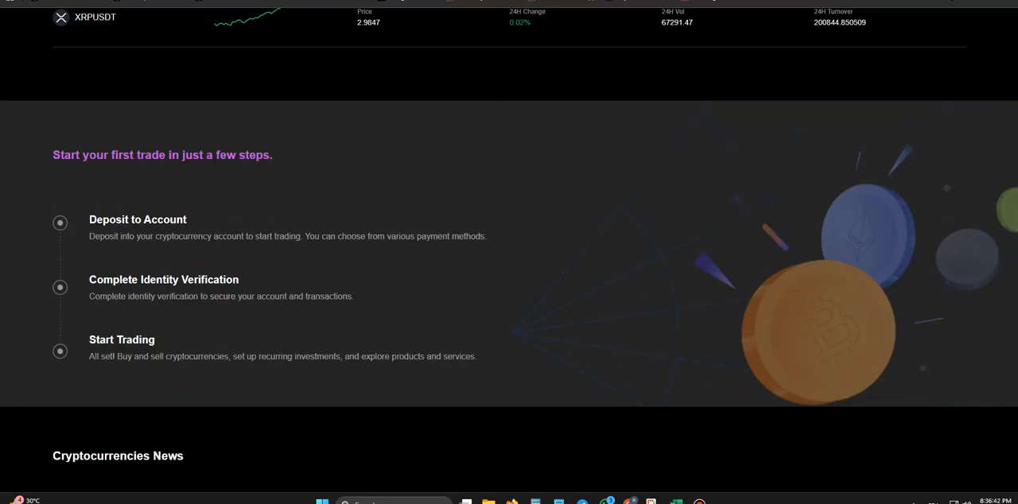
scroll(down, 3)
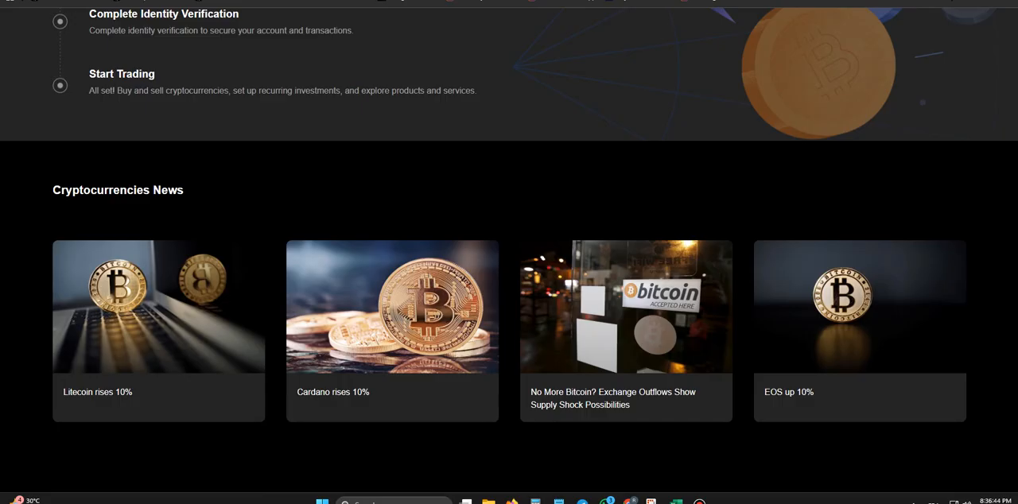
scroll(down, 3)
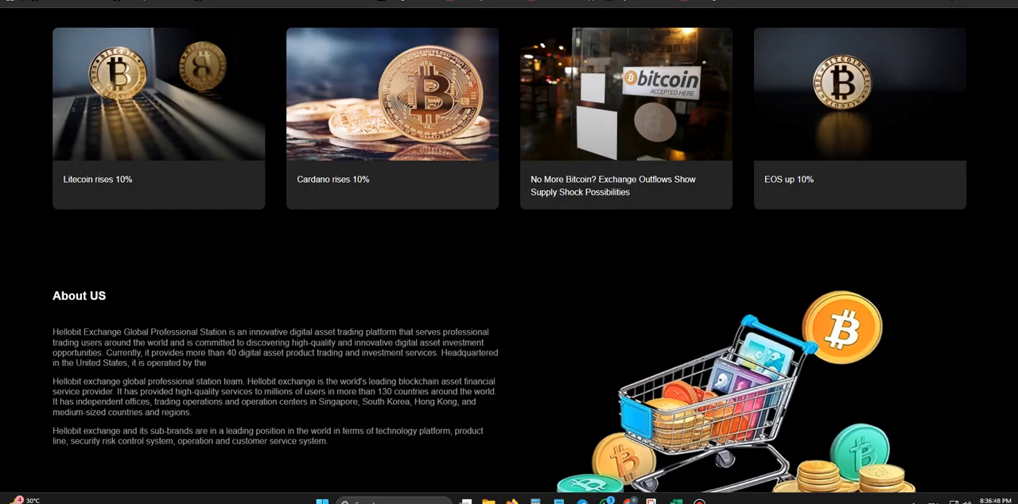
scroll(down, 3)
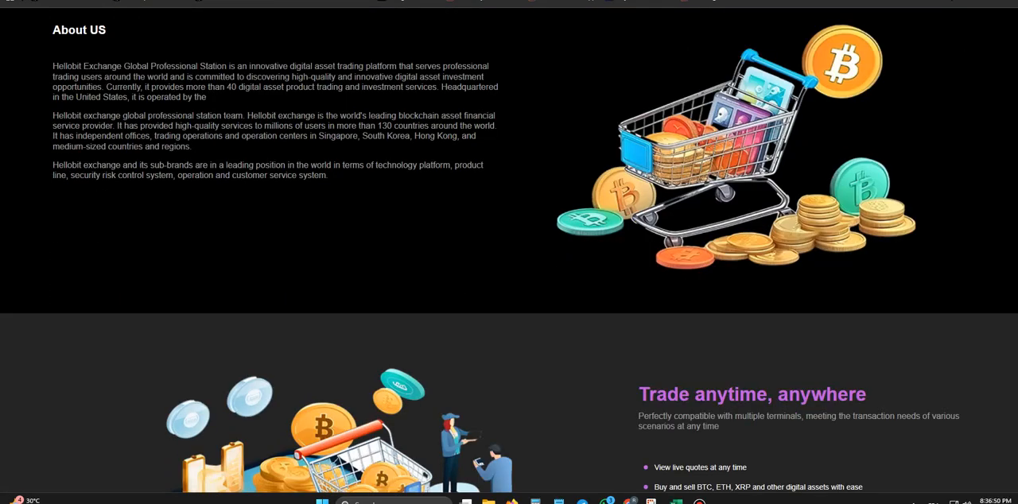
scroll(down, 3)
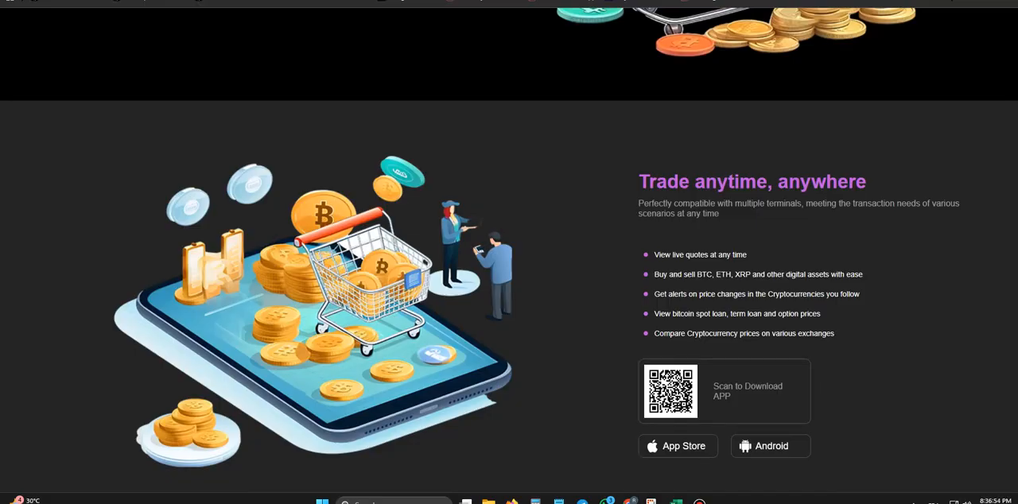
scroll(down, 3)
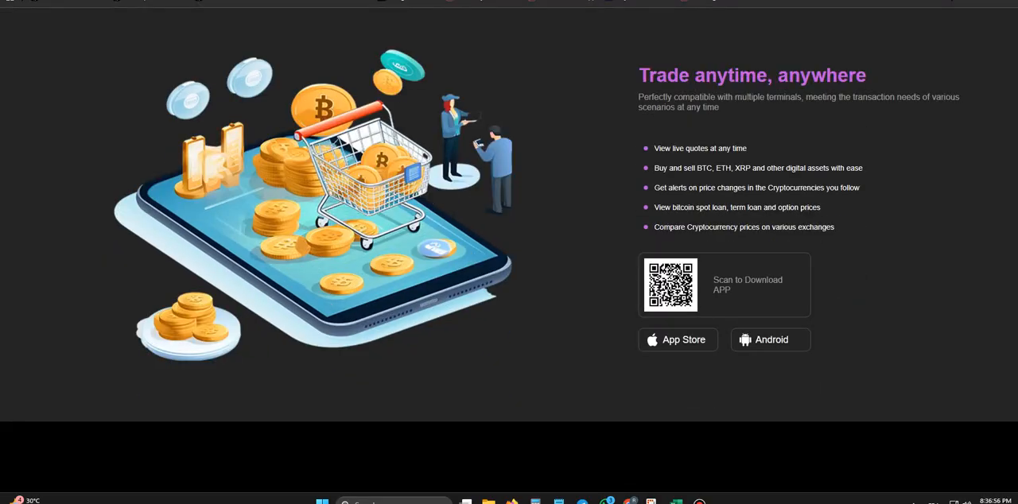
scroll(down, 3)
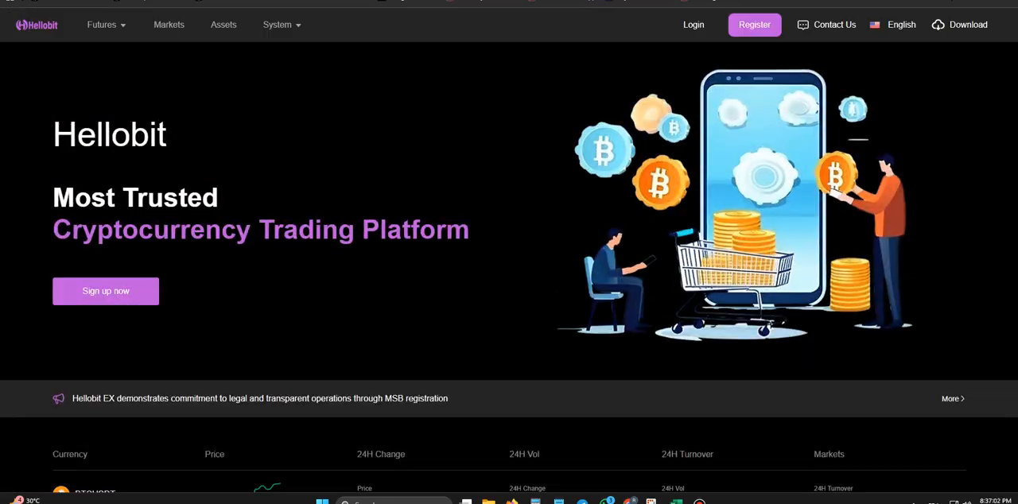
Step: Scroll down and up through the Market Trading pairs table, then return to the homepage
click(102, 26)
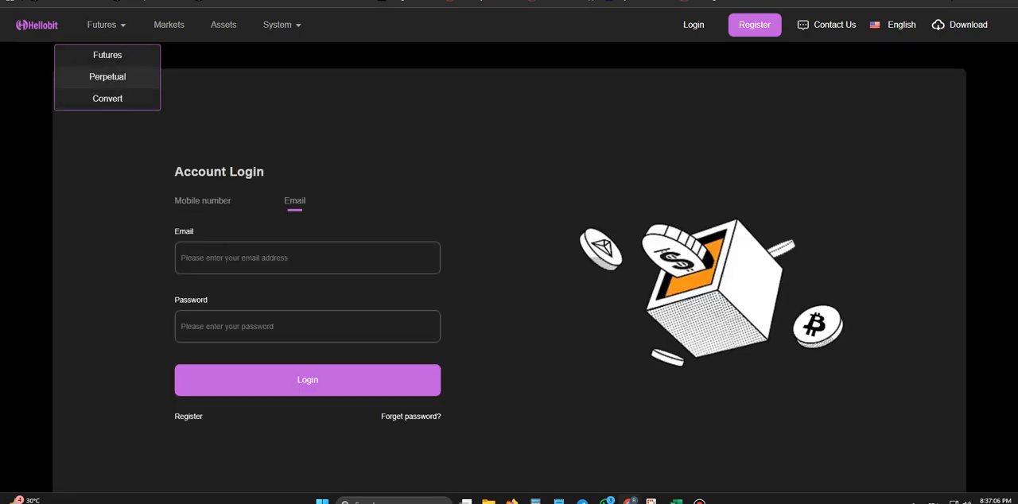
mouse_move(108, 97)
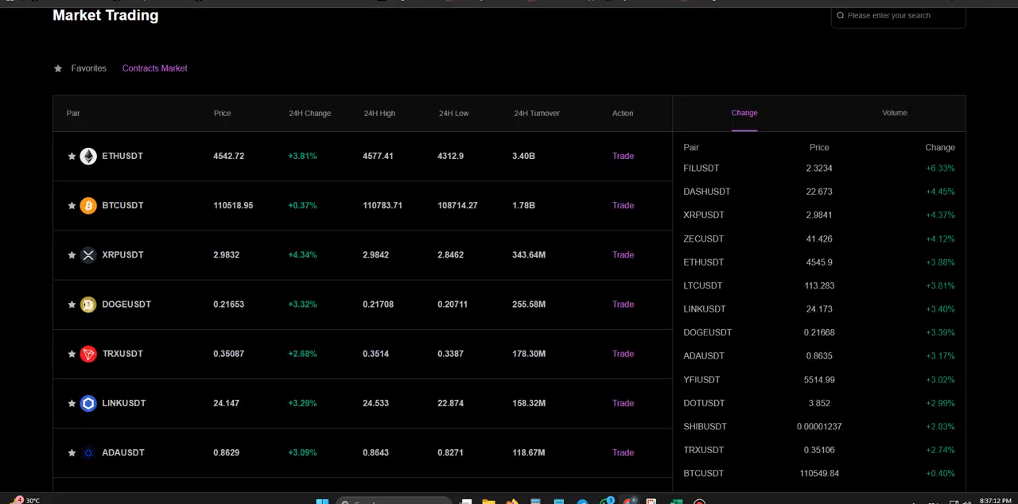
scroll(down, 3)
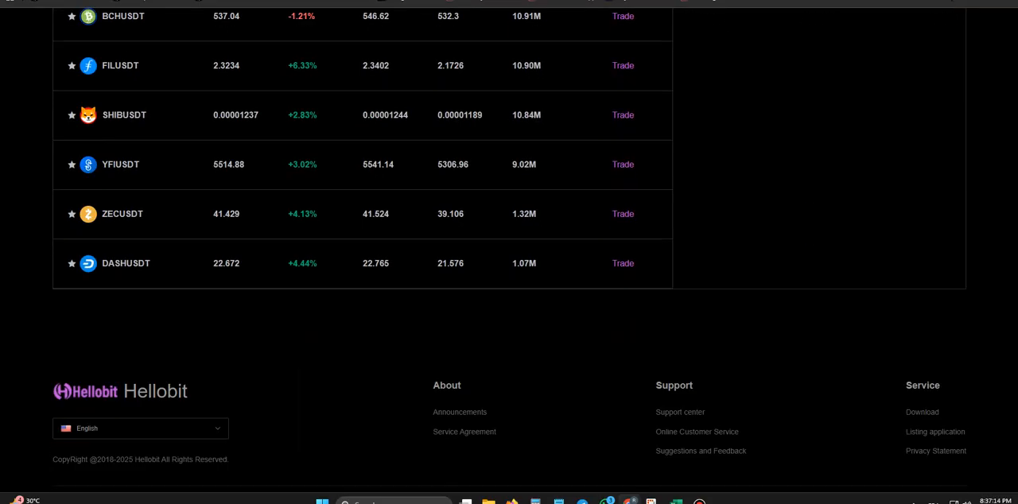
scroll(up, 3)
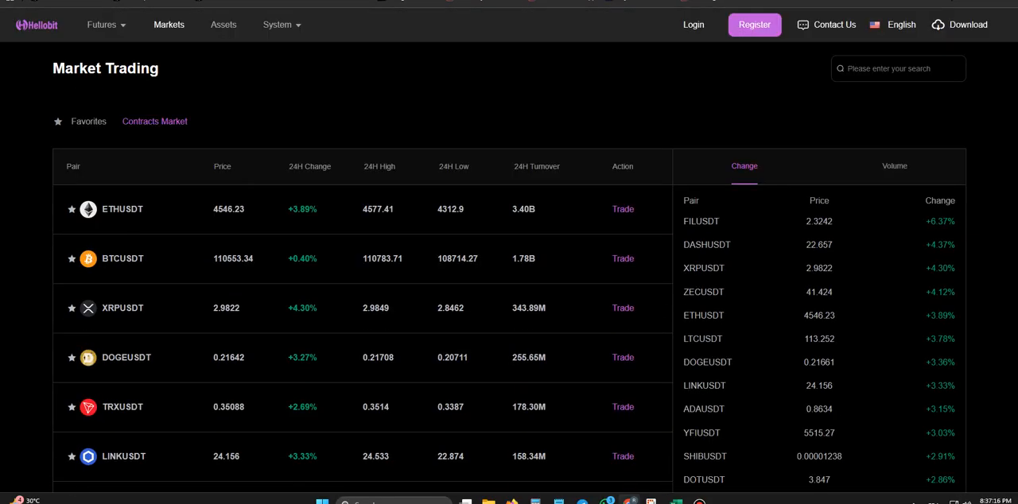
click(694, 24)
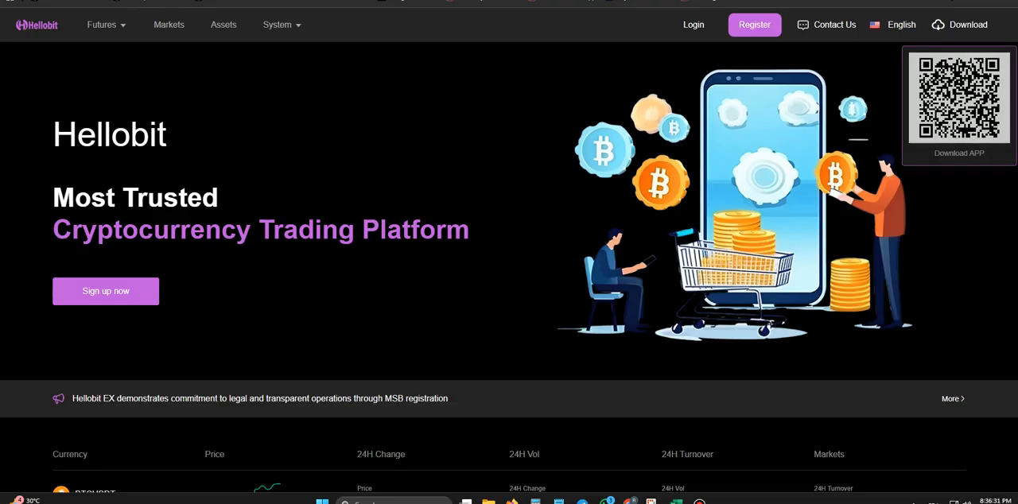
scroll(down, 3)
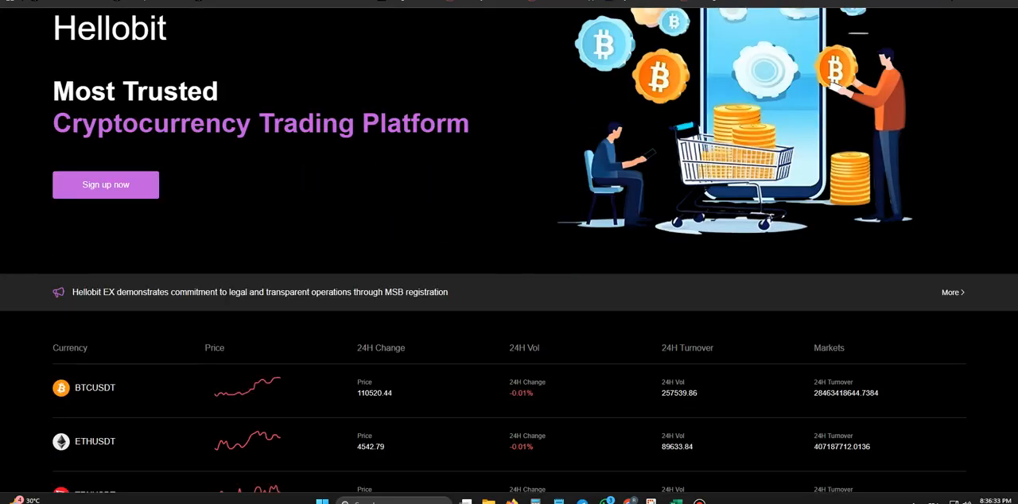
scroll(down, 3)
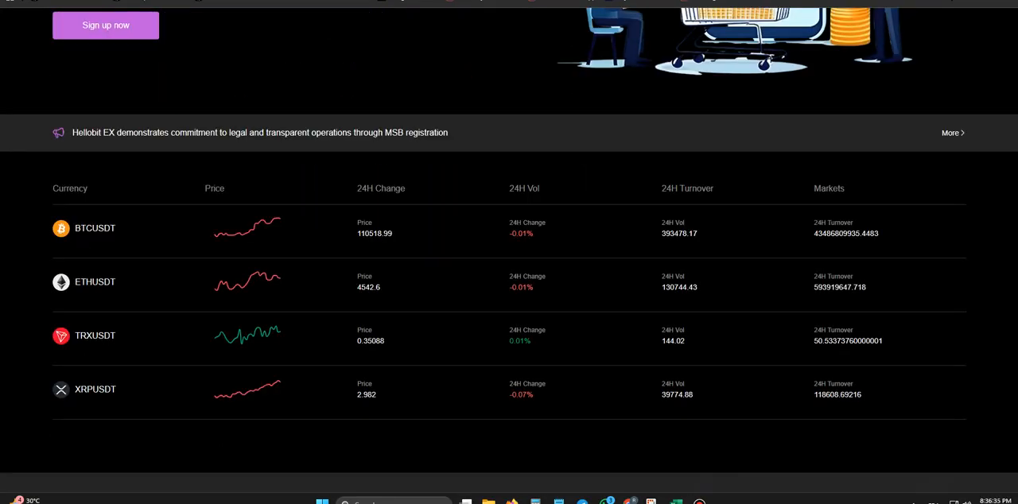
scroll(down, 3)
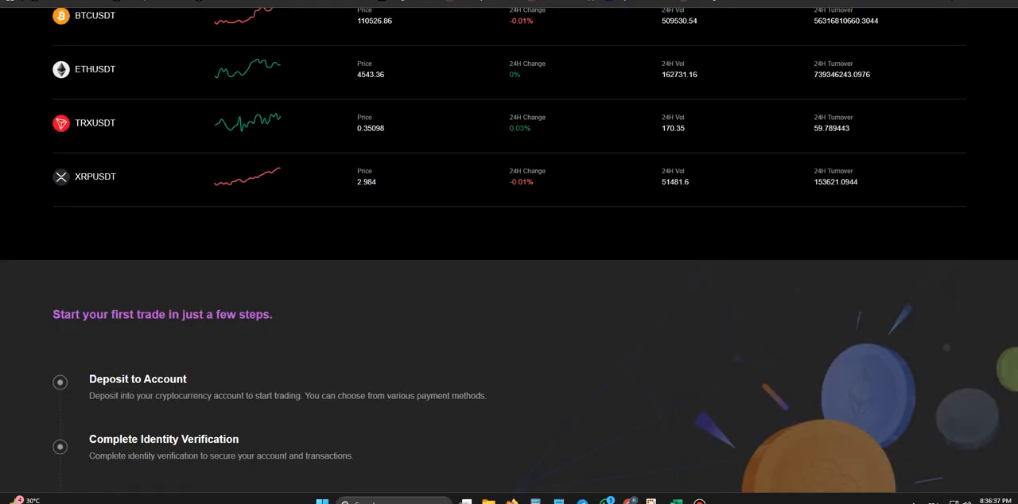
scroll(down, 3)
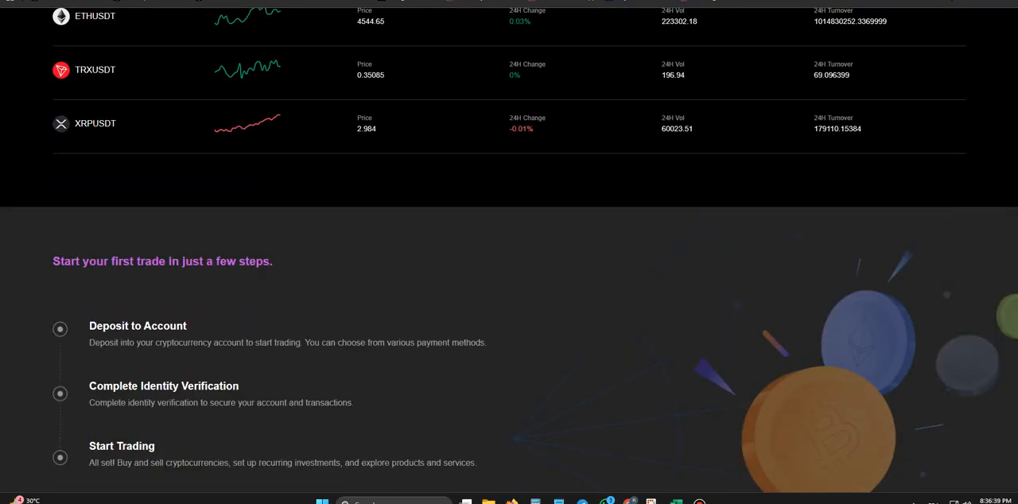
scroll(down, 3)
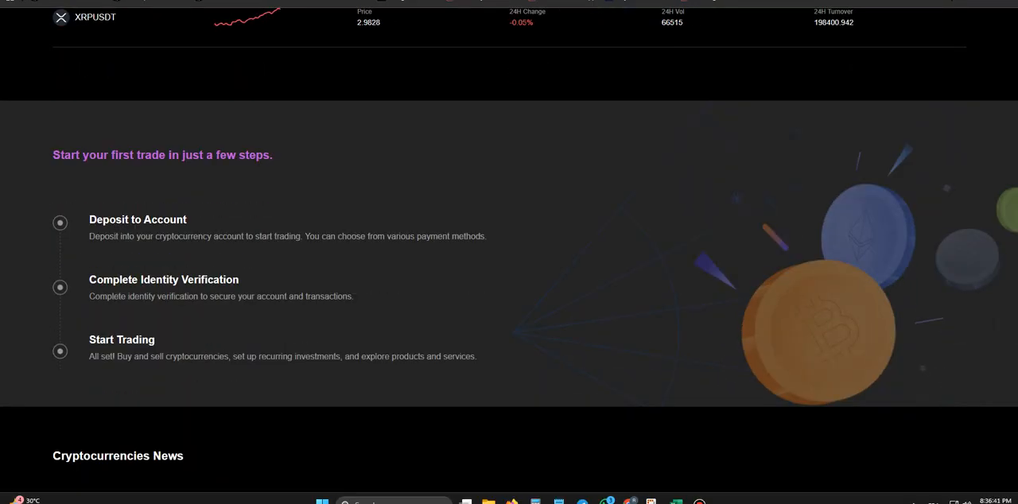
scroll(down, 3)
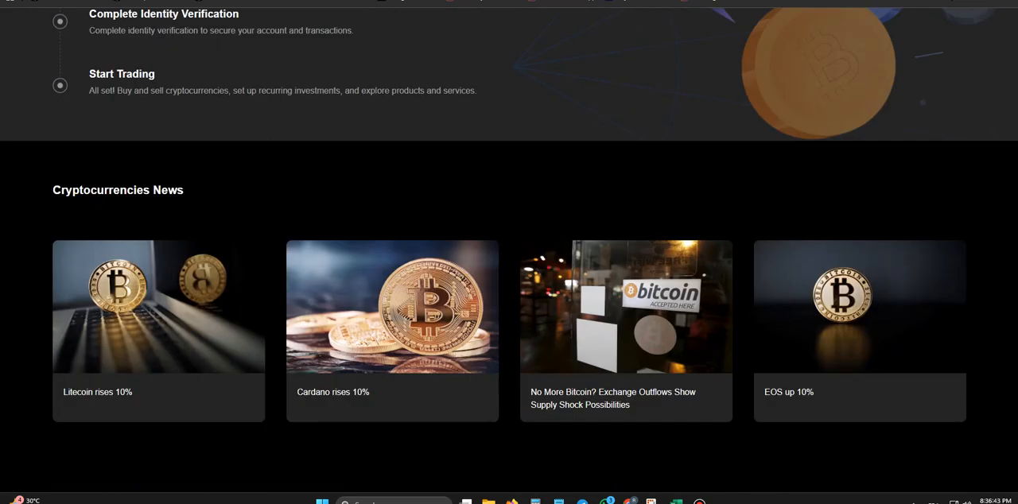
scroll(down, 3)
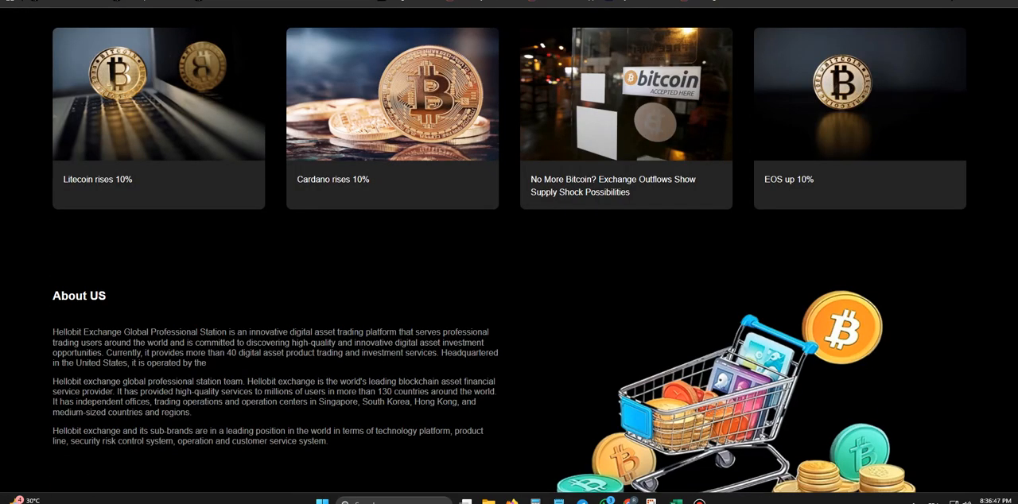
scroll(down, 3)
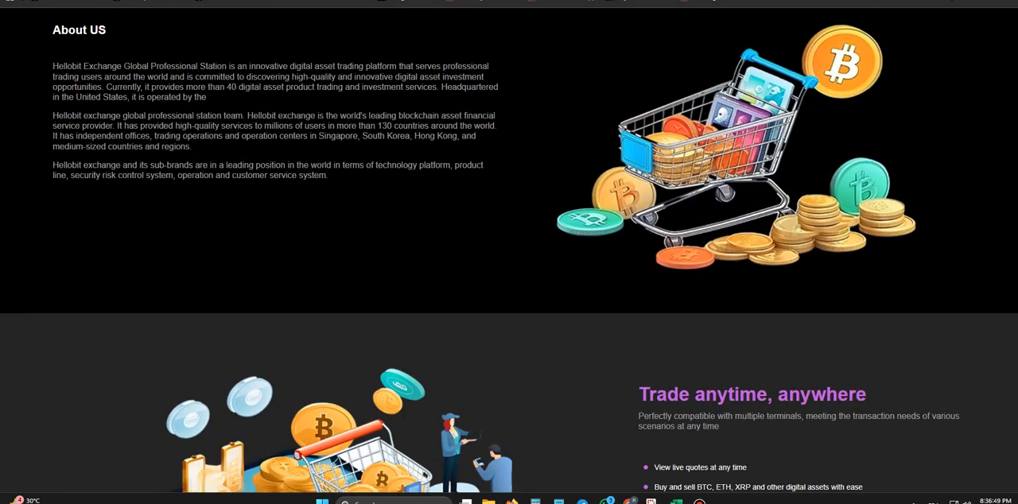
scroll(down, 3)
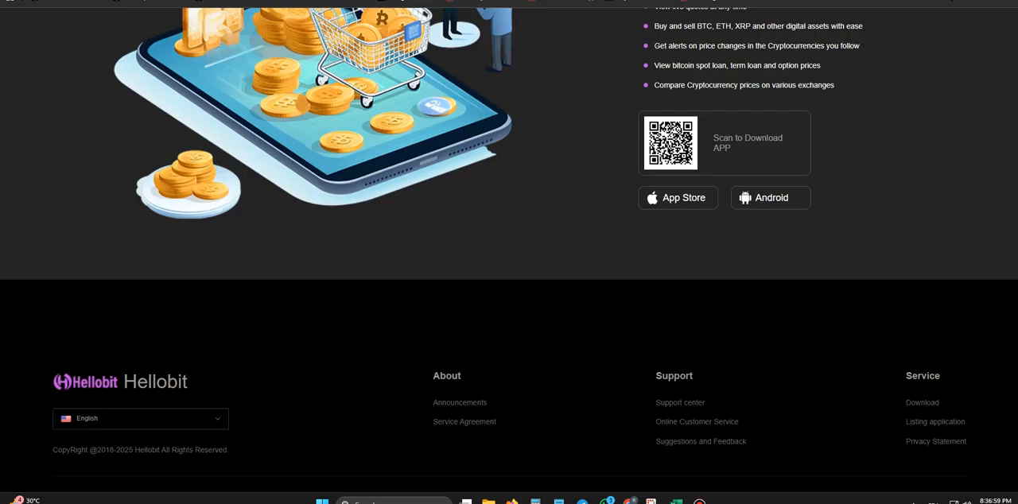
scroll(down, 3)
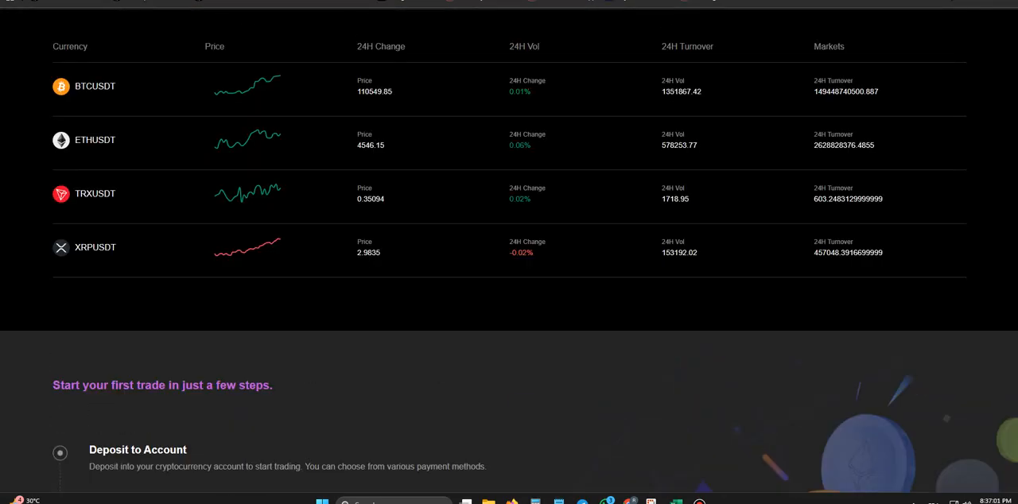
scroll(up, 3)
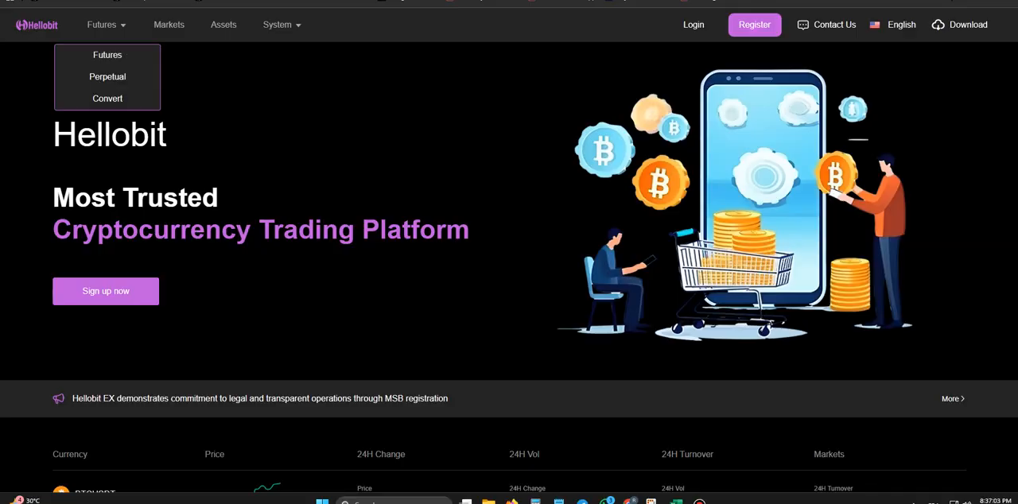
click(692, 25)
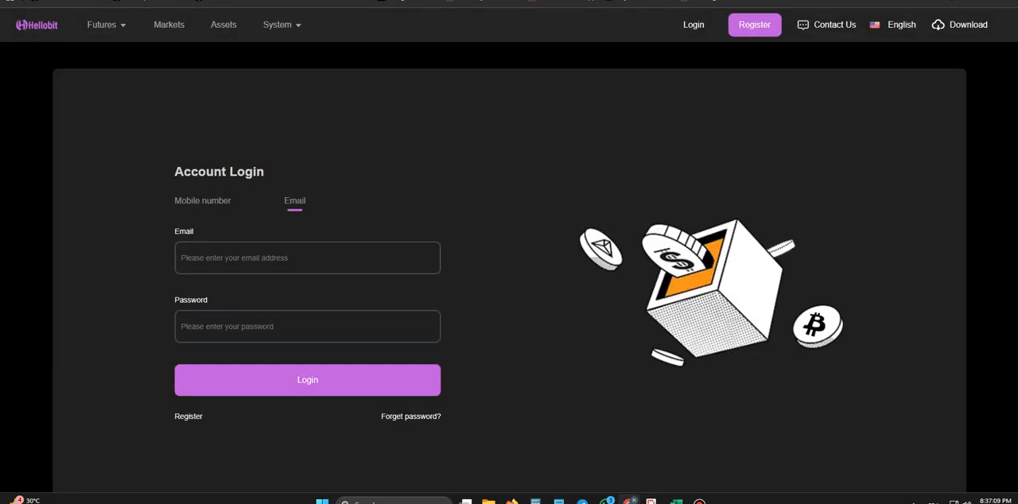
click(169, 26)
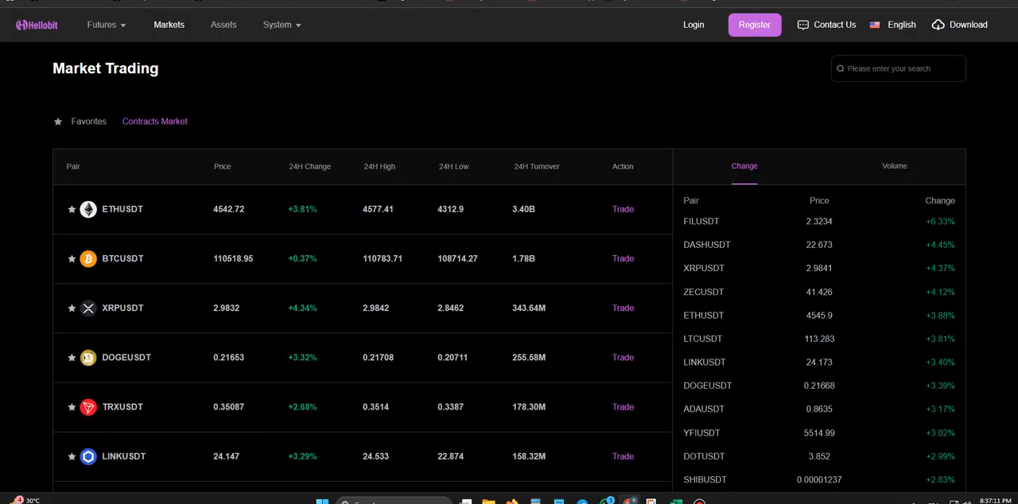
scroll(down, 3)
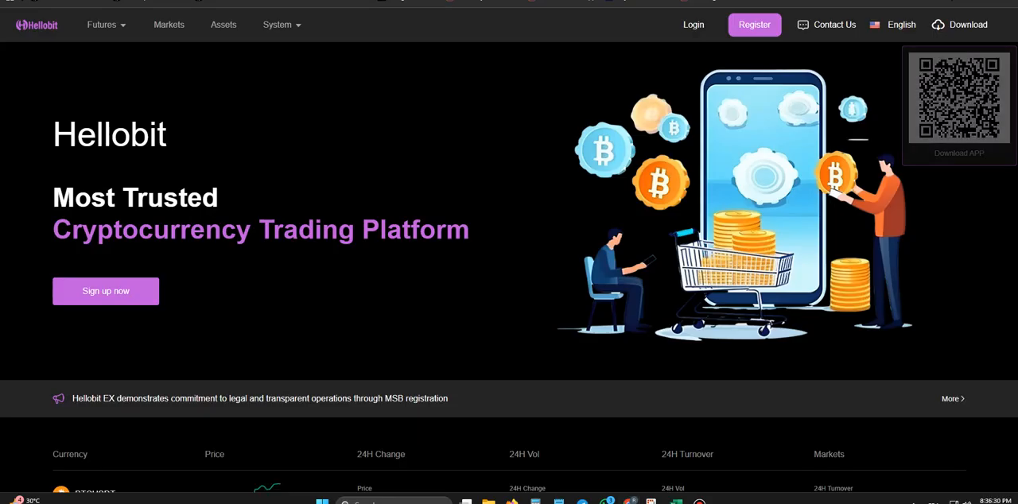
scroll(down, 3)
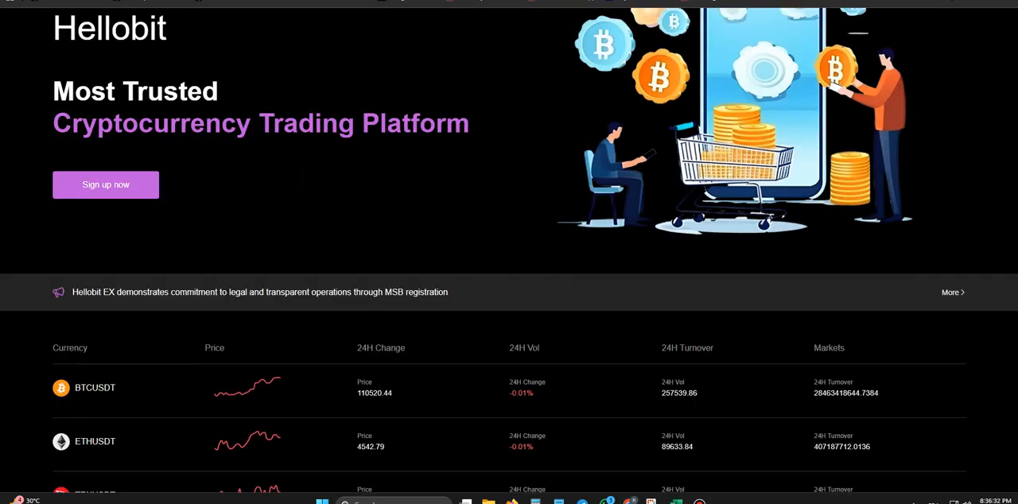
scroll(down, 3)
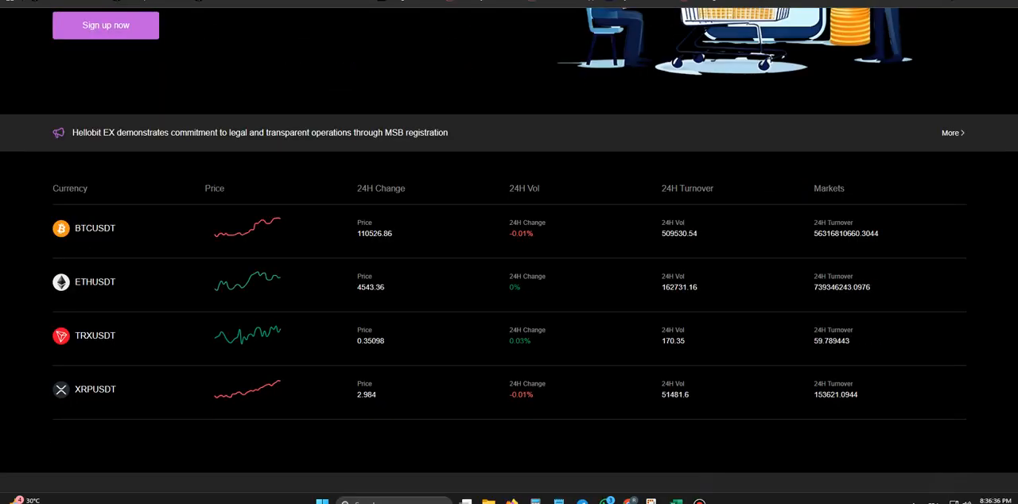
scroll(down, 3)
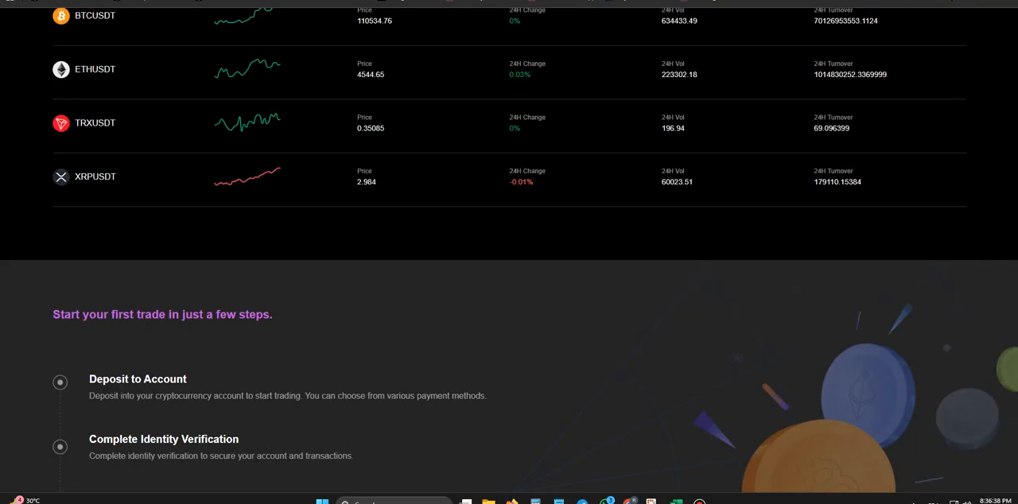
scroll(down, 3)
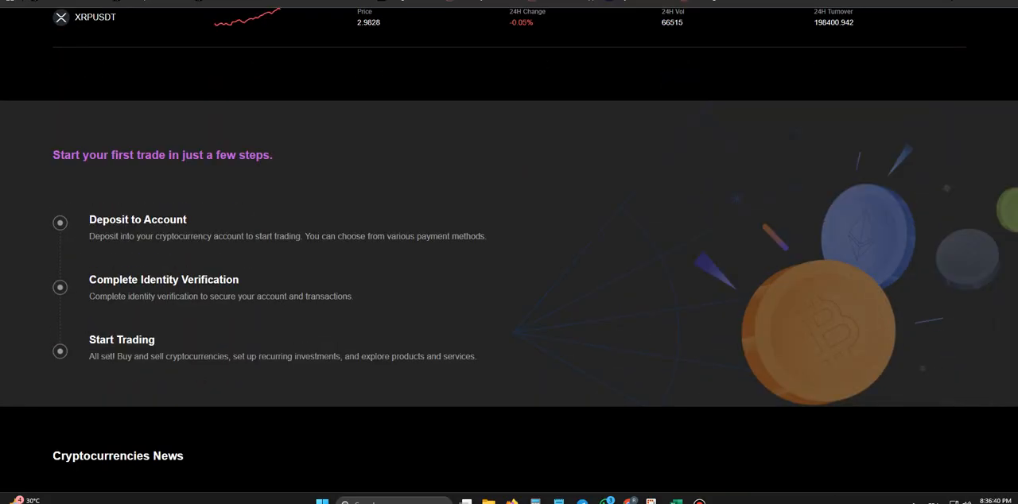
scroll(down, 3)
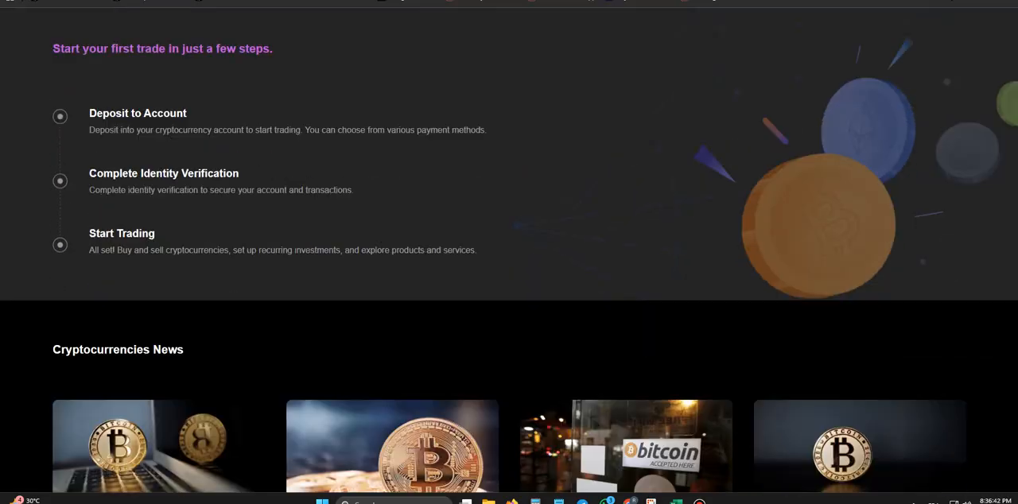
scroll(down, 3)
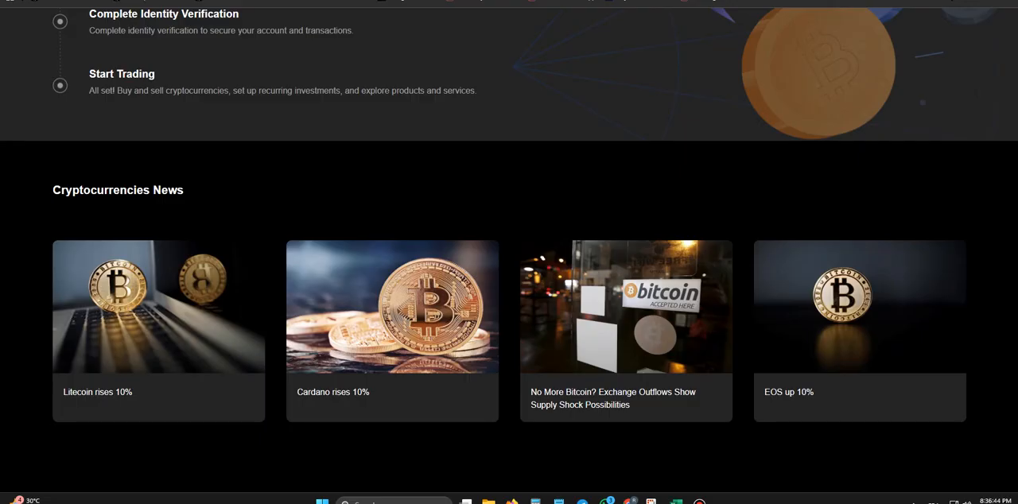
scroll(down, 3)
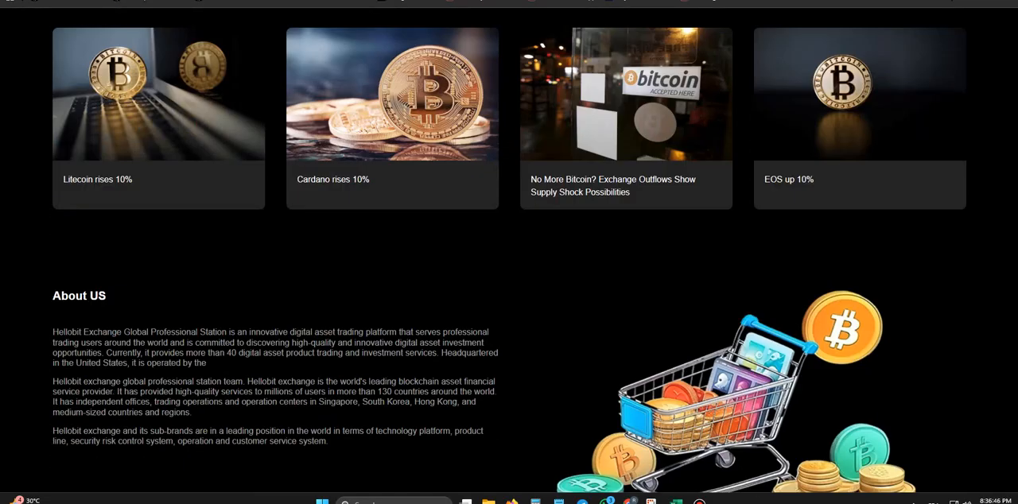
scroll(down, 3)
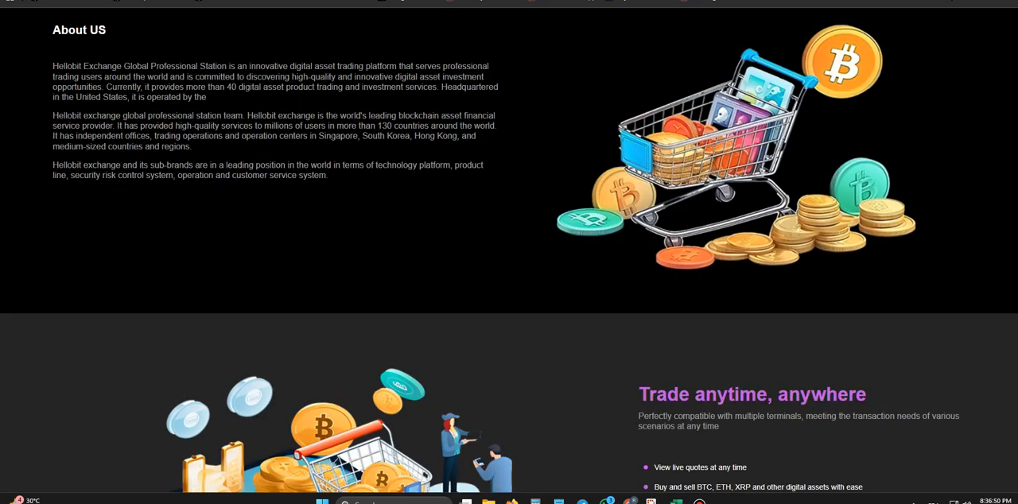
scroll(down, 3)
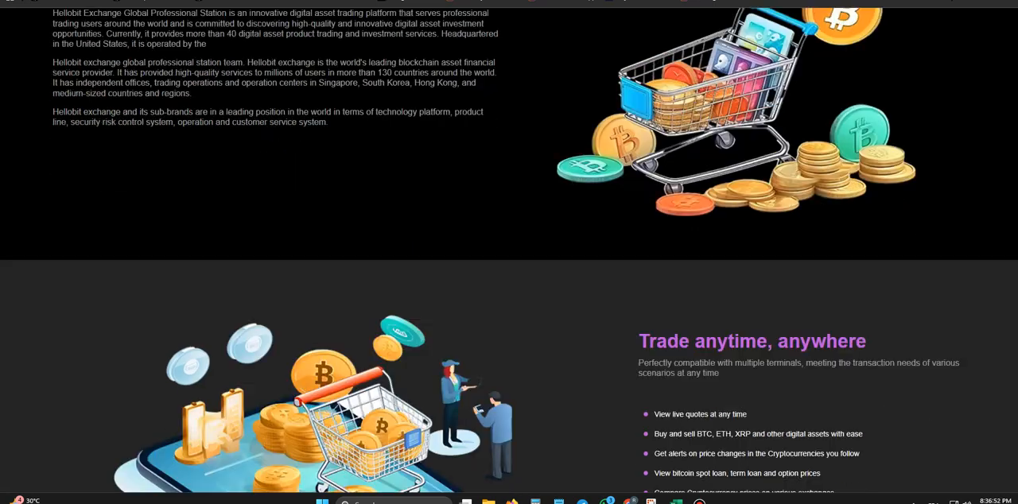
scroll(down, 3)
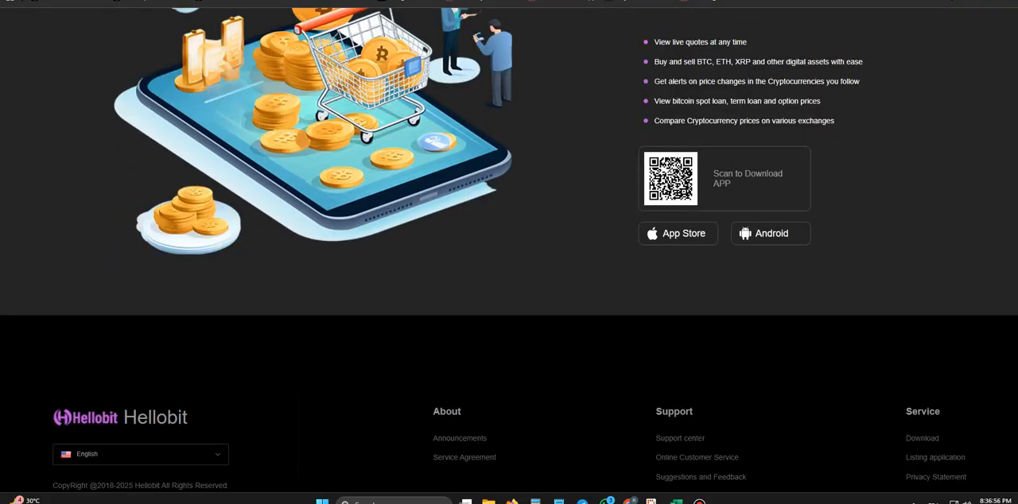
scroll(down, 3)
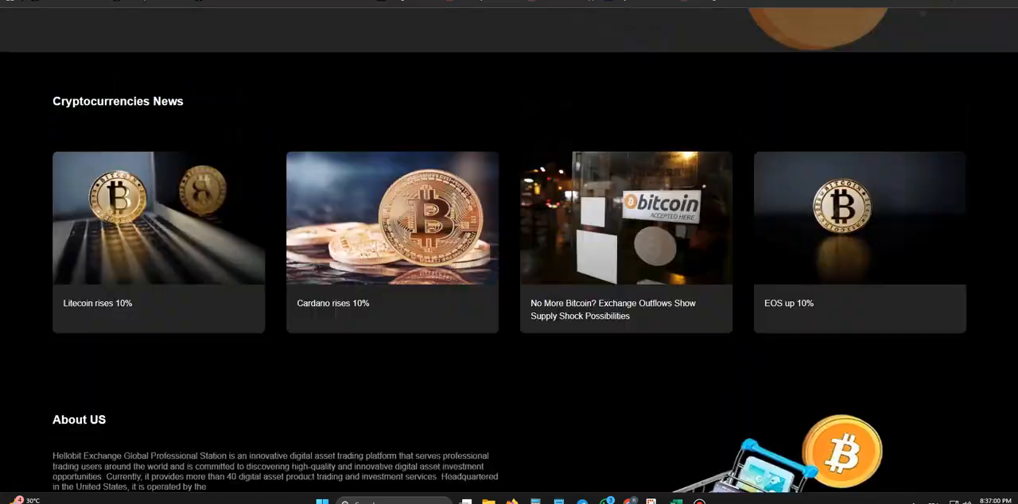
scroll(up, 3)
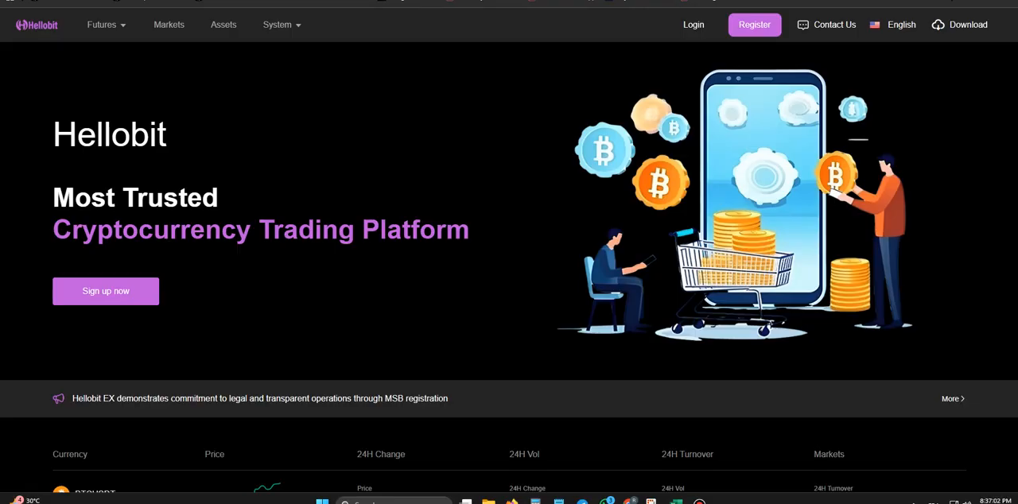
Step: Browse the Futures dropdown and scroll the Market Trading table
click(102, 25)
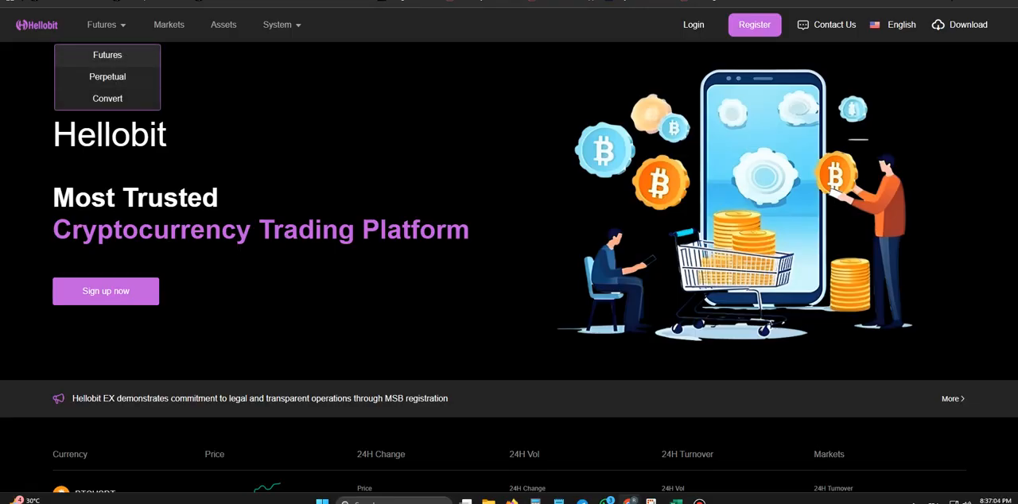
click(108, 76)
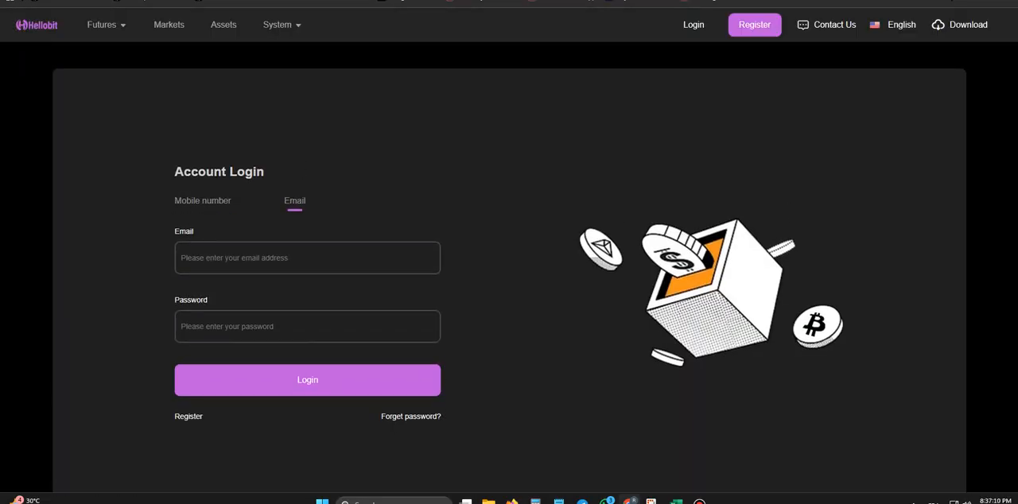
click(169, 26)
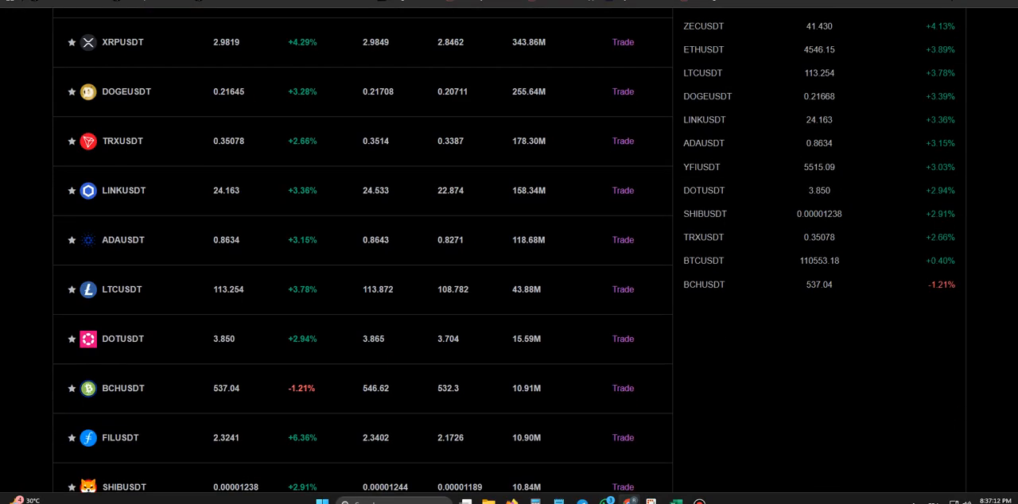
scroll(down, 3)
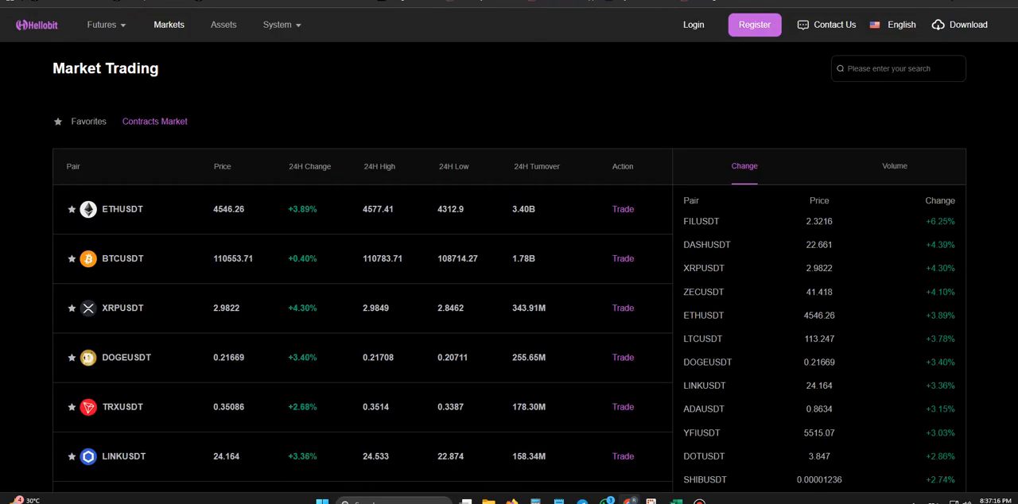
Step: Visit the account login page, then go back to the homepage
click(693, 26)
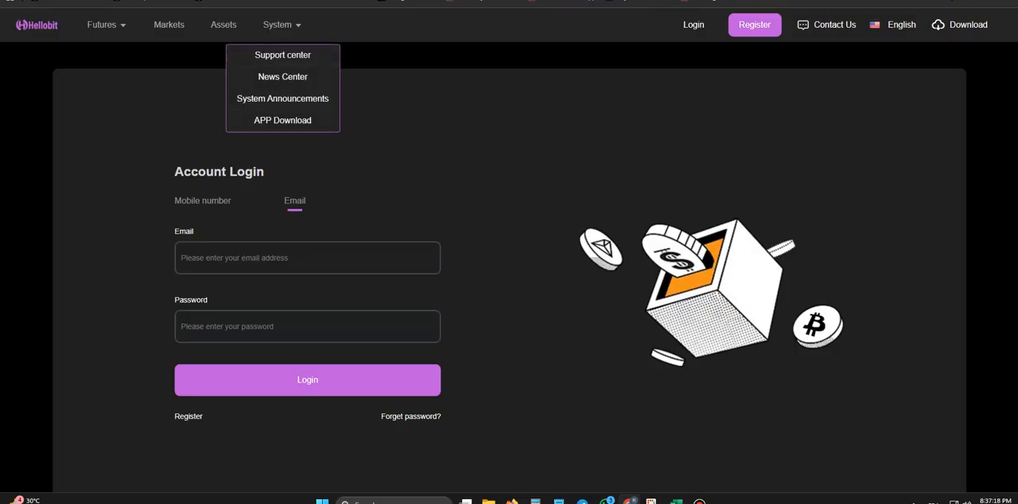
click(283, 54)
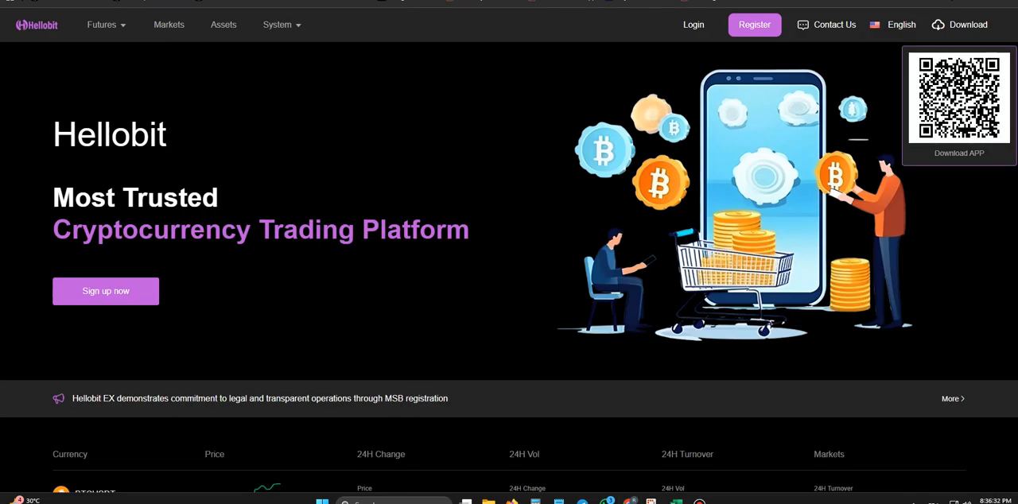
scroll(down, 3)
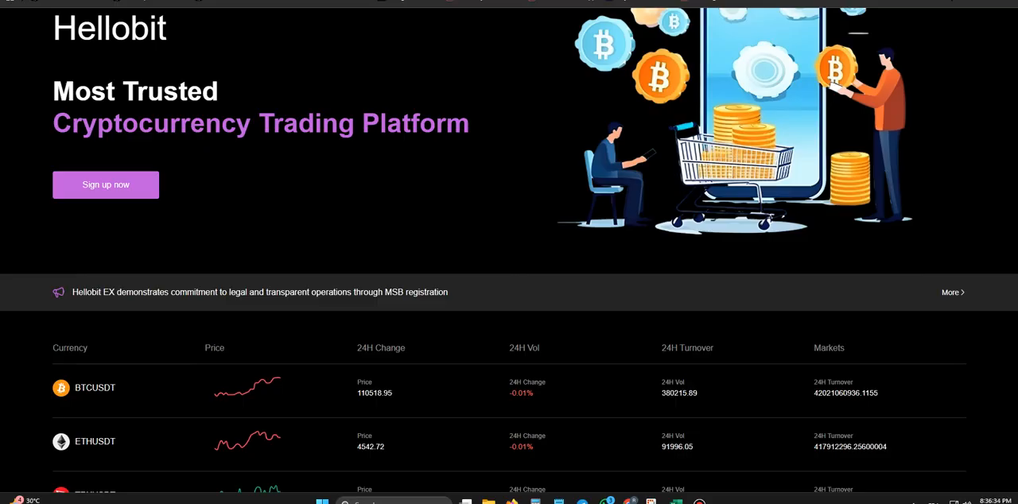
scroll(down, 3)
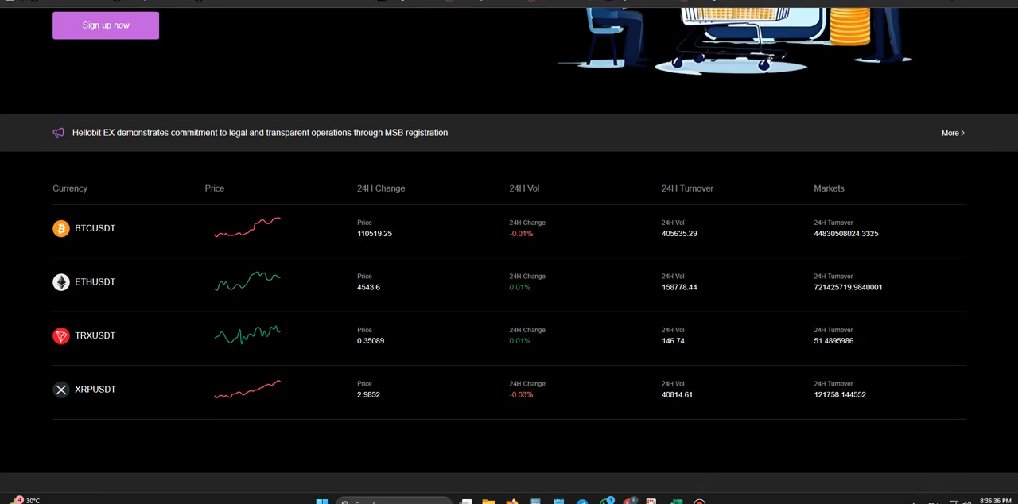
scroll(down, 3)
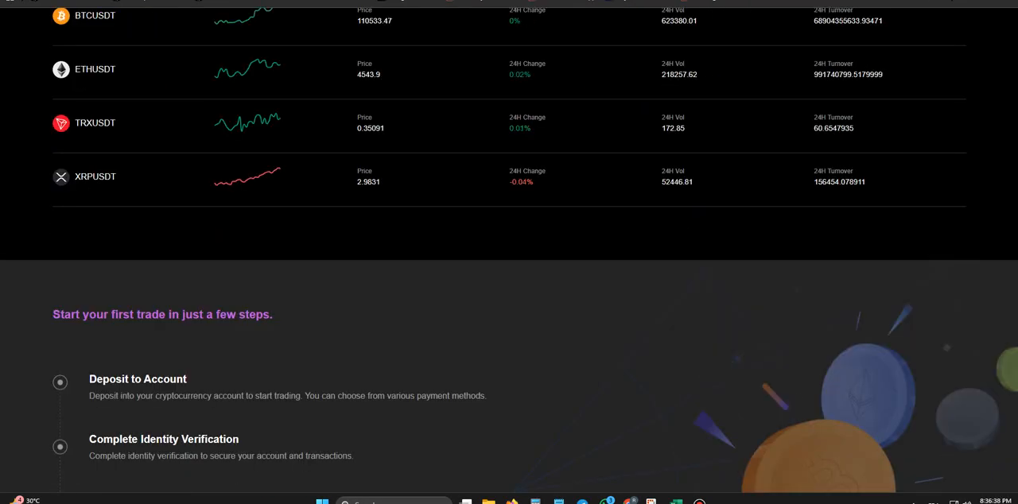
scroll(down, 3)
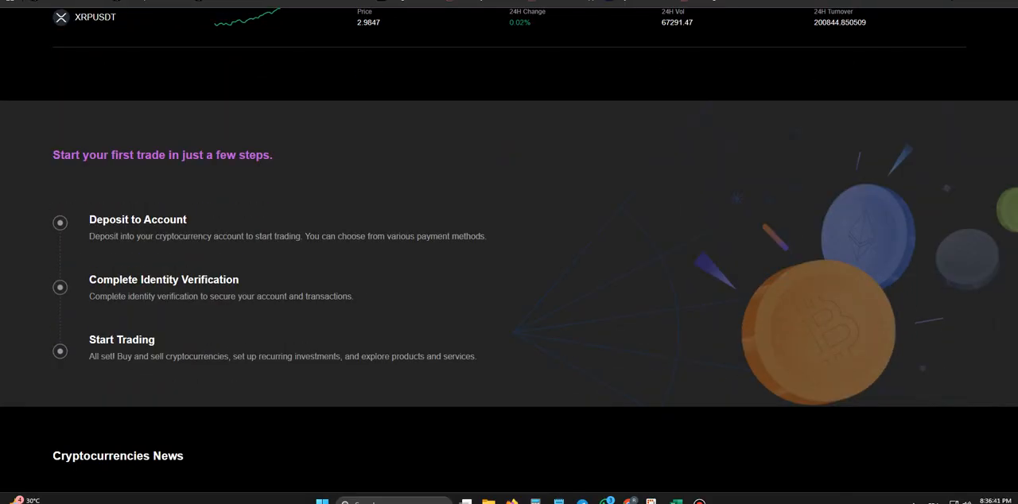
scroll(down, 3)
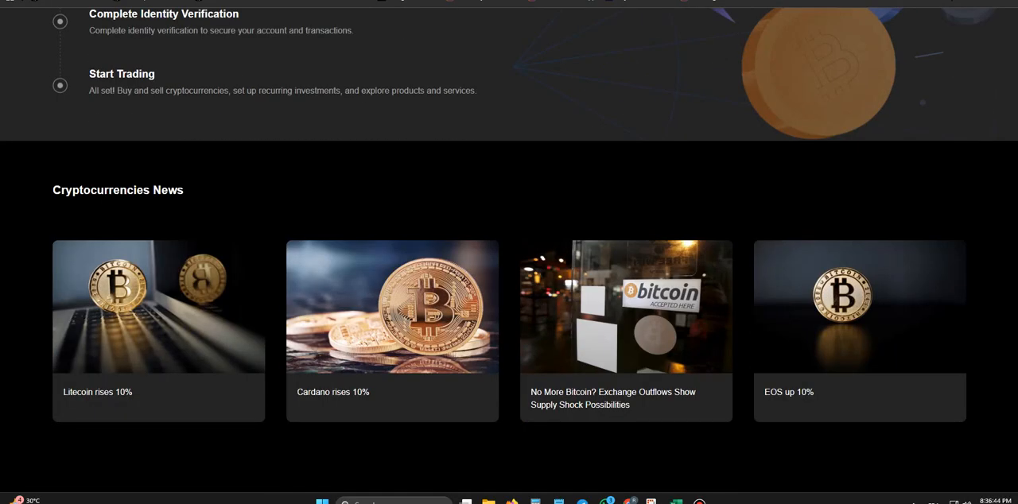
scroll(down, 3)
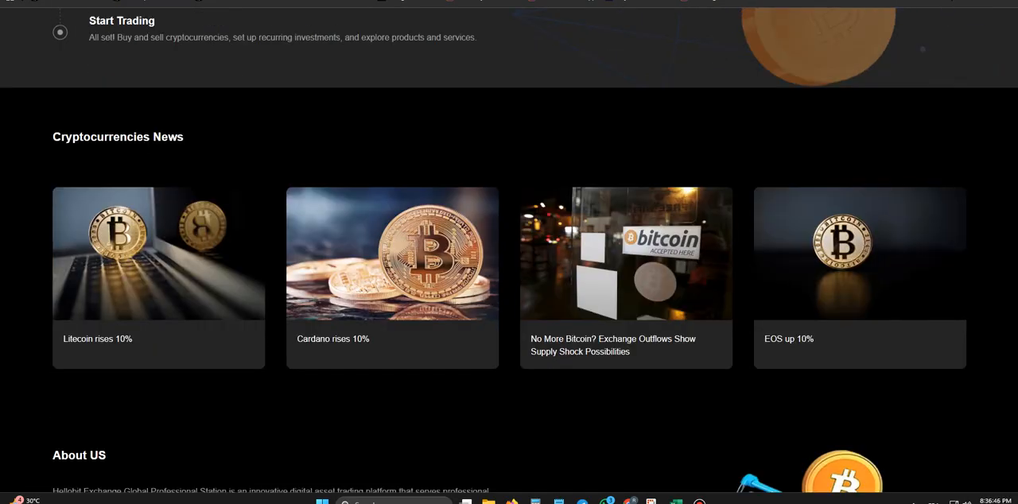
scroll(down, 3)
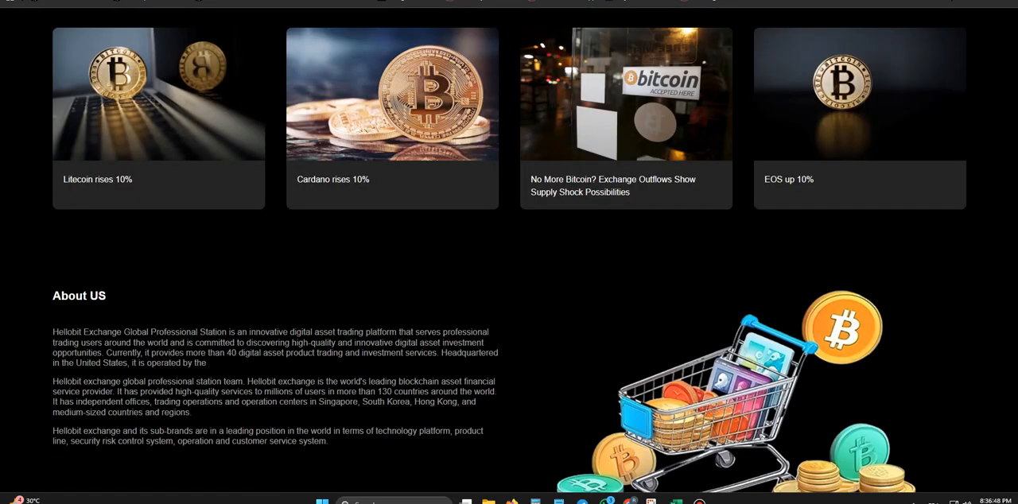
scroll(down, 3)
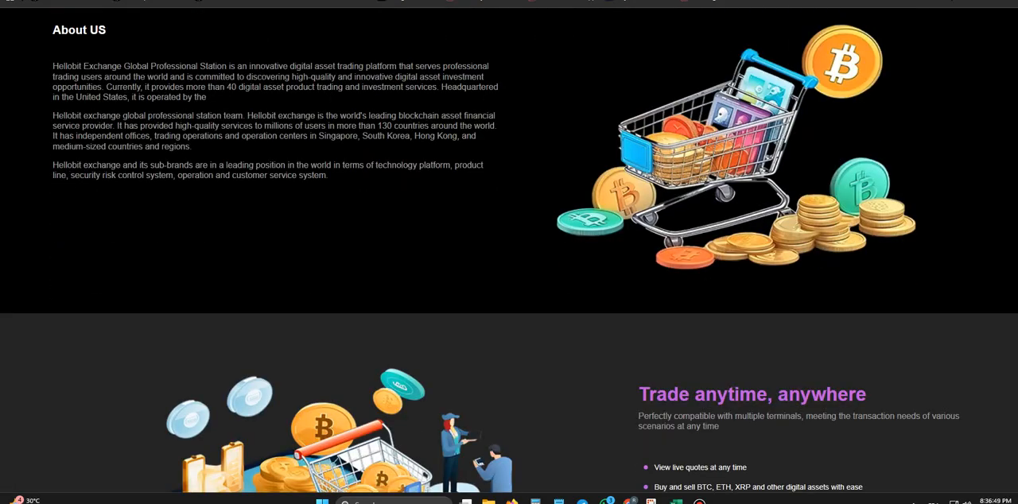
scroll(down, 3)
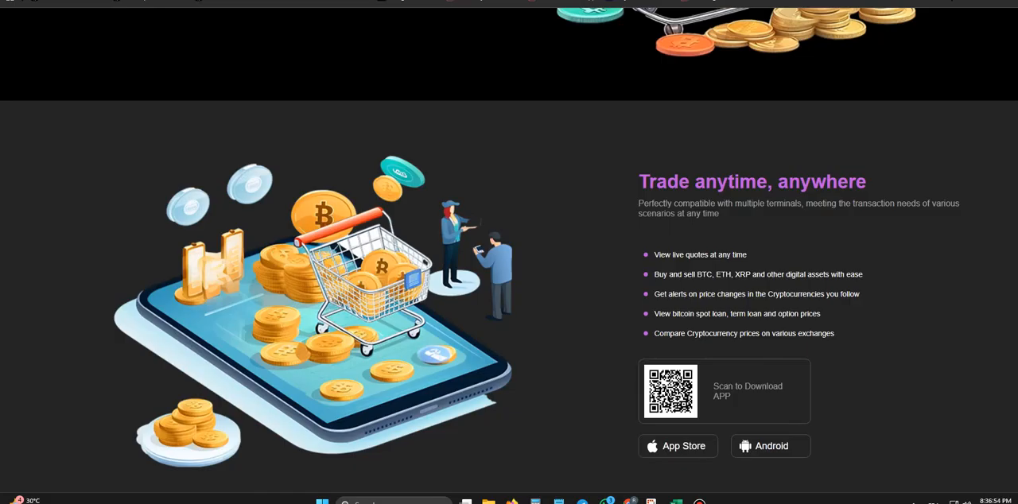
scroll(down, 3)
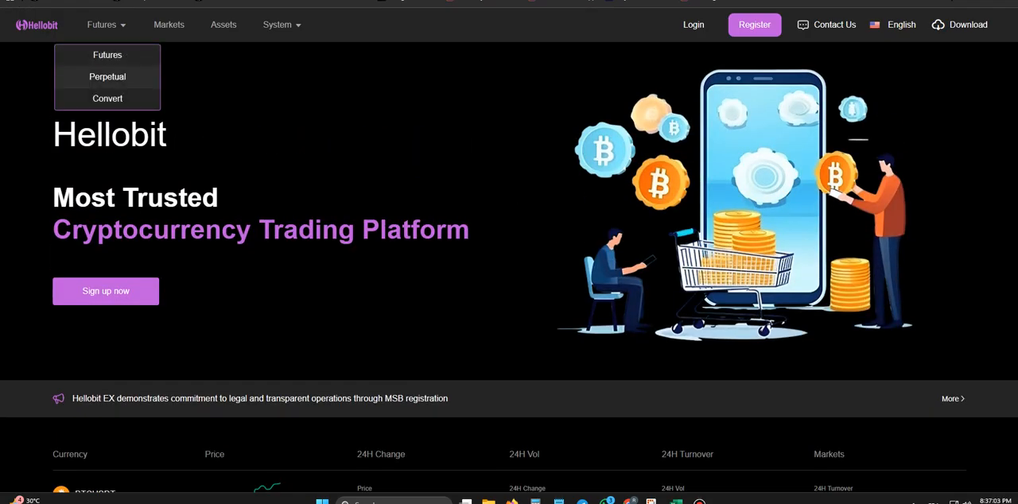
click(692, 25)
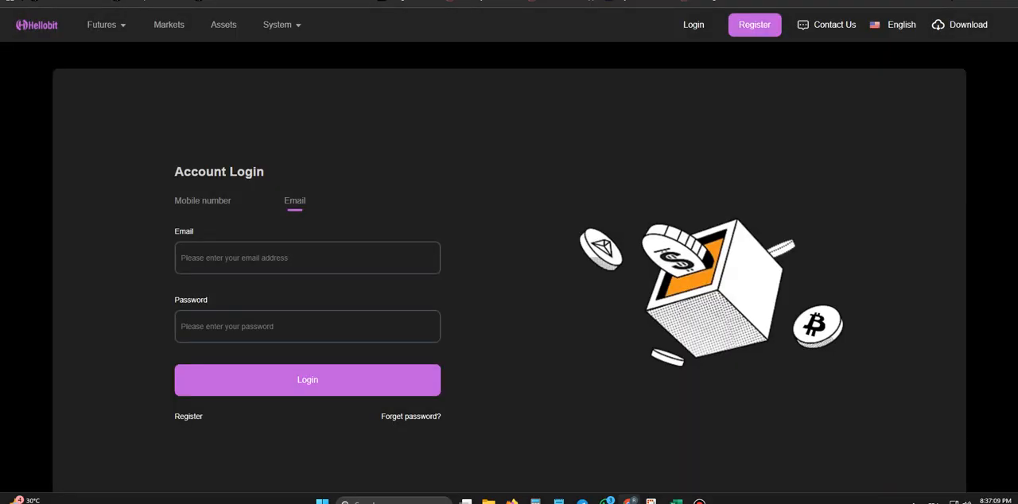
click(169, 24)
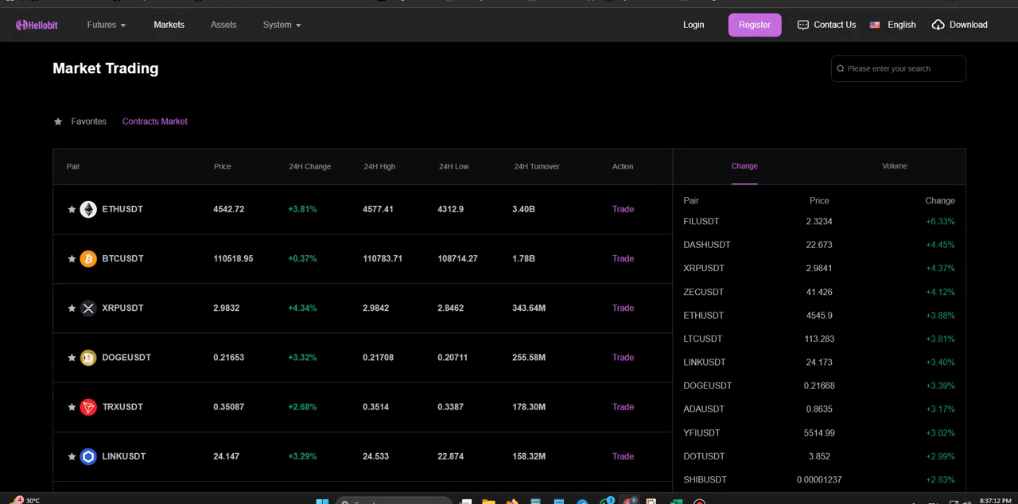
scroll(down, 3)
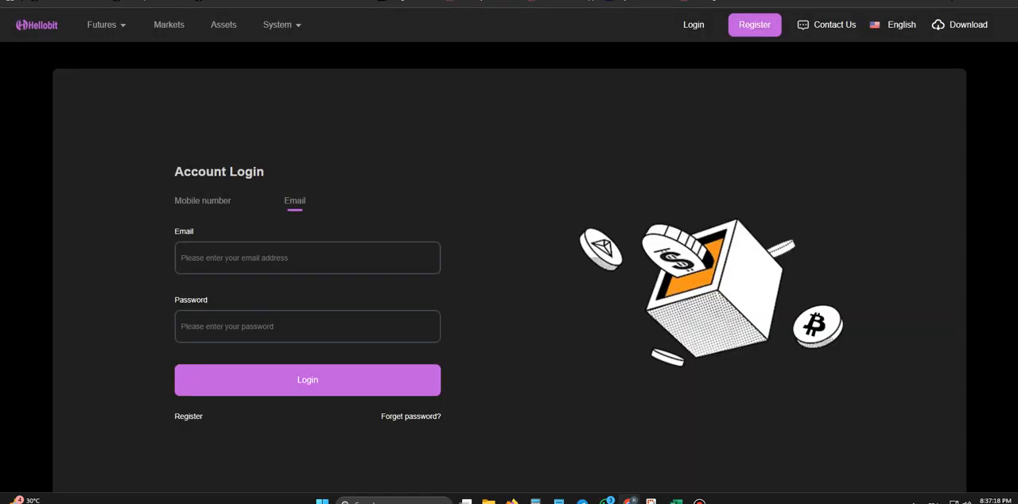
click(277, 24)
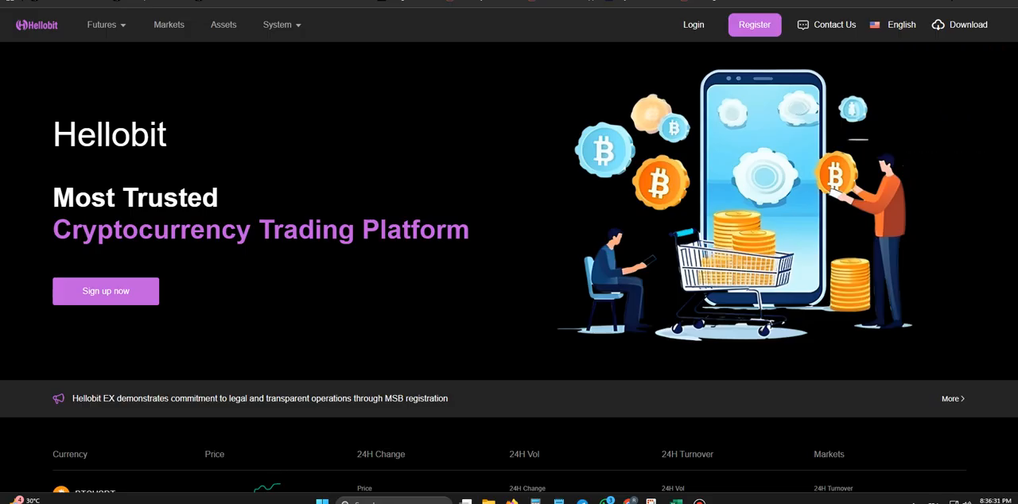
Step: Scroll the homepage past markets, trading steps, news and About Us to the 'Trade anytime, anywhere' QR section
scroll(down, 3)
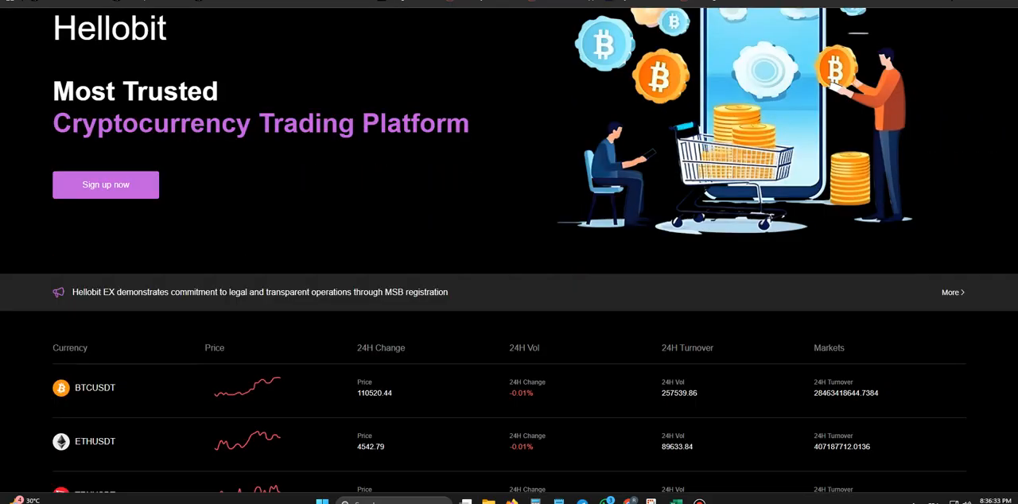
scroll(down, 3)
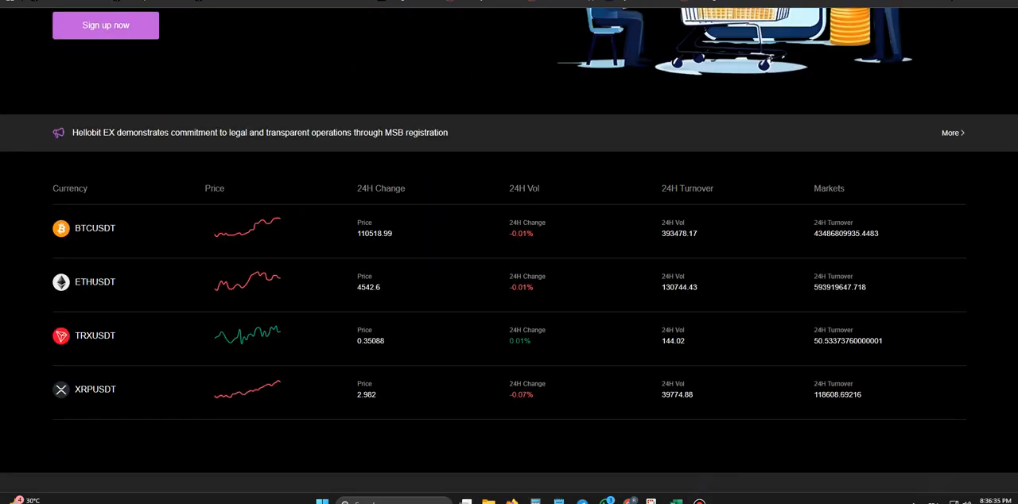
scroll(down, 3)
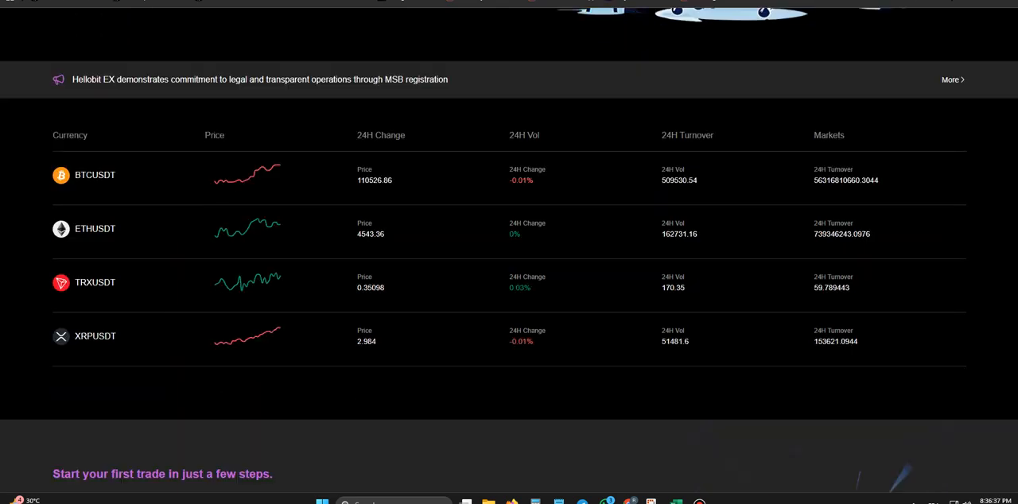
scroll(down, 3)
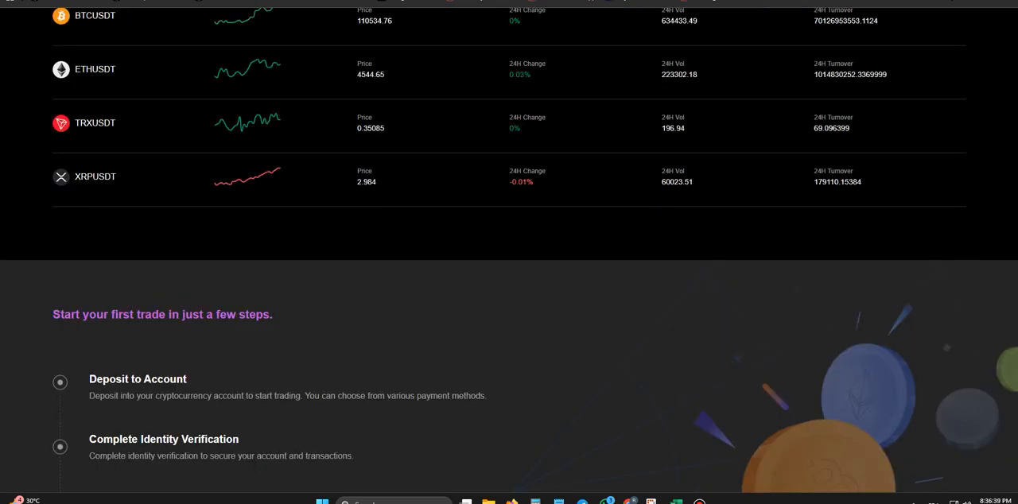
scroll(down, 3)
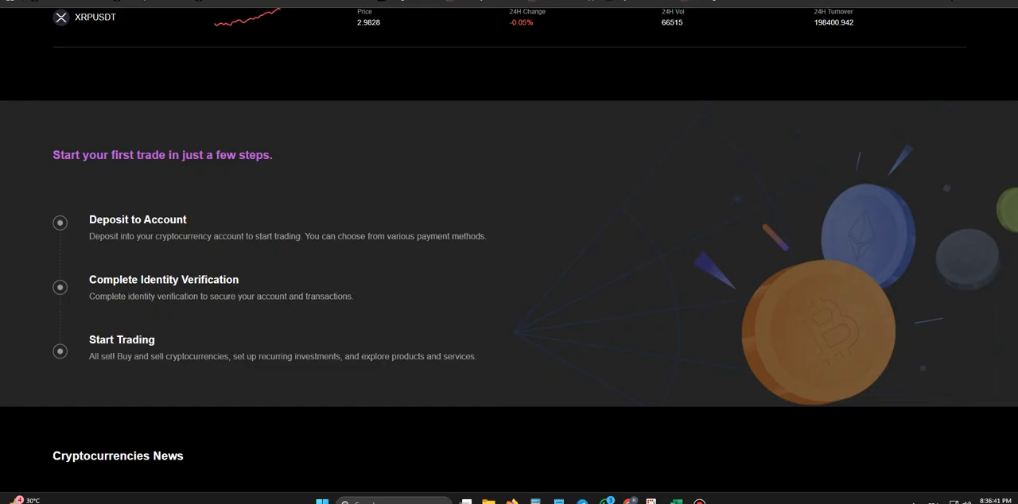
scroll(down, 3)
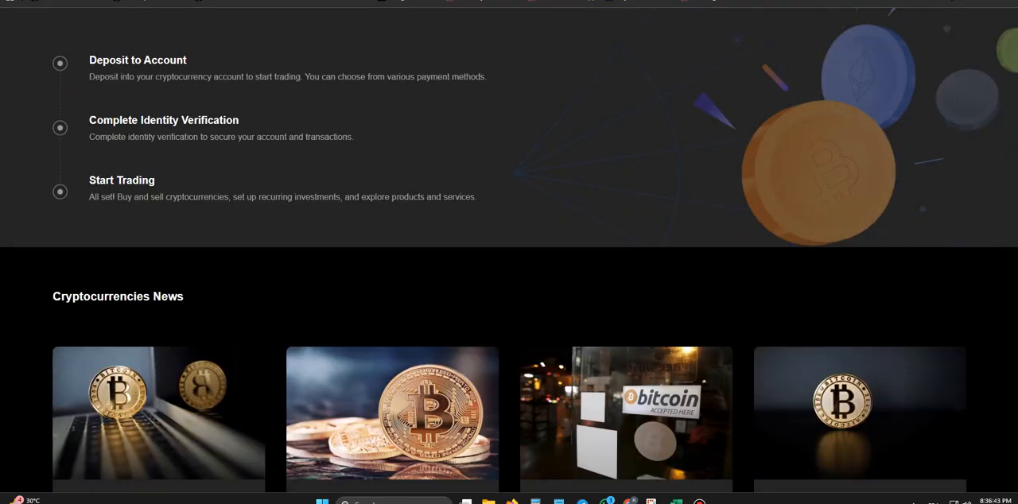
scroll(down, 3)
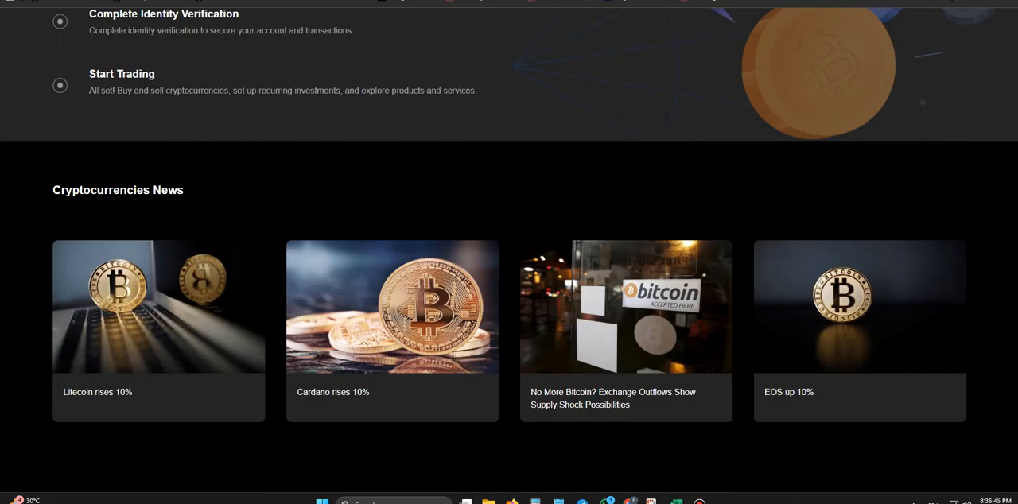
scroll(down, 3)
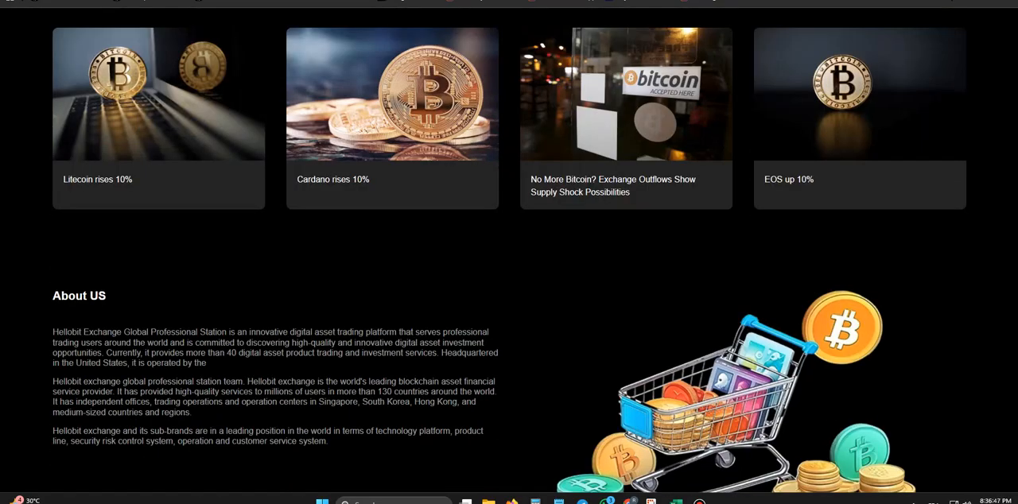
scroll(down, 3)
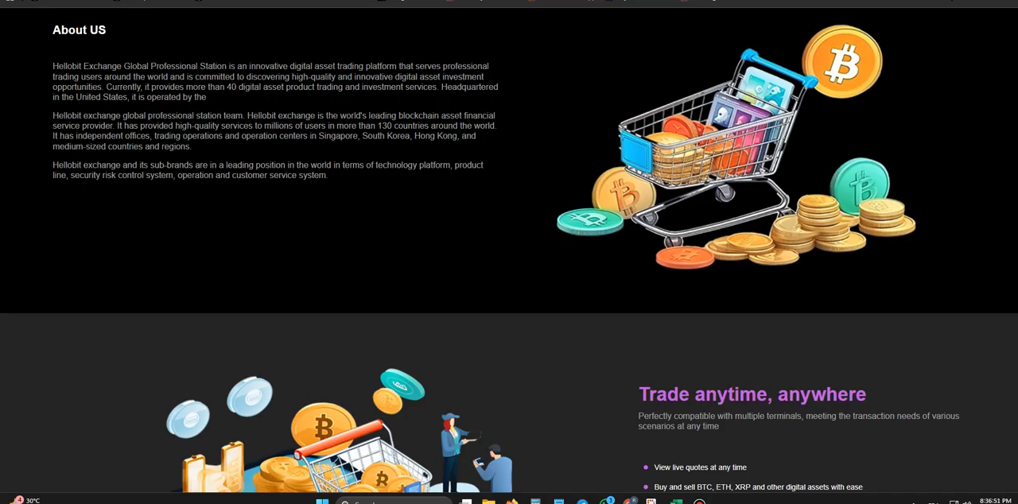
scroll(down, 3)
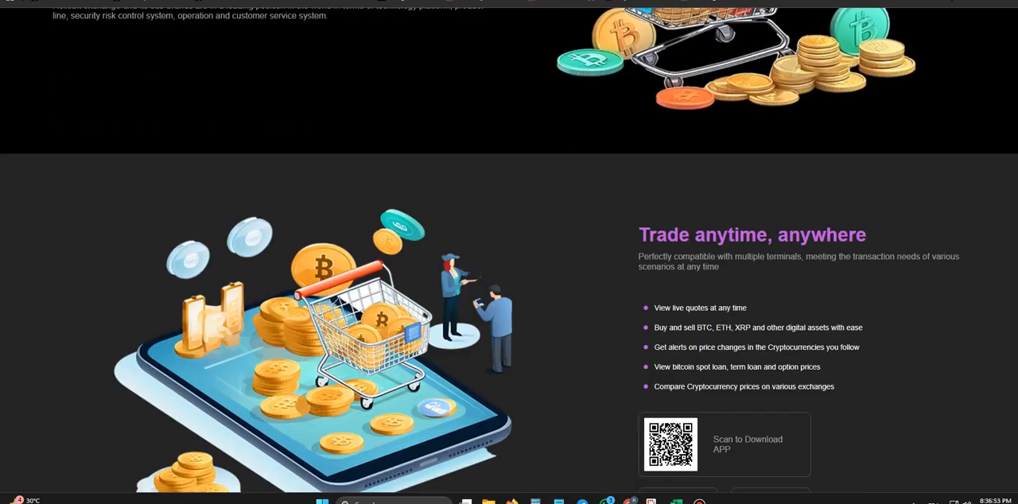